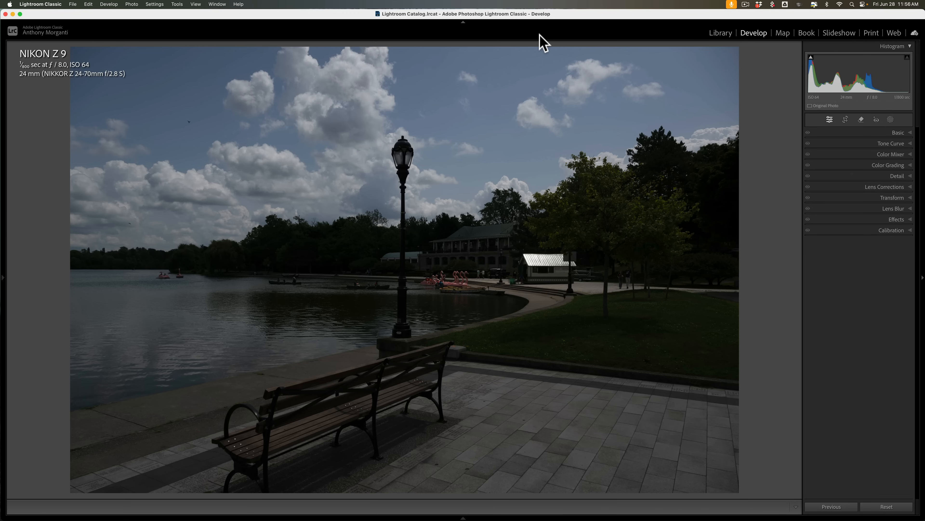
{"action": "mouse_move", "coordinate": [907, 174]}
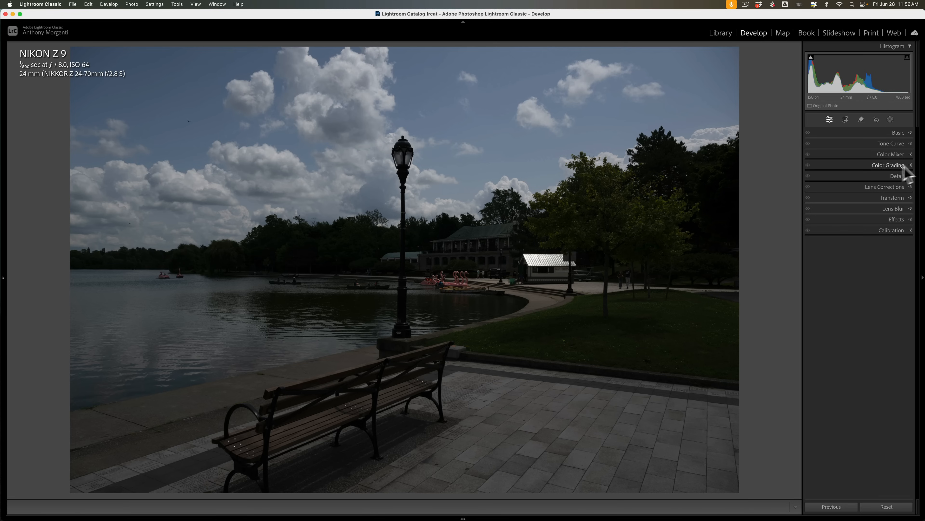
Briefly check the Detail panel's sharpening and noise settings, leaving them at defaults.
{"action": "left_click", "coordinate": [897, 176]}
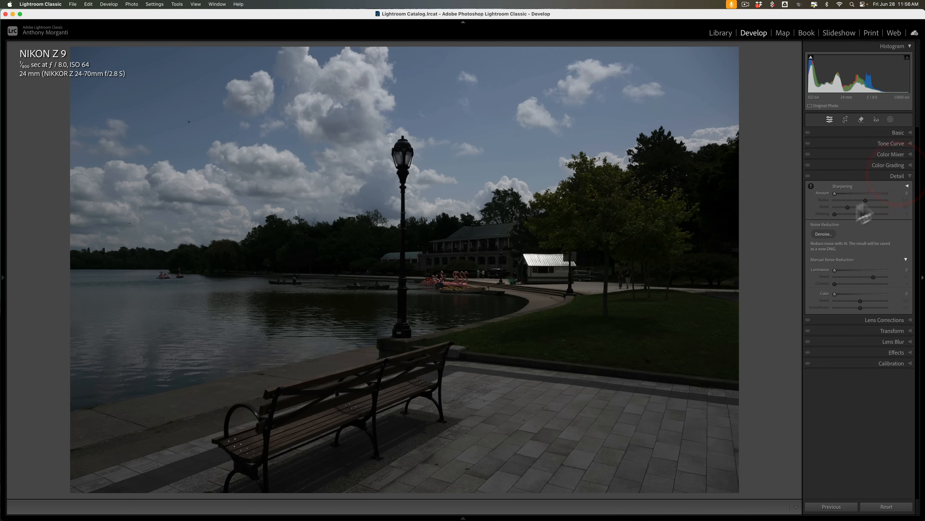
{"action": "mouse_move", "coordinate": [878, 204]}
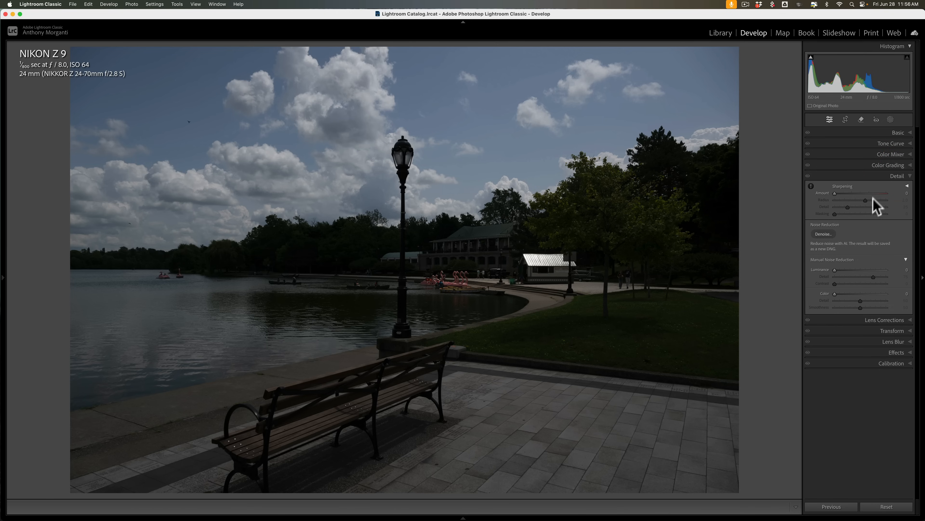
{"action": "mouse_move", "coordinate": [898, 184]}
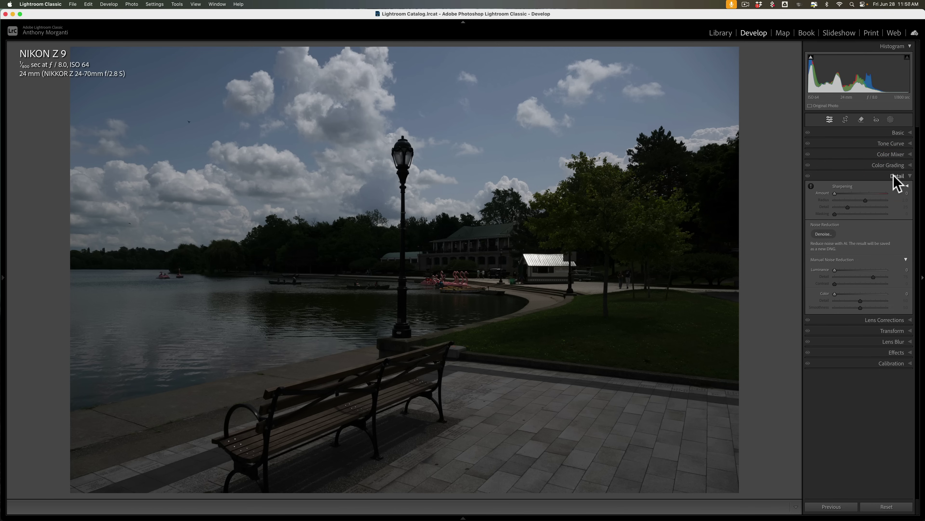
{"action": "left_click", "coordinate": [897, 176]}
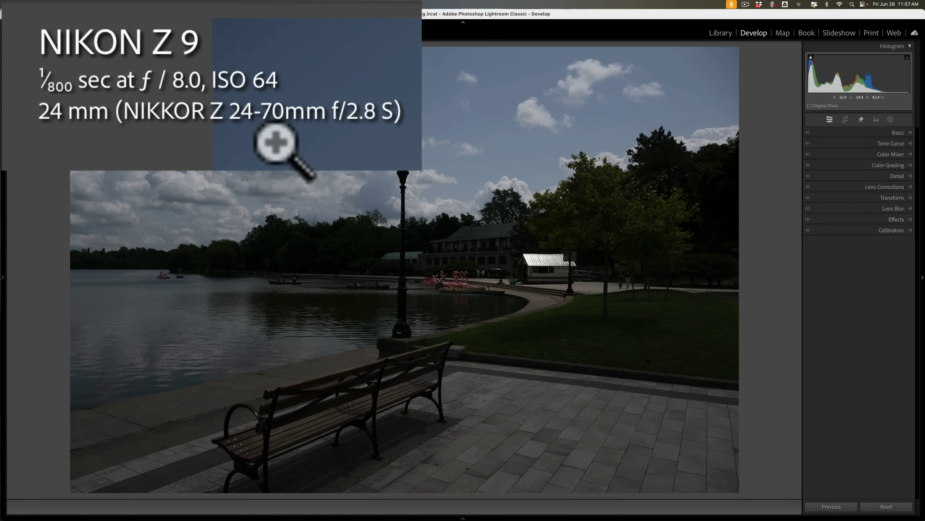
{"action": "left_click", "coordinate": [274, 144]}
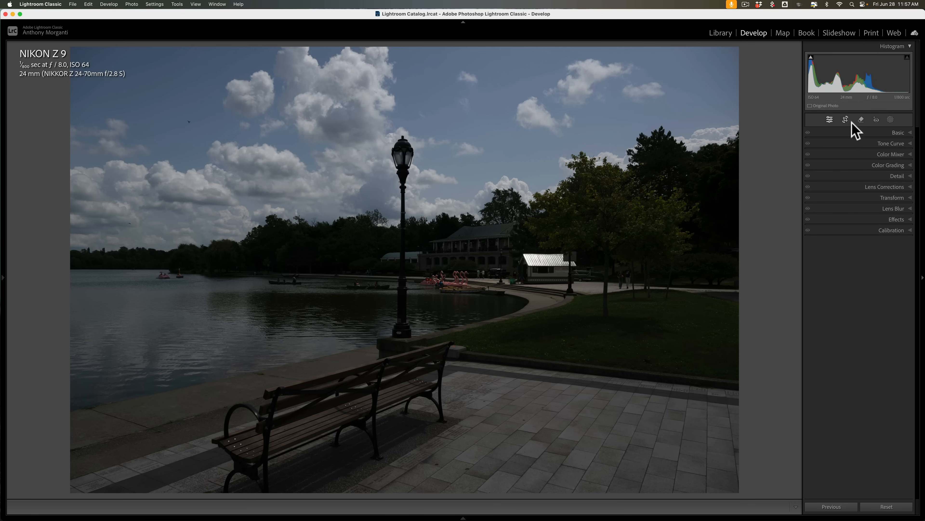
Straighten the lake photo by about -0.66 degrees with the Crop tool and apply it.
{"action": "left_click", "coordinate": [845, 119]}
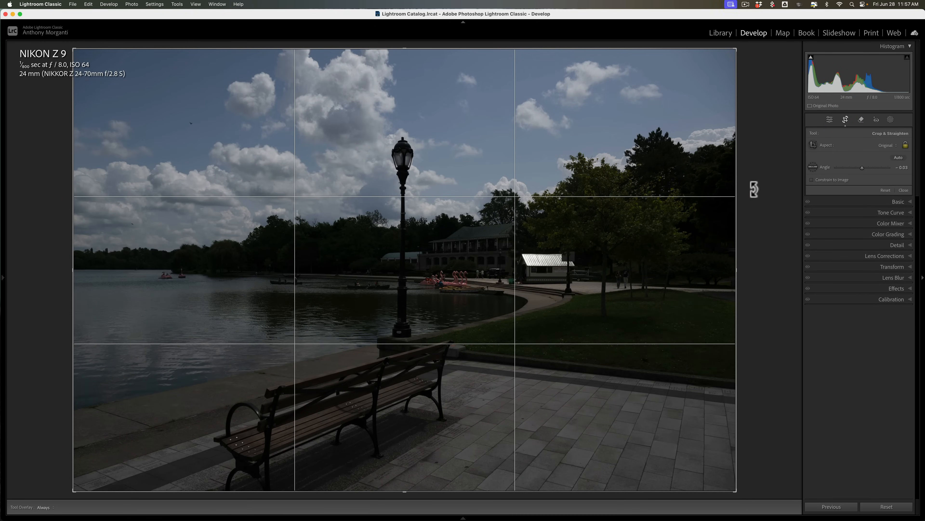
{"action": "mouse_move", "coordinate": [750, 180]}
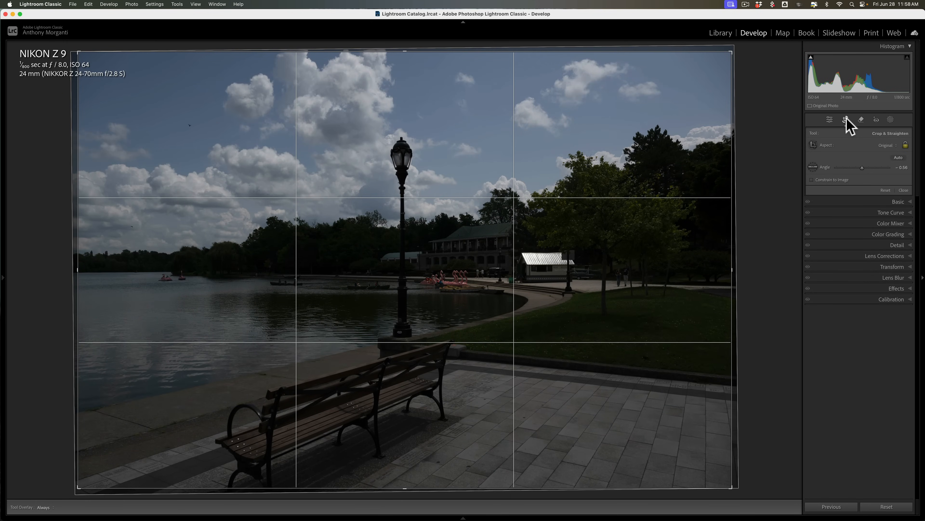
{"action": "left_click", "coordinate": [844, 119]}
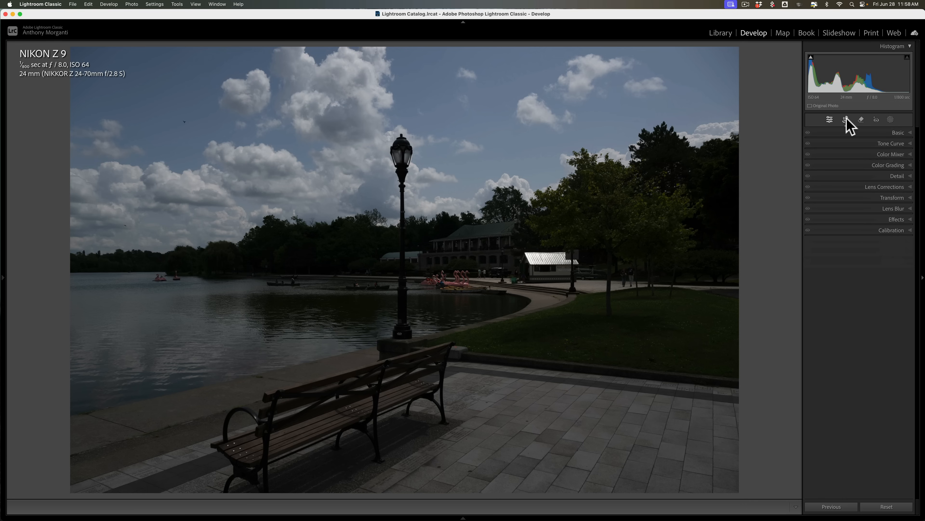
{"action": "mouse_move", "coordinate": [907, 138]}
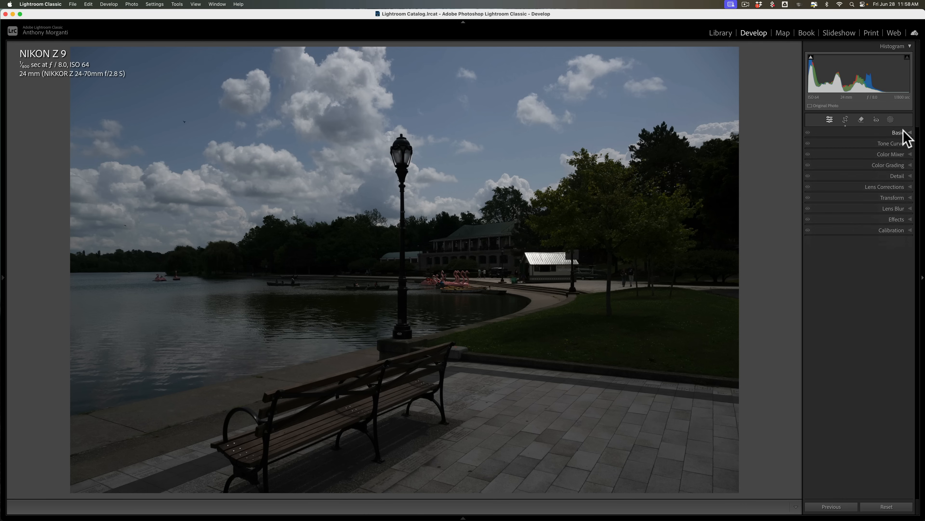
Reveal the Basic panel's tone and colour sliders, still at their defaults.
{"action": "left_click", "coordinate": [897, 132]}
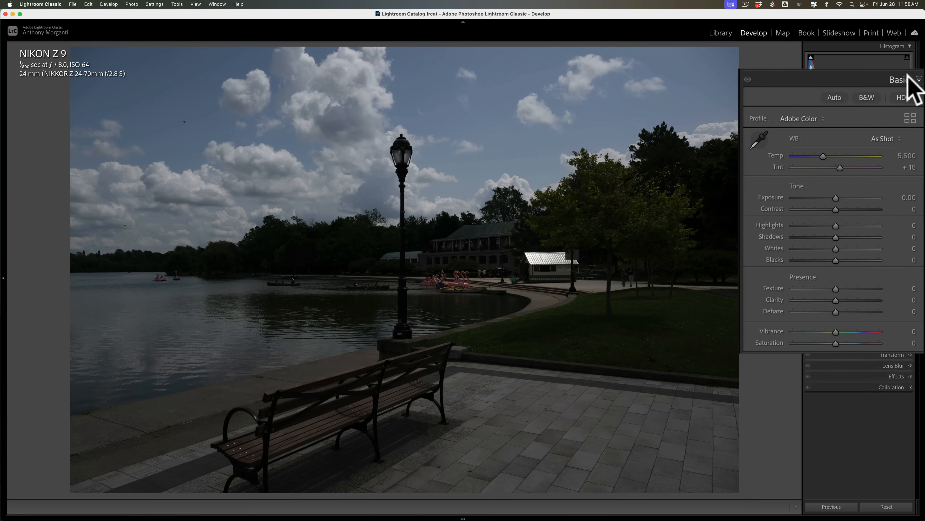
{"action": "mouse_move", "coordinate": [831, 118]}
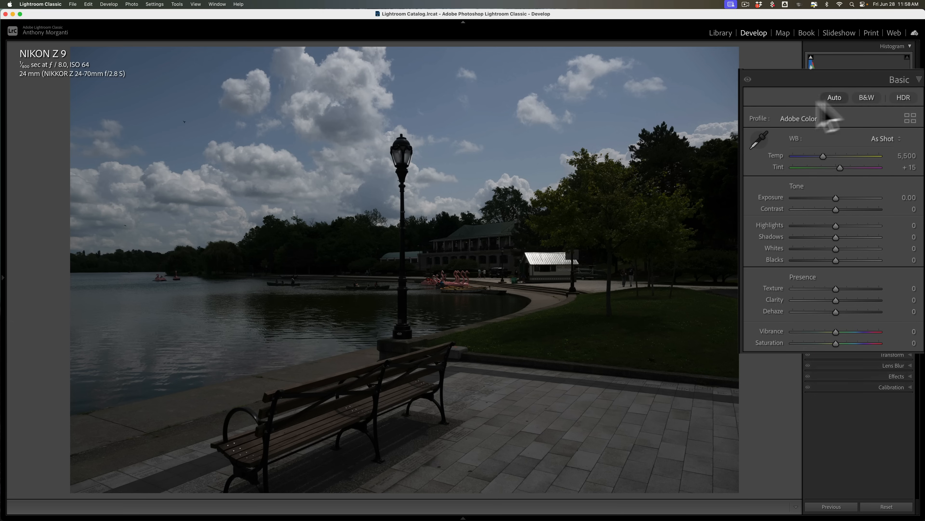
{"action": "mouse_move", "coordinate": [797, 129]}
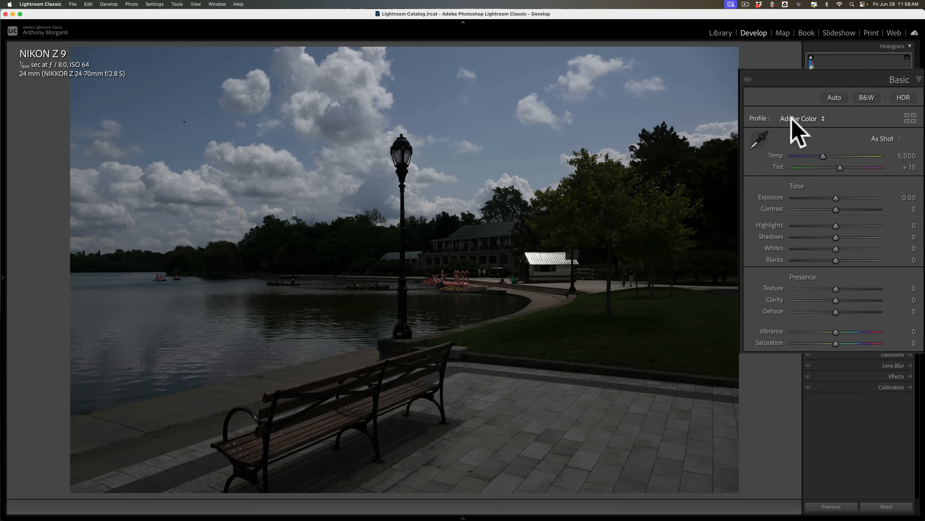
{"action": "mouse_move", "coordinate": [803, 136]}
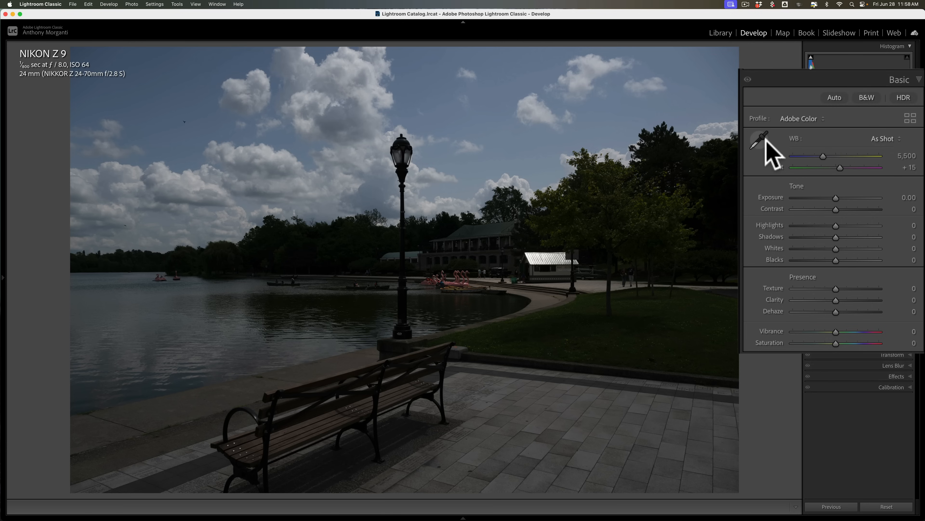
{"action": "mouse_move", "coordinate": [776, 154]}
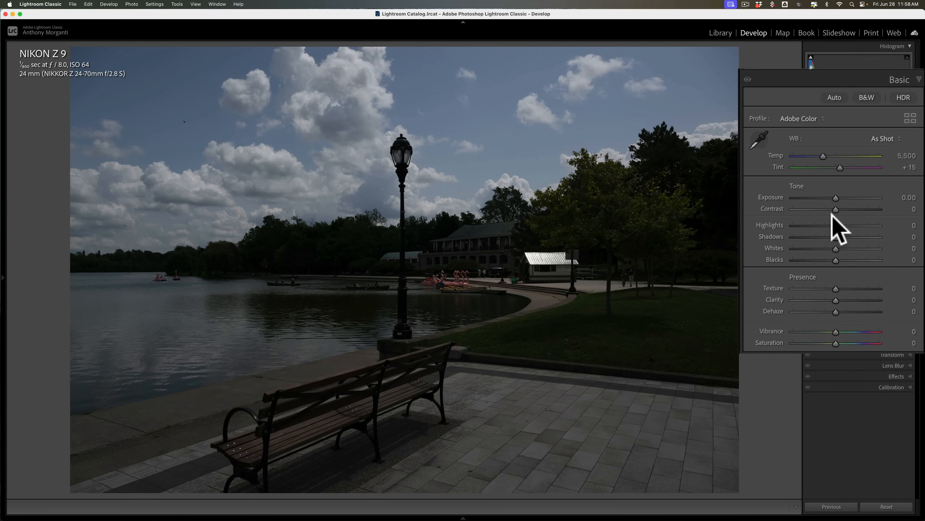
{"action": "mouse_move", "coordinate": [836, 237]}
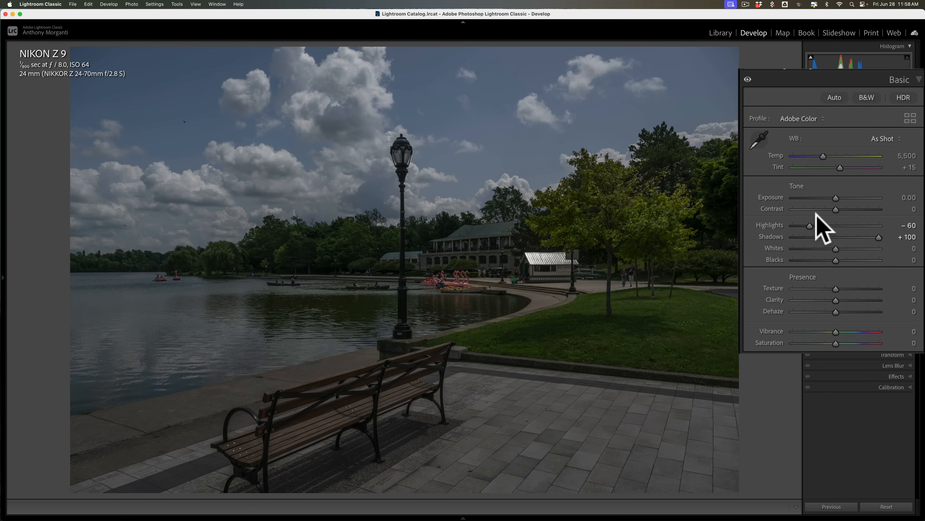
{"action": "mouse_move", "coordinate": [822, 268]}
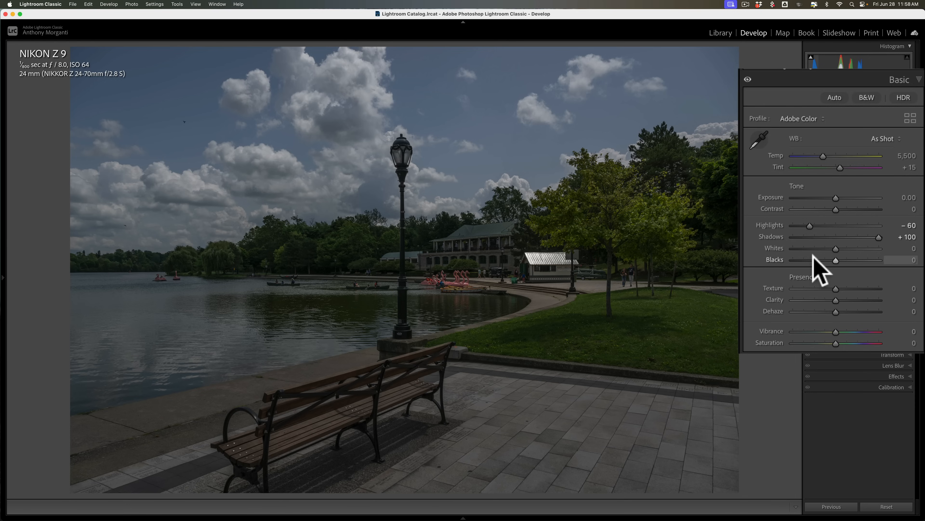
{"action": "mouse_move", "coordinate": [403, 246]}
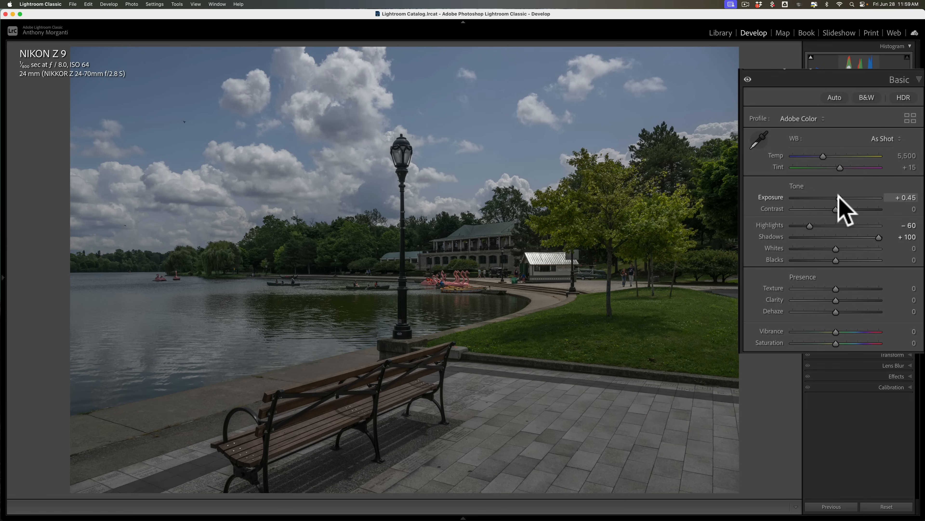
{"action": "mouse_move", "coordinate": [405, 279]}
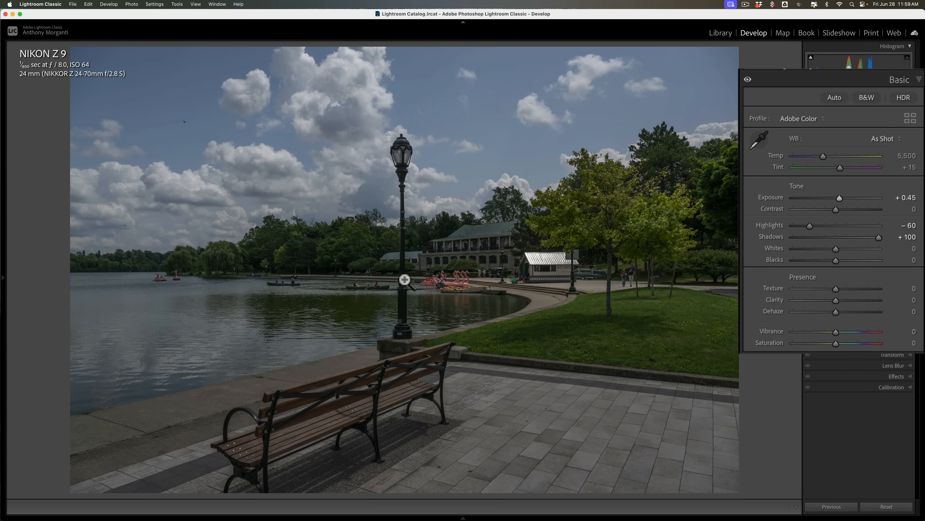
{"action": "mouse_move", "coordinate": [514, 254]}
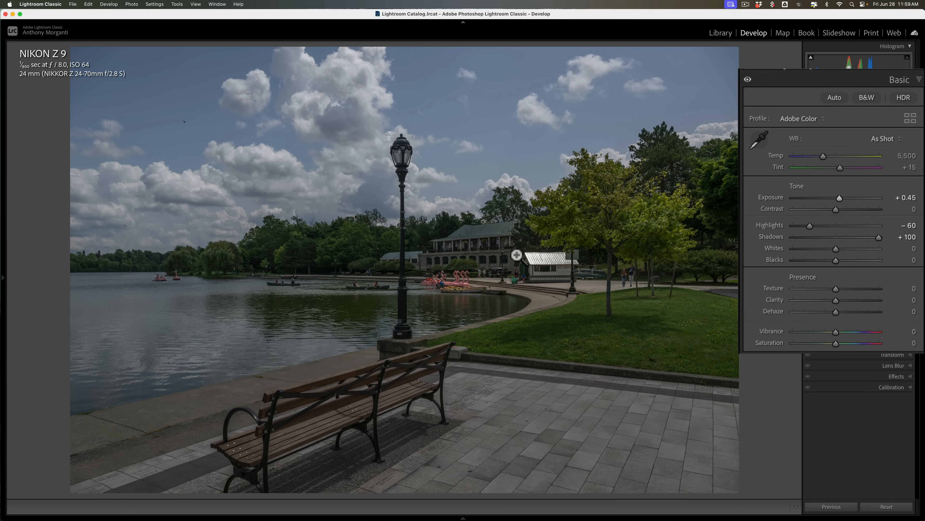
{"action": "mouse_move", "coordinate": [496, 228]}
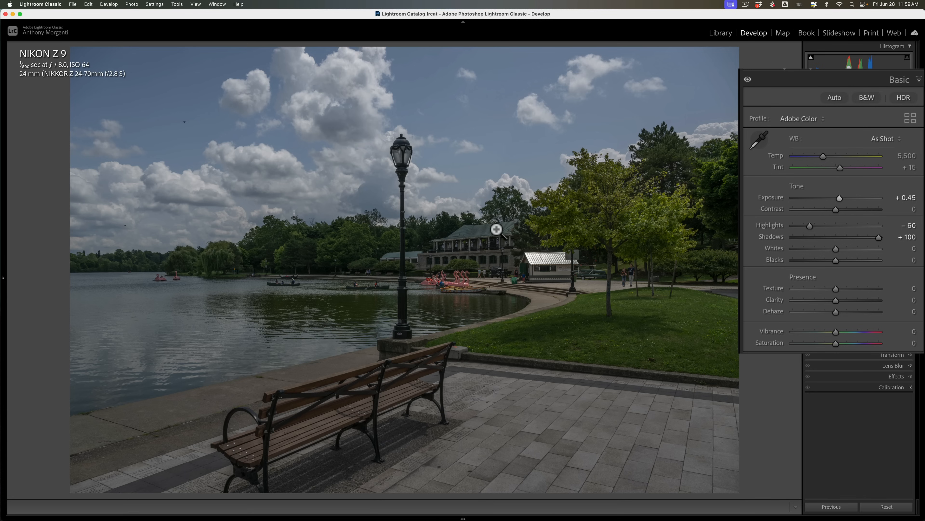
{"action": "mouse_move", "coordinate": [670, 210]}
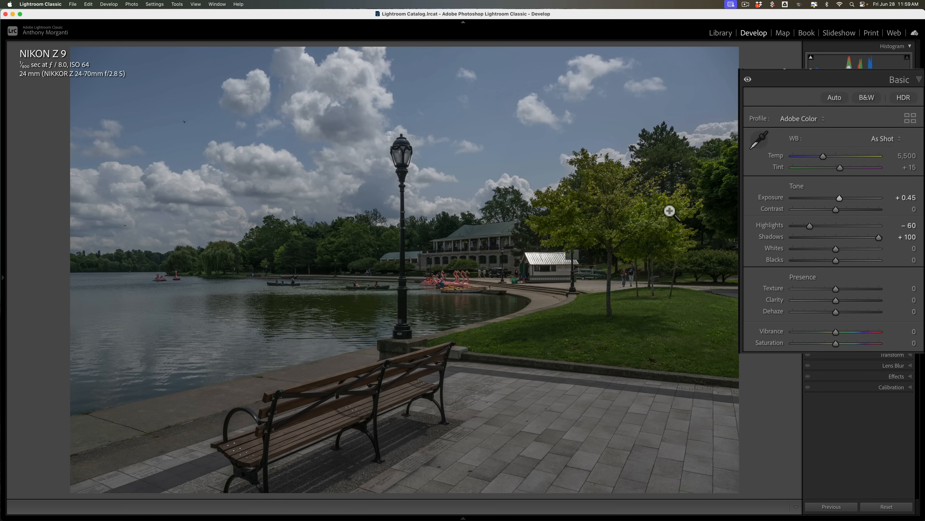
Hold Alt to reveal the Basic panel's reset options while adjusting whites and blacks.
{"action": "key", "text": "alt"}
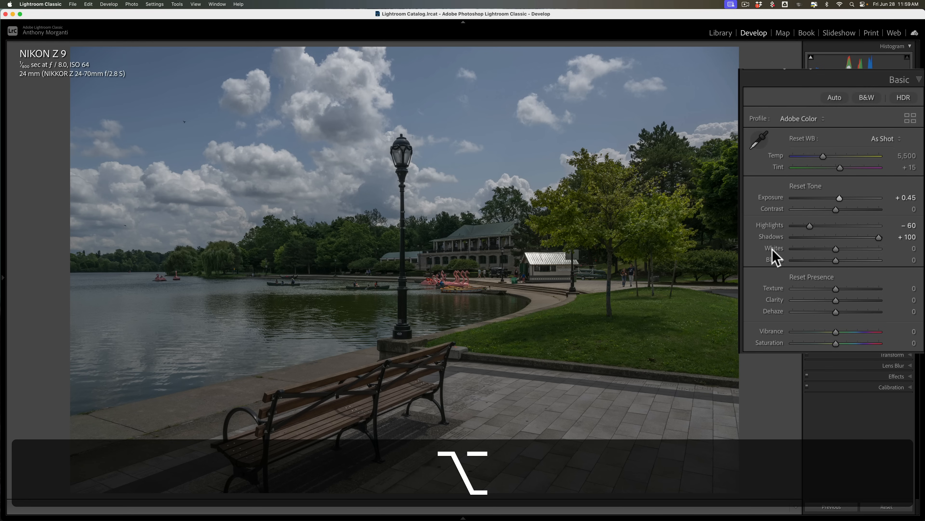
{"action": "mouse_move", "coordinate": [841, 263]}
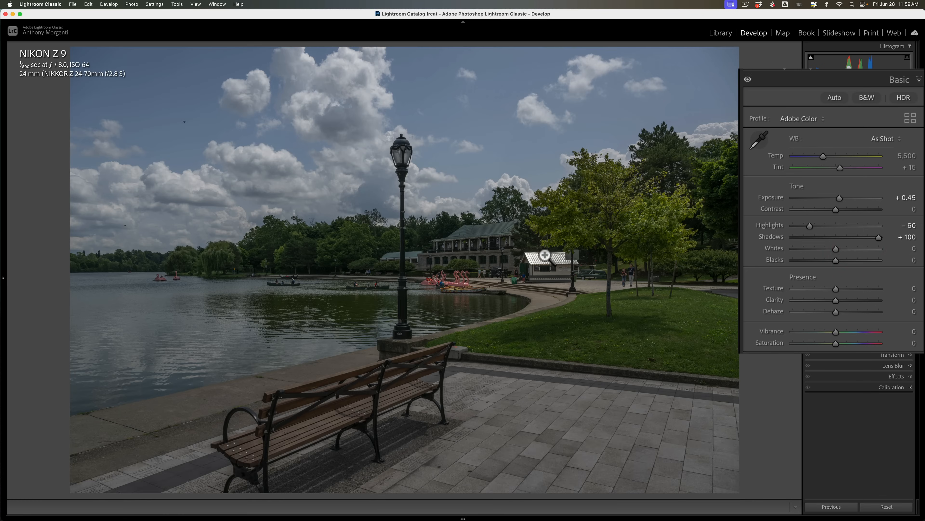
{"action": "mouse_move", "coordinate": [527, 269]}
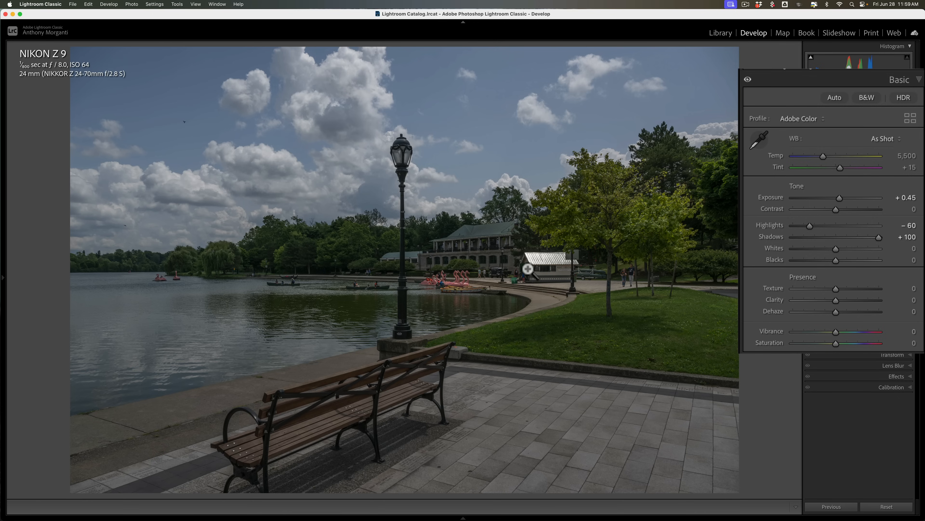
{"action": "mouse_move", "coordinate": [862, 278]}
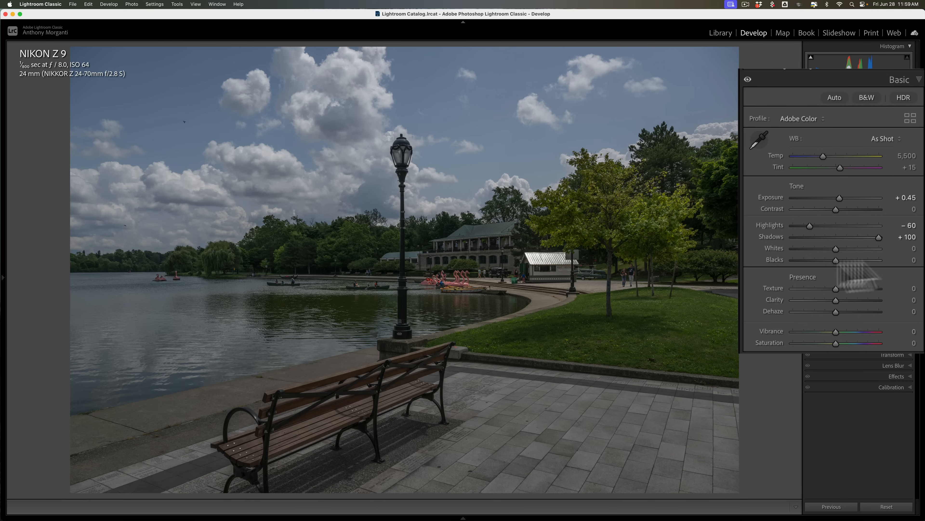
{"action": "key", "text": "alt"}
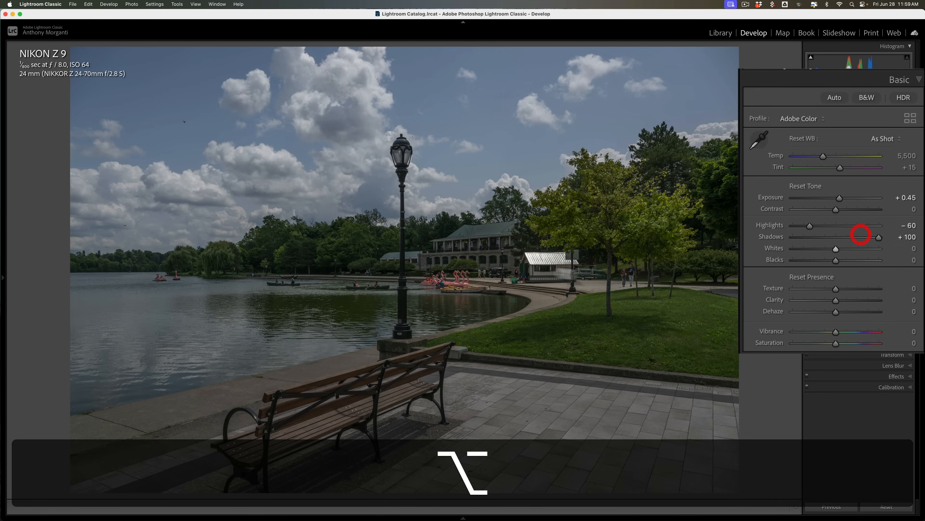
{"action": "mouse_move", "coordinate": [554, 264]}
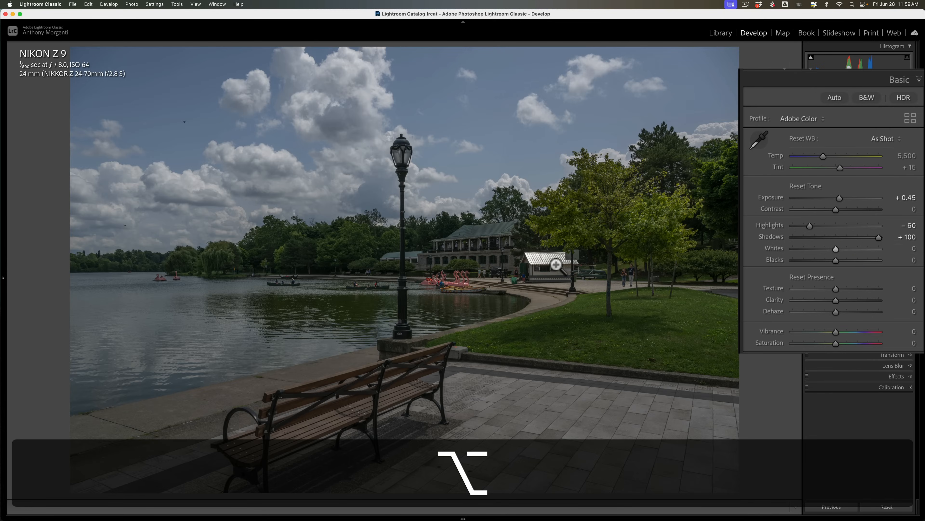
{"action": "mouse_move", "coordinate": [836, 248]}
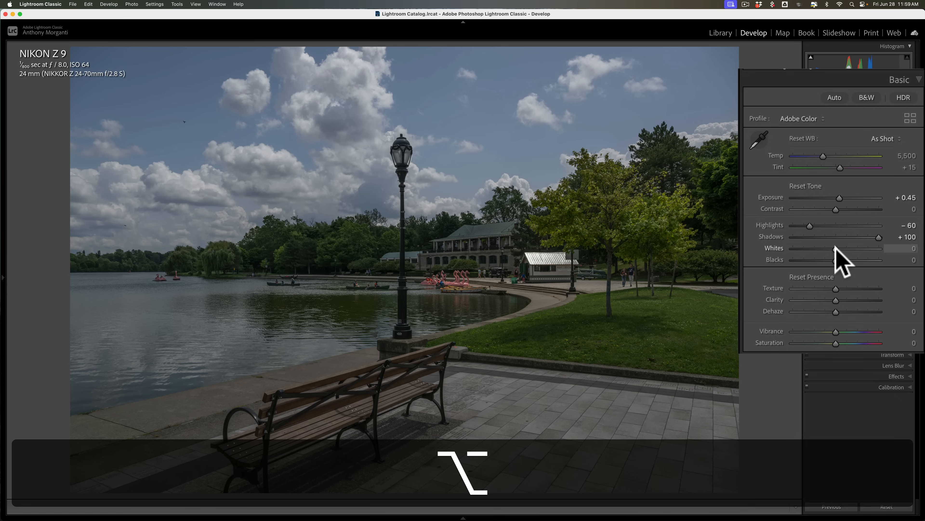
{"action": "mouse_move", "coordinate": [571, 264]}
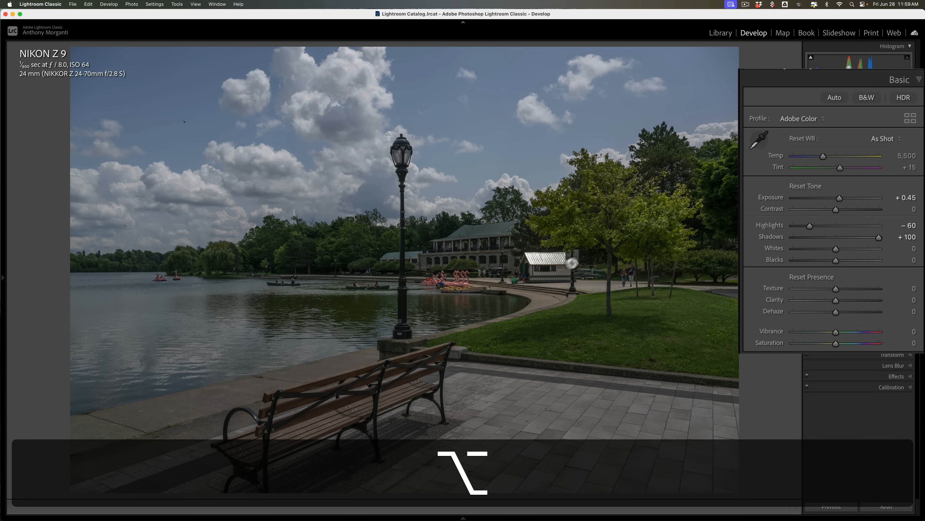
{"action": "mouse_move", "coordinate": [811, 240]}
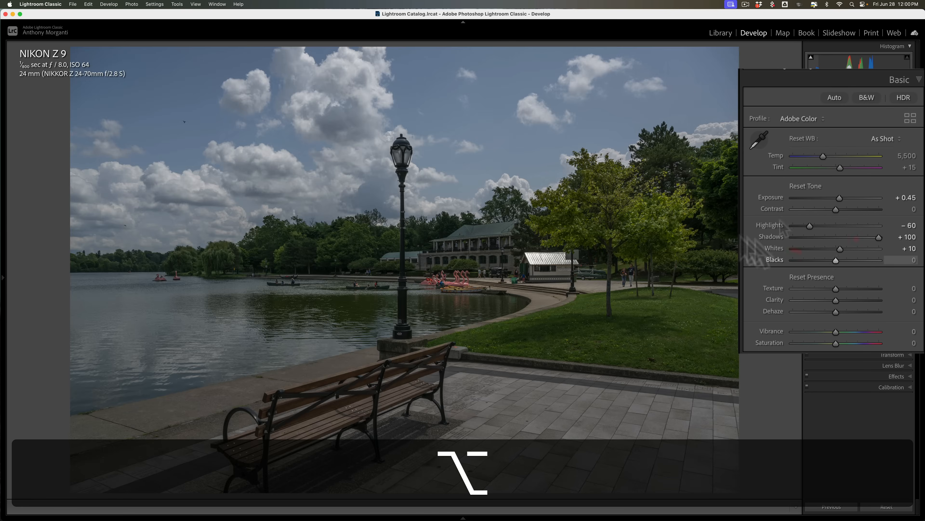
{"action": "mouse_move", "coordinate": [773, 188]}
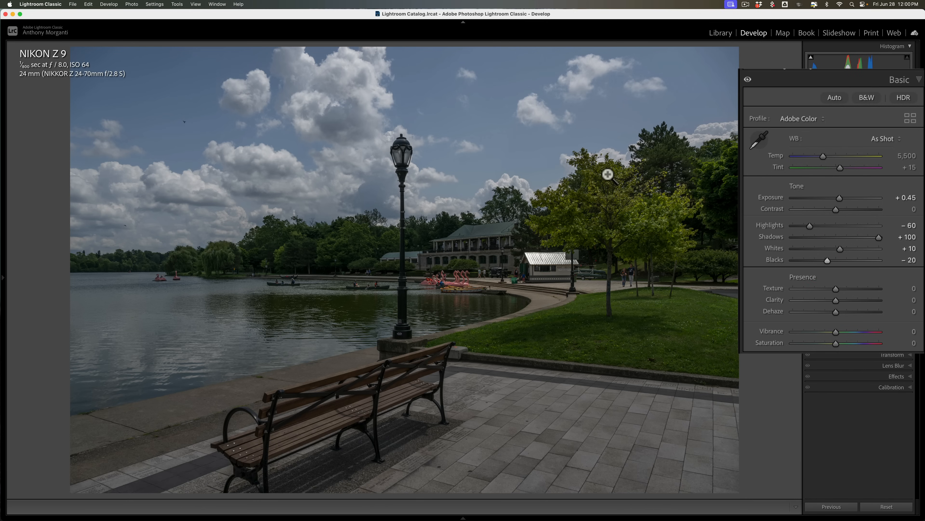
{"action": "mouse_move", "coordinate": [234, 139]}
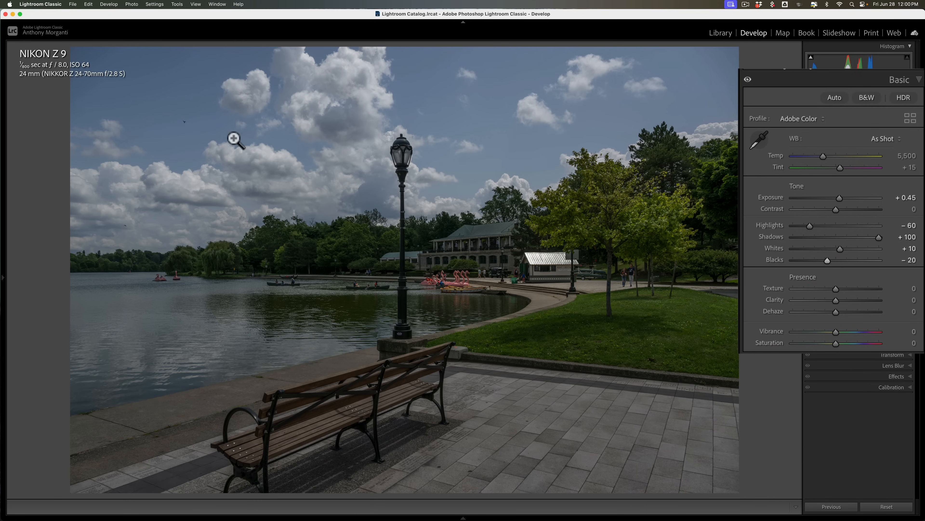
{"action": "left_click", "coordinate": [235, 139]}
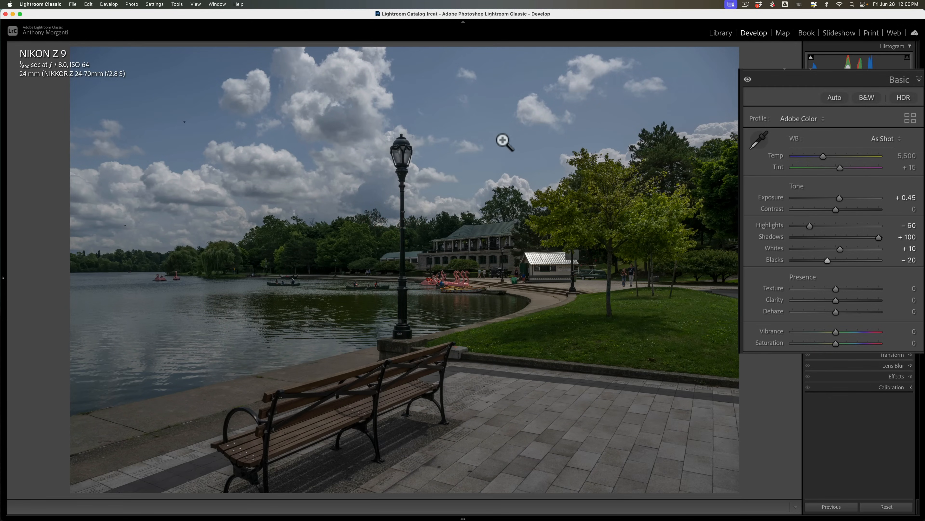
{"action": "left_click", "coordinate": [505, 140]}
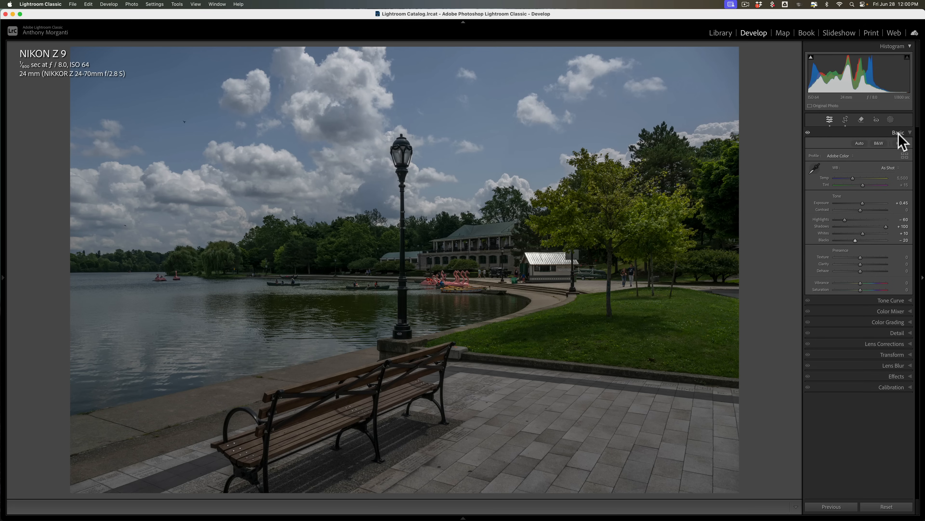
Collapse the Basic panel and show the Detail panel's sharpening and noise reduction controls.
{"action": "left_click", "coordinate": [898, 132]}
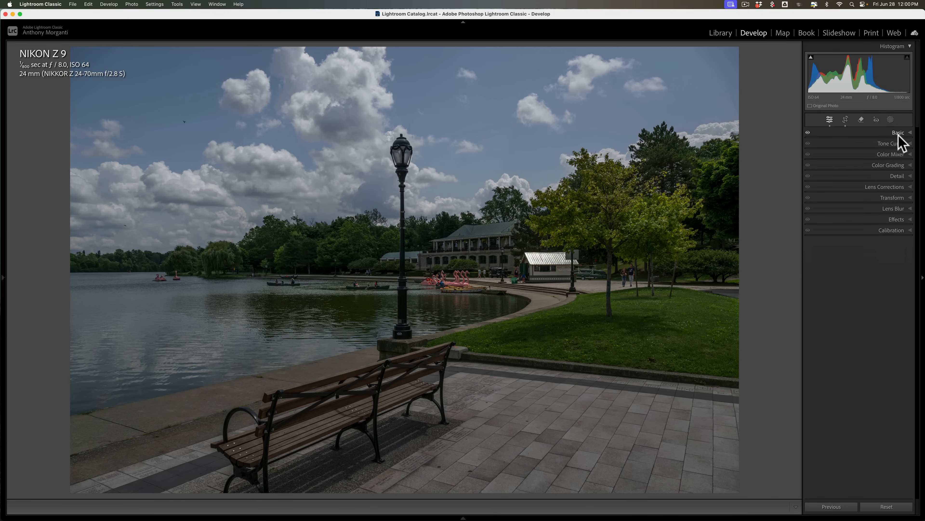
{"action": "left_click", "coordinate": [898, 176]}
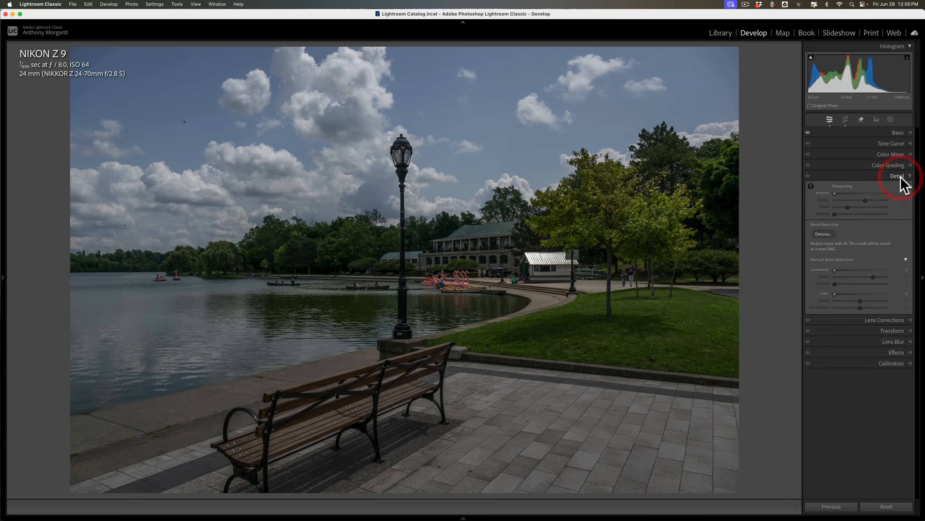
{"action": "left_click", "coordinate": [897, 176]}
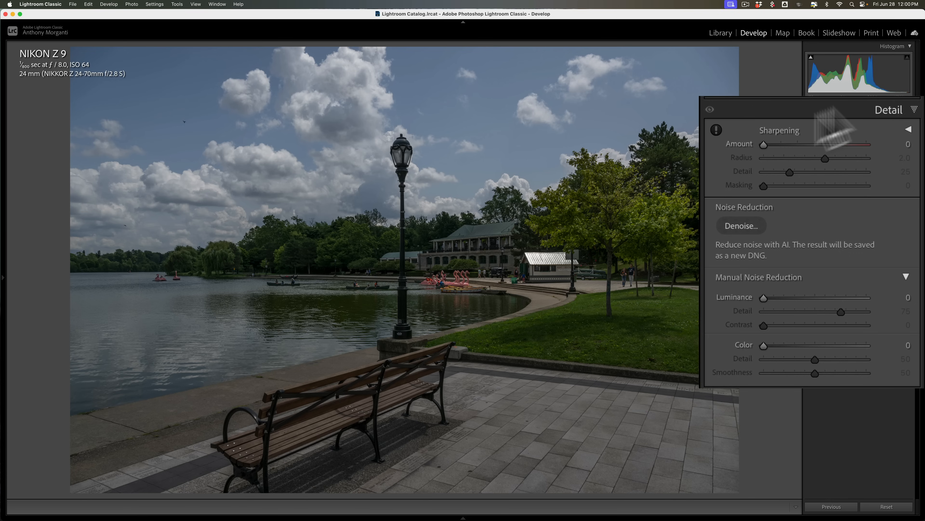
{"action": "mouse_move", "coordinate": [805, 156]}
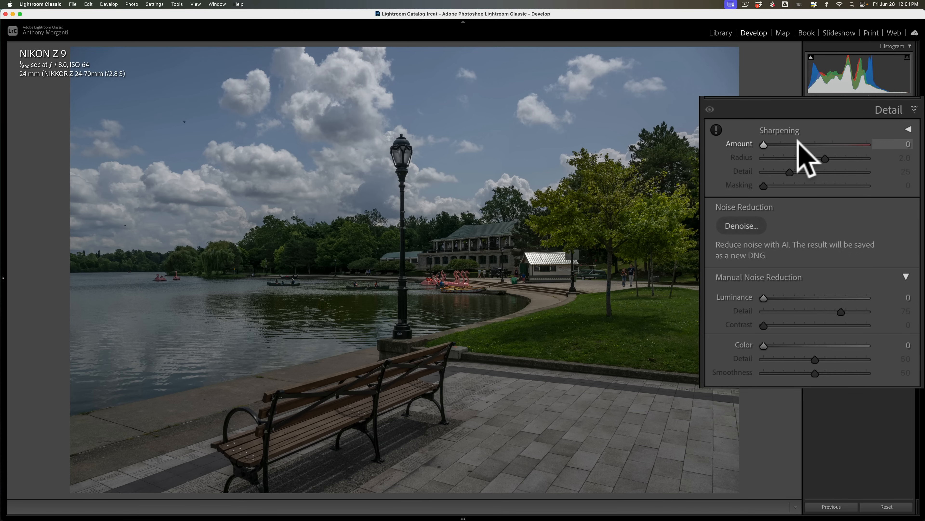
{"action": "mouse_move", "coordinate": [794, 174]}
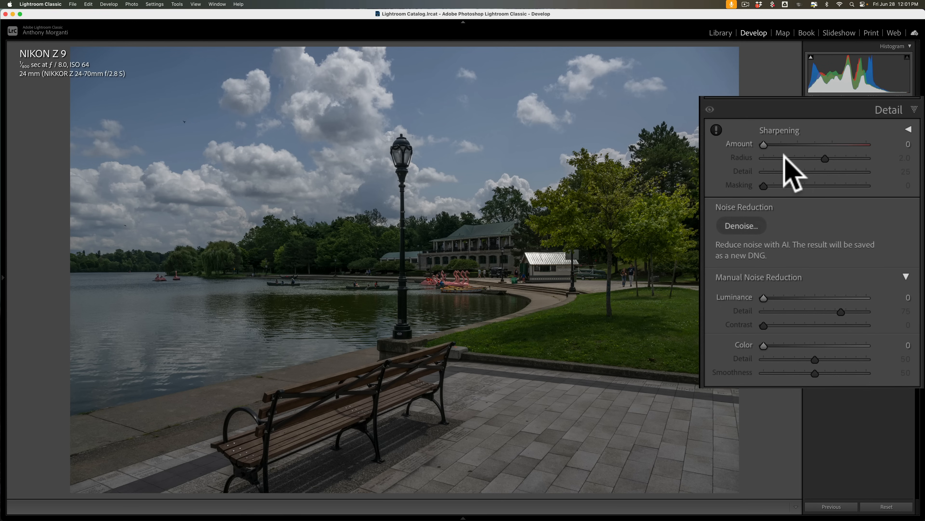
{"action": "mouse_move", "coordinate": [750, 239]}
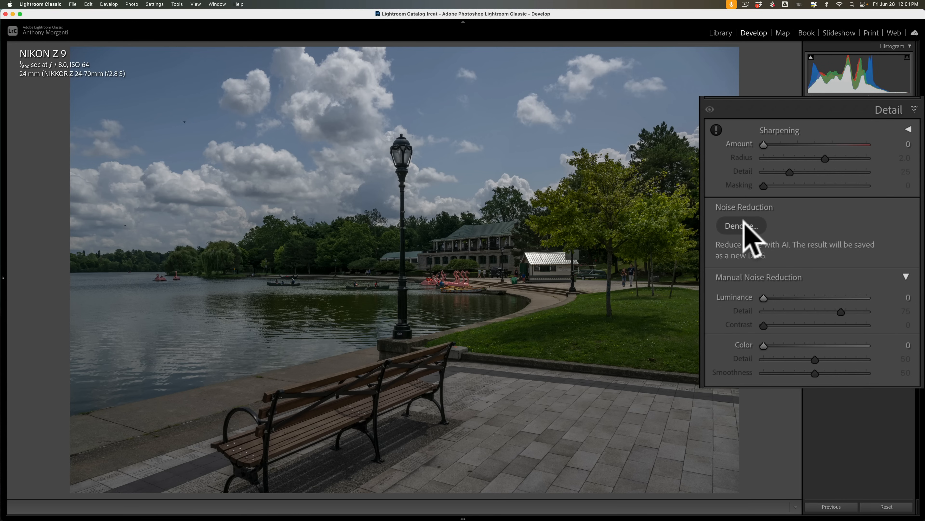
Show the AI Denoise Enhance preview at Amount 27 and compare a sky patch with the original.
{"action": "left_click", "coordinate": [740, 225]}
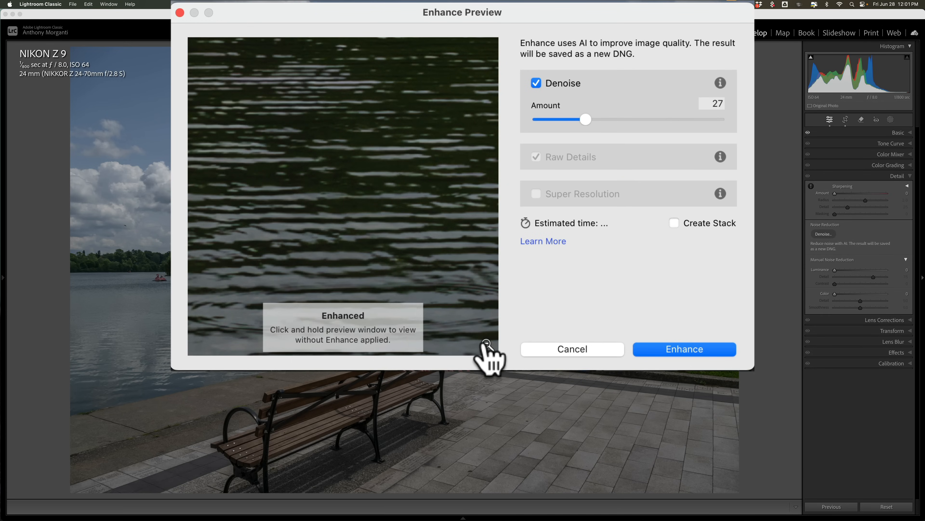
{"action": "left_click", "coordinate": [485, 342]}
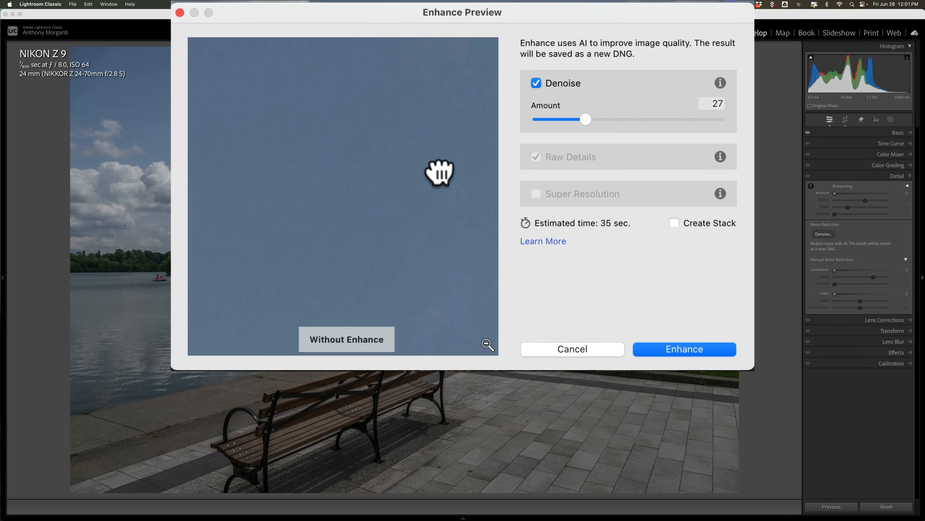
{"action": "left_click", "coordinate": [347, 338]}
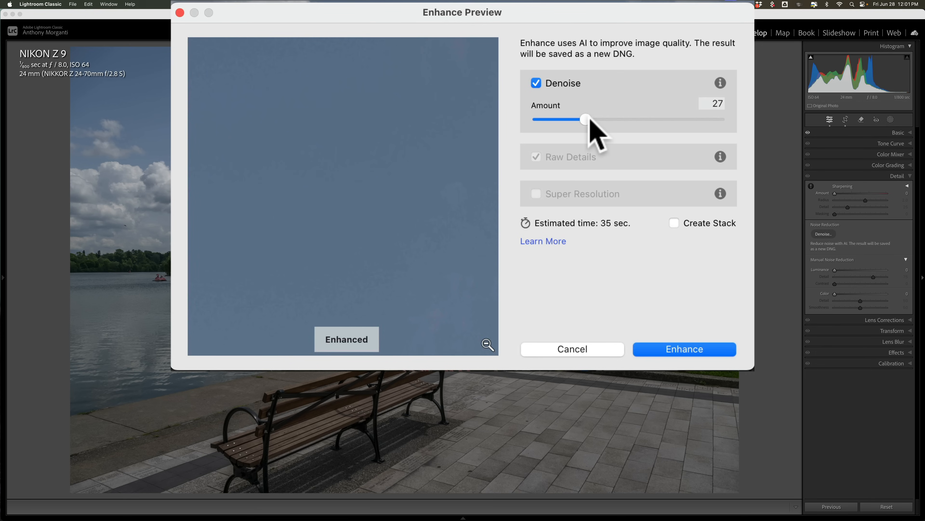
{"action": "mouse_move", "coordinate": [592, 266]}
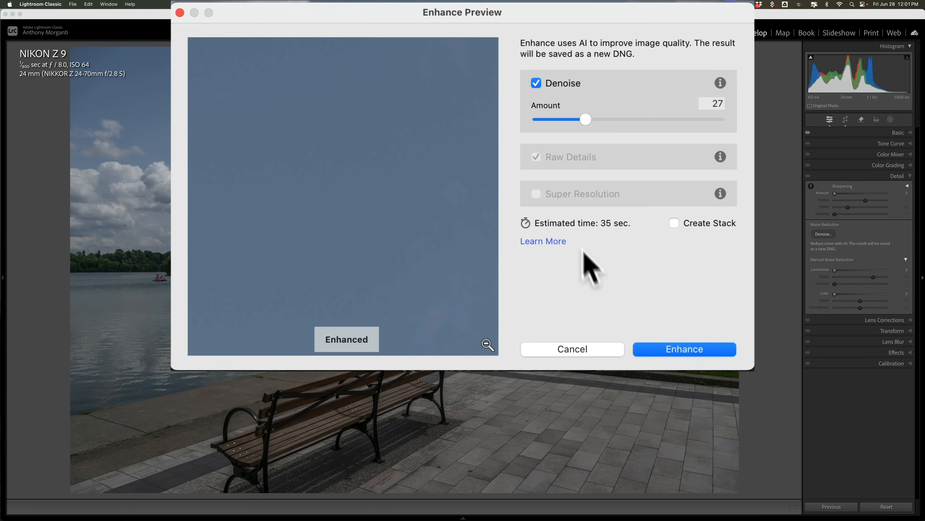
{"action": "mouse_move", "coordinate": [590, 115]}
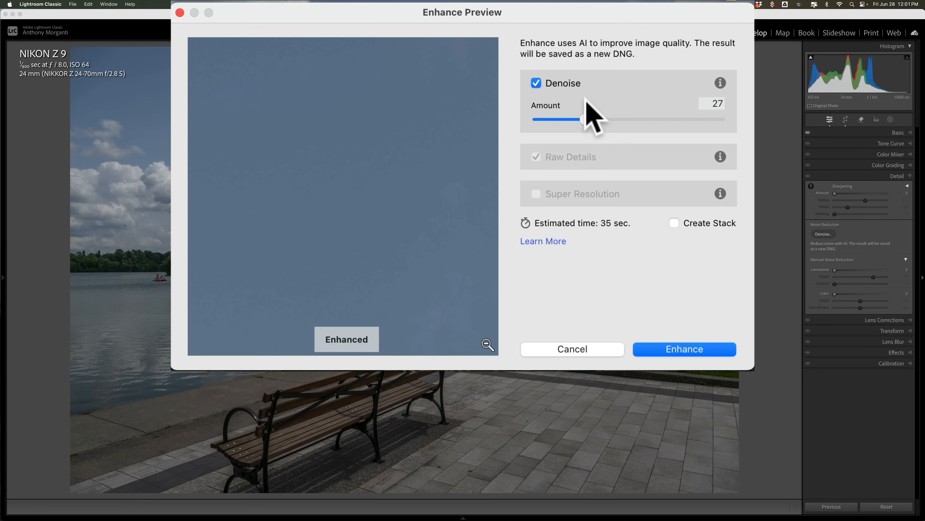
{"action": "mouse_move", "coordinate": [585, 124]}
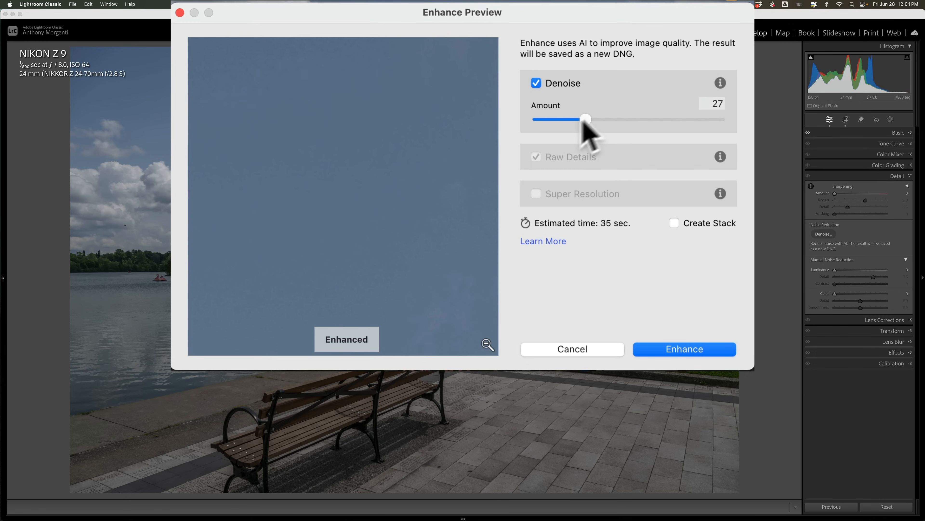
{"action": "mouse_move", "coordinate": [393, 161]}
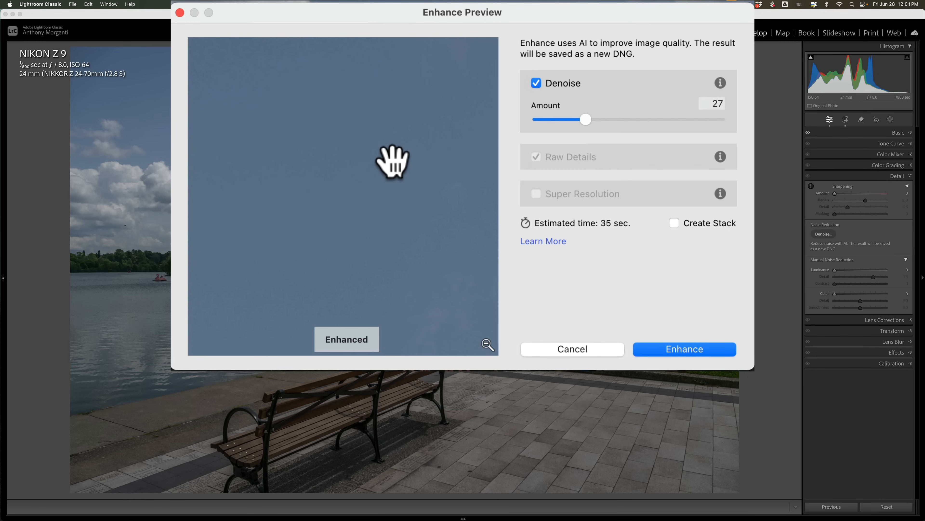
{"action": "mouse_move", "coordinate": [394, 183]}
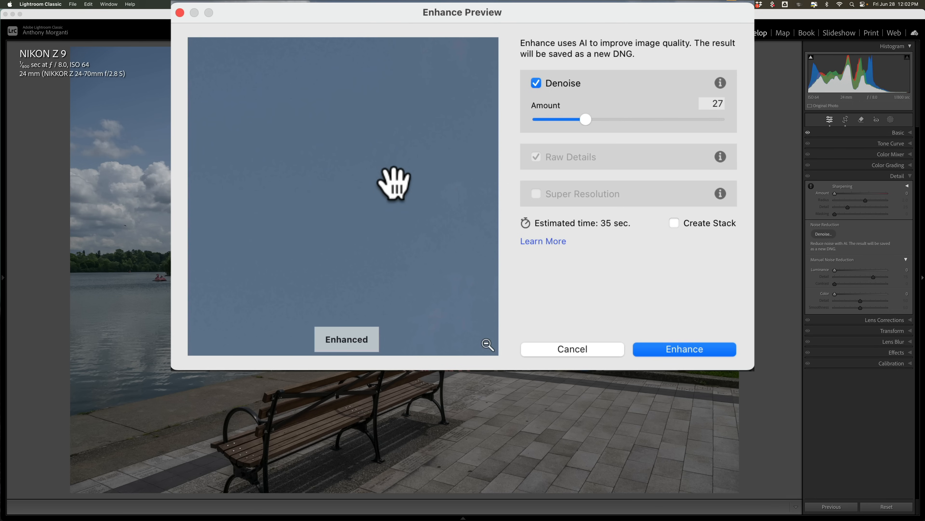
{"action": "mouse_move", "coordinate": [684, 349]}
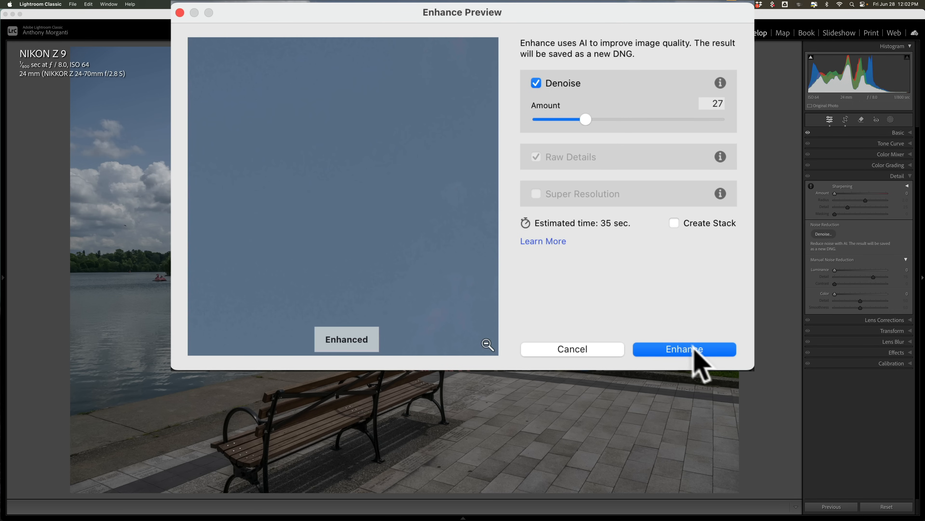
Run Enhance to create the denoised DNG copy and reveal the filmstrip thumbnails.
{"action": "left_click", "coordinate": [684, 349]}
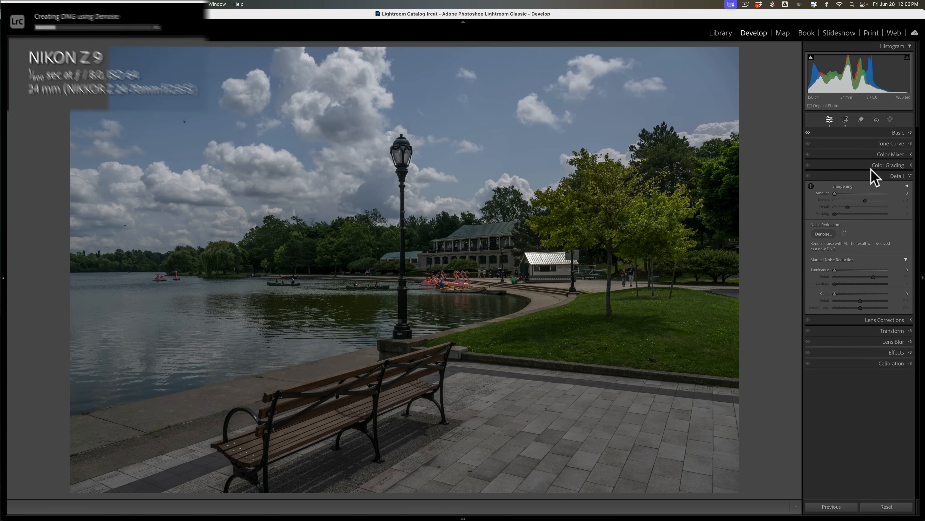
{"action": "left_click", "coordinate": [822, 234]}
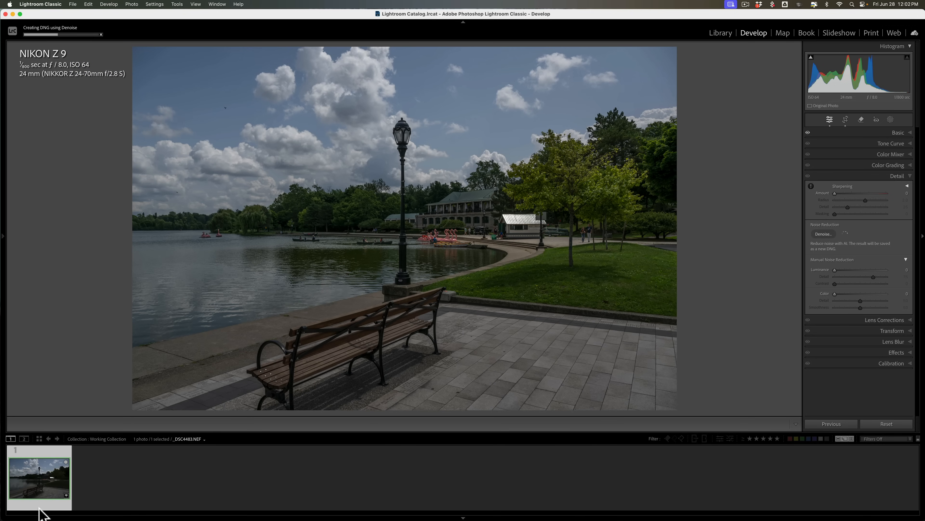
{"action": "mouse_move", "coordinate": [111, 493]}
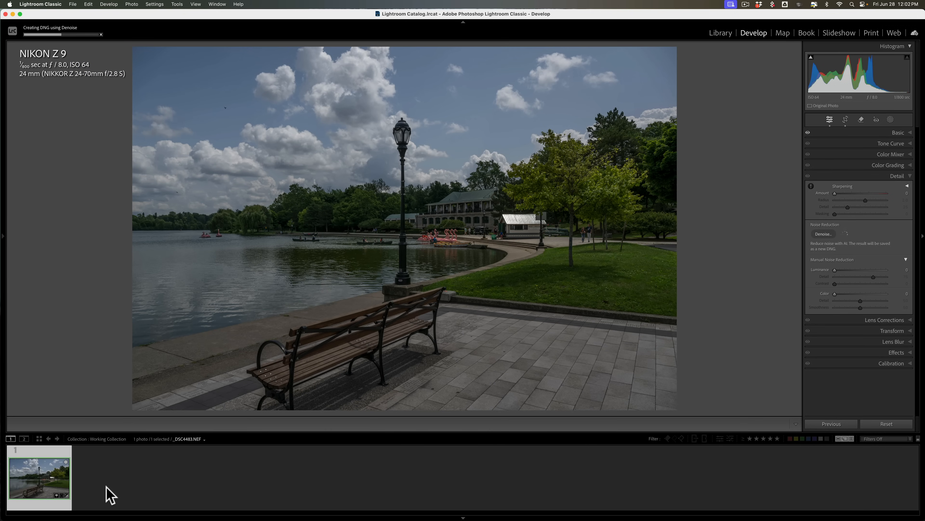
{"action": "mouse_move", "coordinate": [136, 484]}
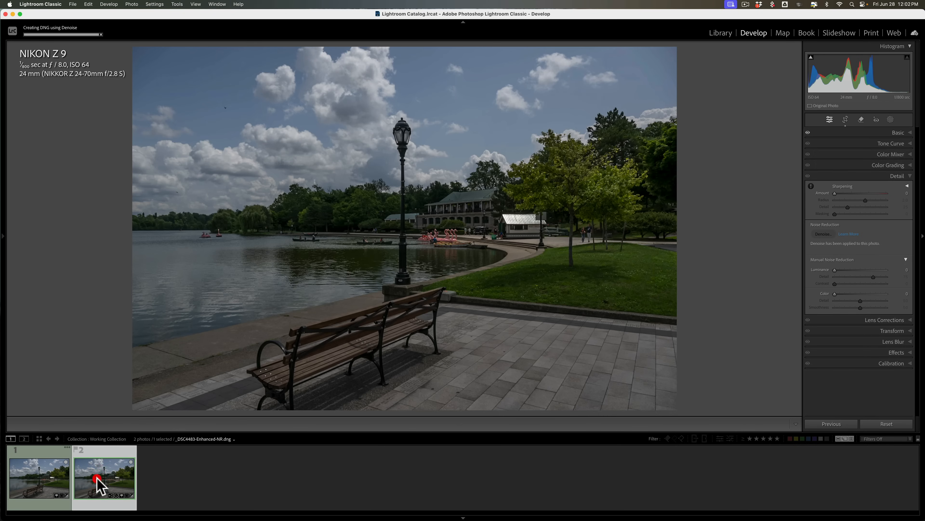
Select the Enhanced-NR DNG copy and confirm its Basic tone settings carried over.
{"action": "left_click", "coordinate": [104, 478]}
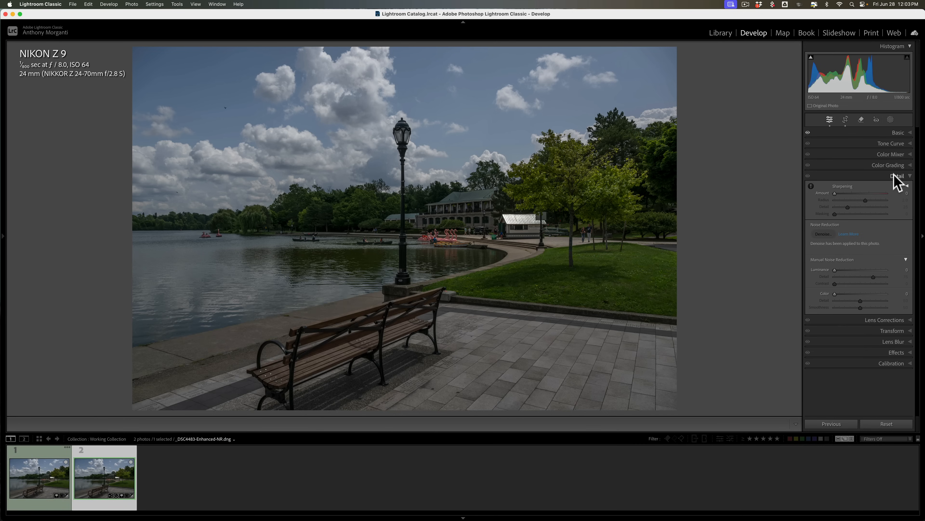
{"action": "left_click", "coordinate": [898, 132]}
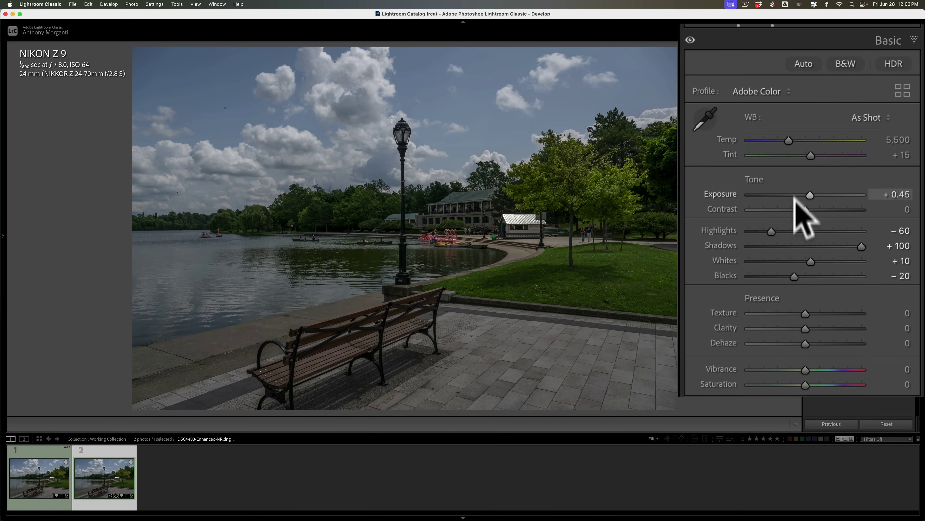
{"action": "mouse_move", "coordinate": [826, 195]}
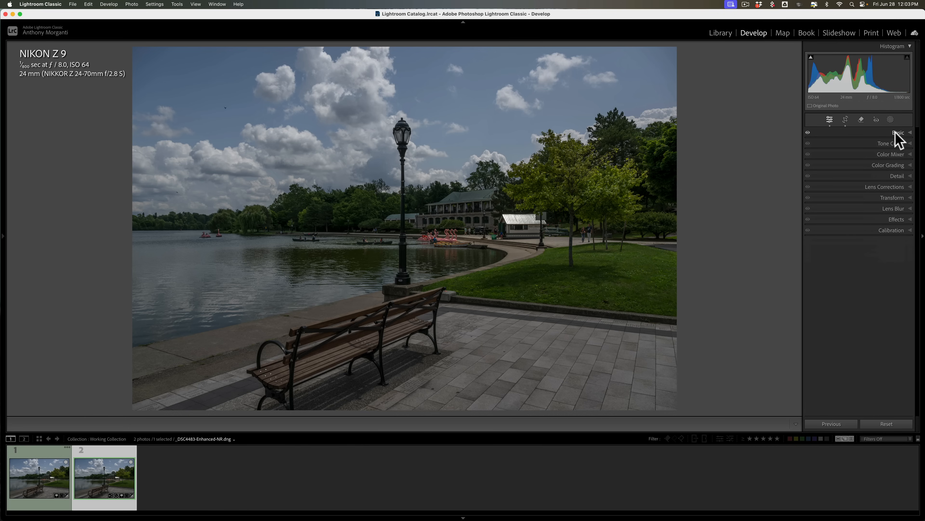
{"action": "left_click", "coordinate": [891, 155]}
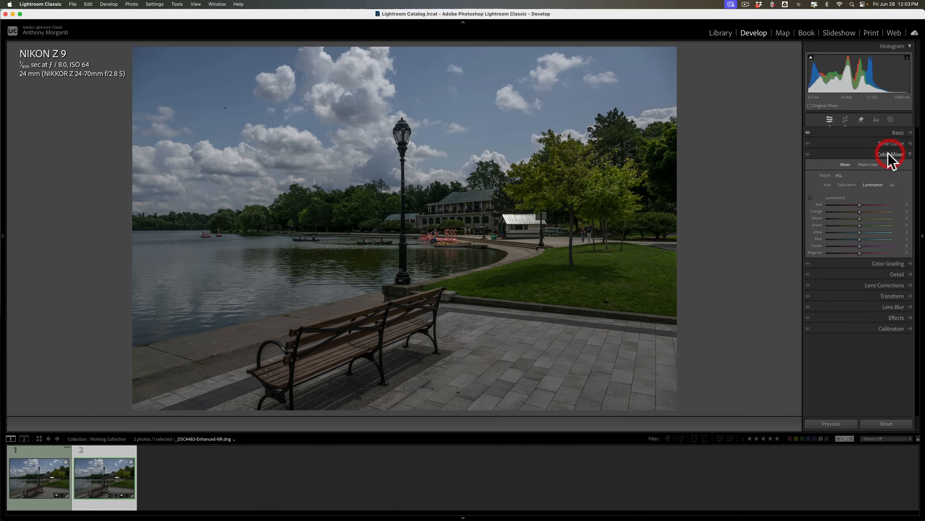
Show the Color Mixer luminance sliders for the denoised copy, all still at 0.
{"action": "left_click", "coordinate": [891, 154]}
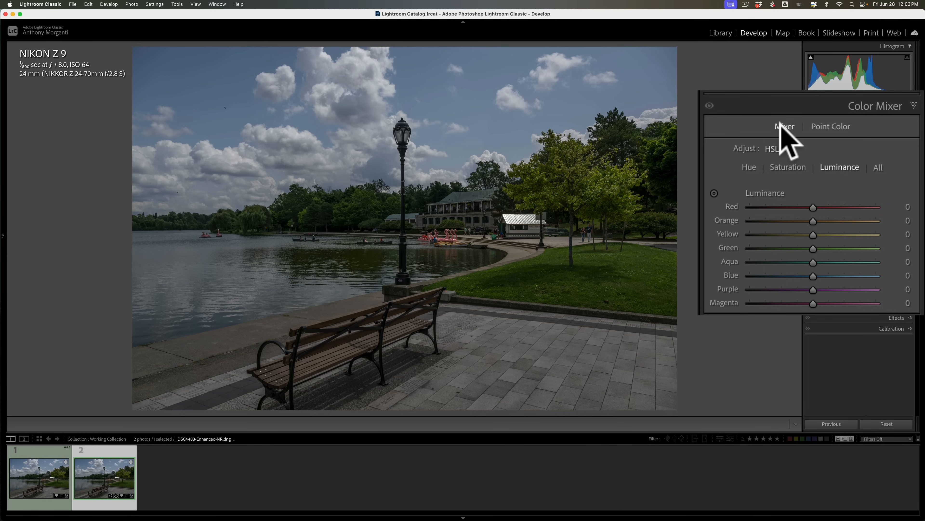
{"action": "mouse_move", "coordinate": [794, 144]}
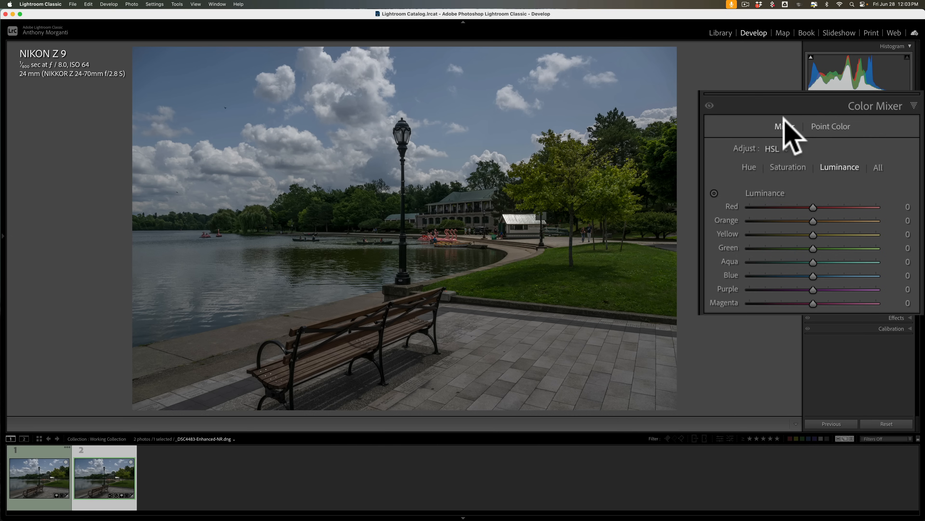
{"action": "mouse_move", "coordinate": [788, 142]}
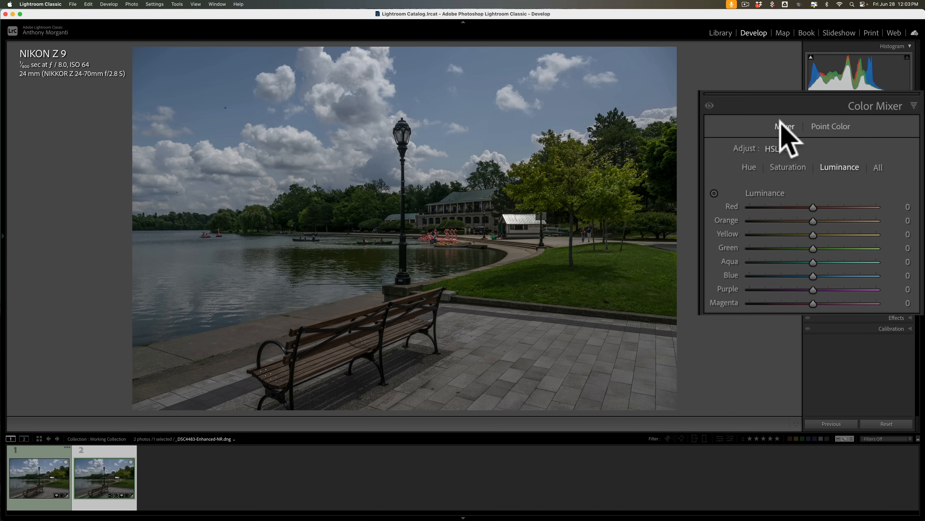
{"action": "mouse_move", "coordinate": [597, 263]}
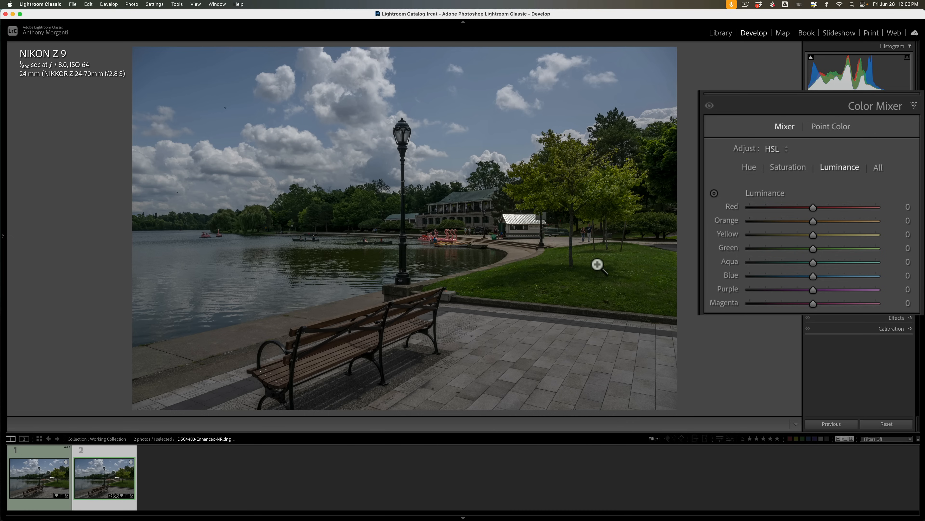
{"action": "mouse_move", "coordinate": [566, 278]}
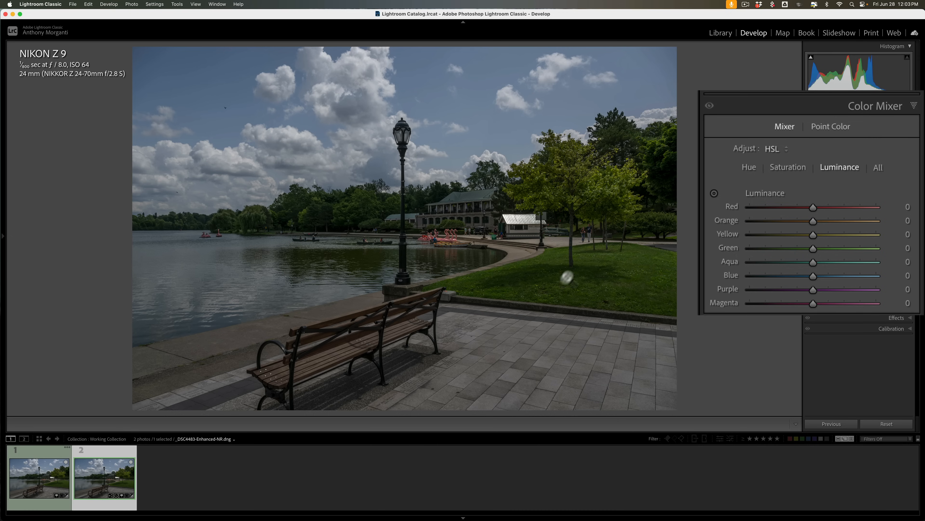
{"action": "mouse_move", "coordinate": [592, 241]}
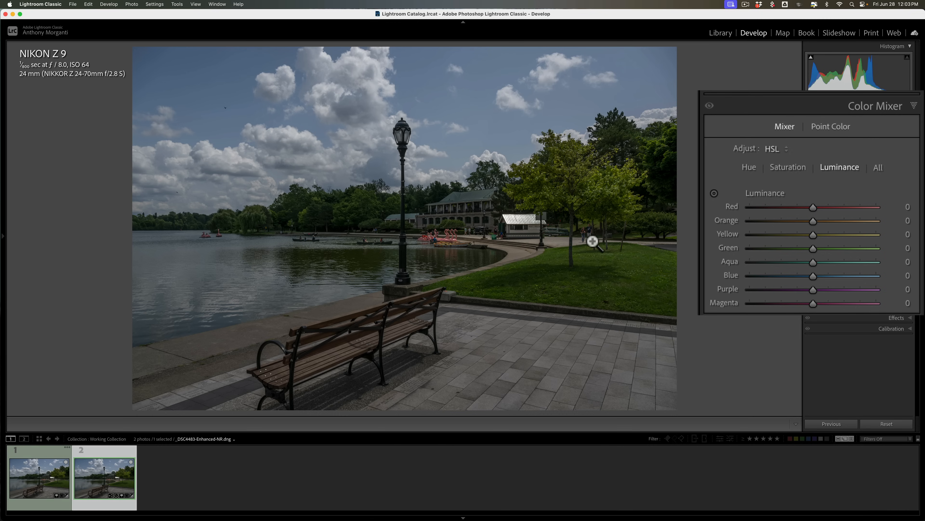
{"action": "mouse_move", "coordinate": [350, 208]}
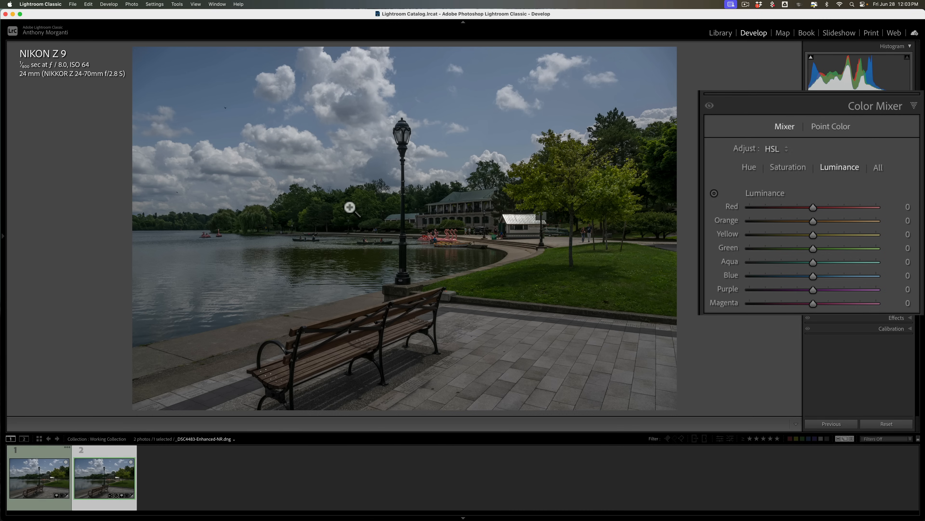
{"action": "mouse_move", "coordinate": [774, 181]}
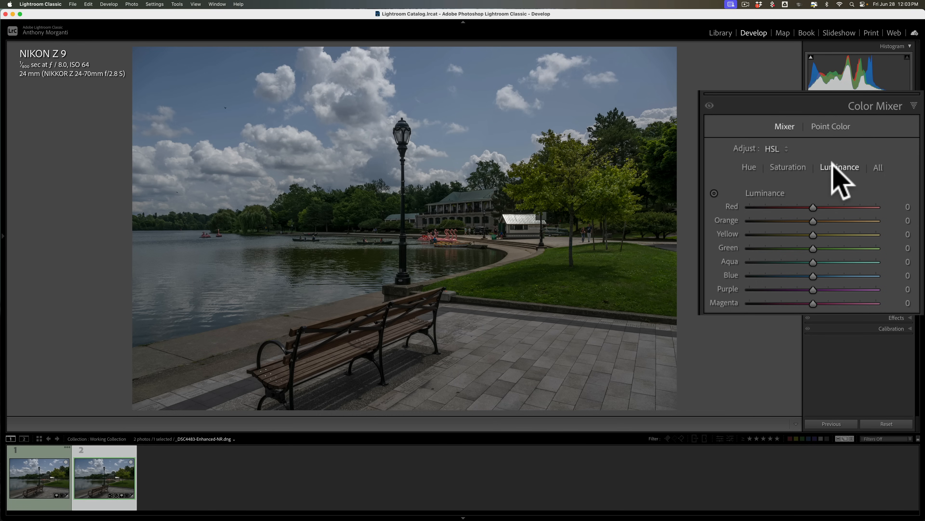
{"action": "mouse_move", "coordinate": [847, 194]}
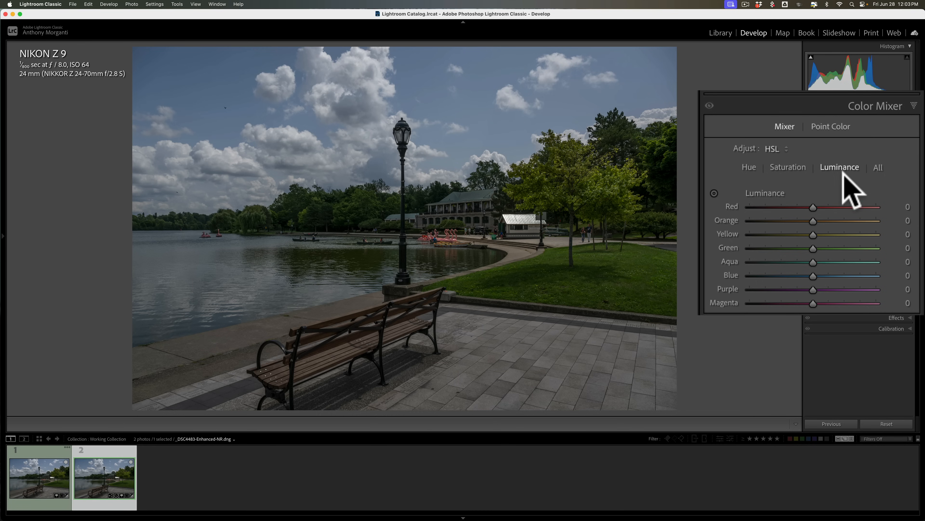
{"action": "mouse_move", "coordinate": [820, 248]}
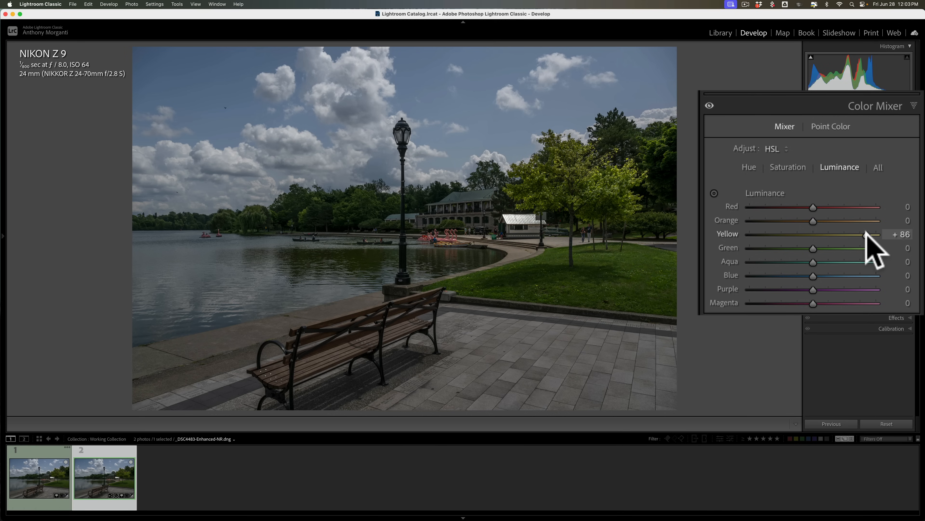
{"action": "mouse_move", "coordinate": [815, 260]}
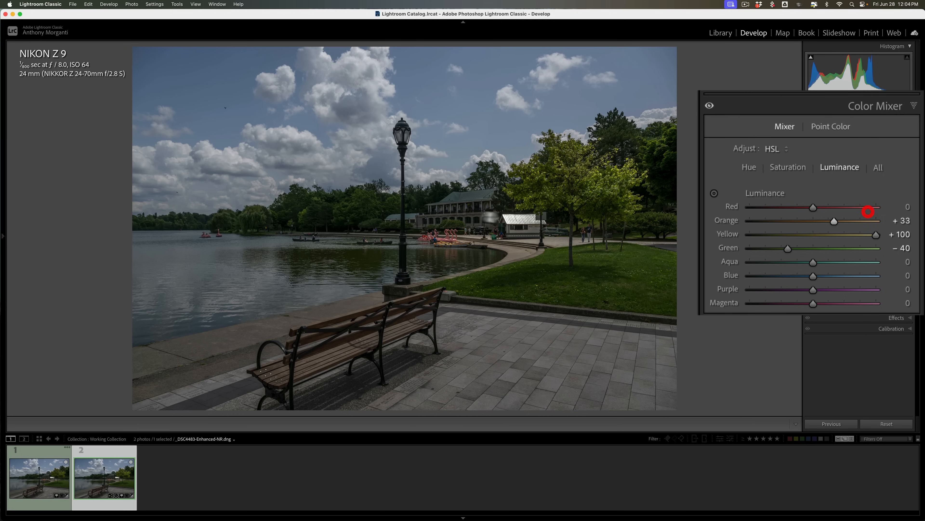
{"action": "mouse_move", "coordinate": [834, 220]}
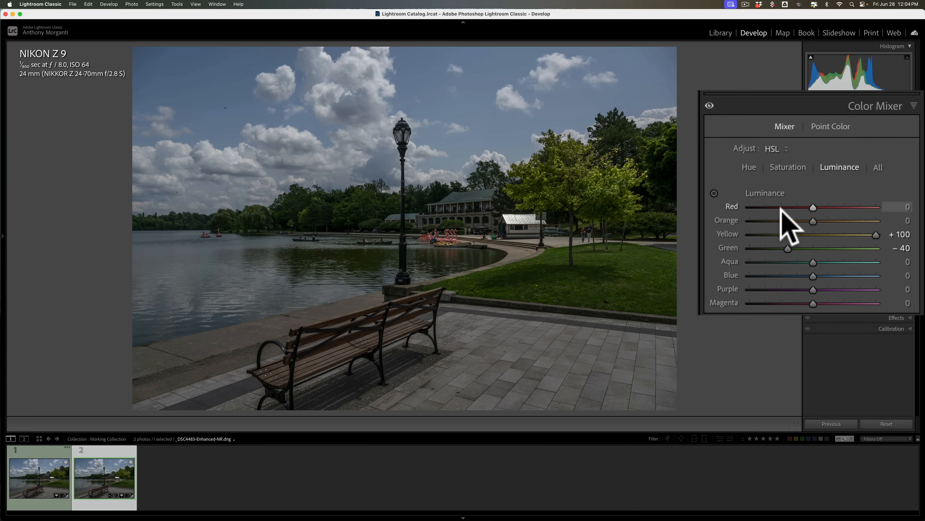
Switch the Color Mixer to Saturation for Yellow +52 and compare with the mixer toggled off.
{"action": "left_click", "coordinate": [788, 167]}
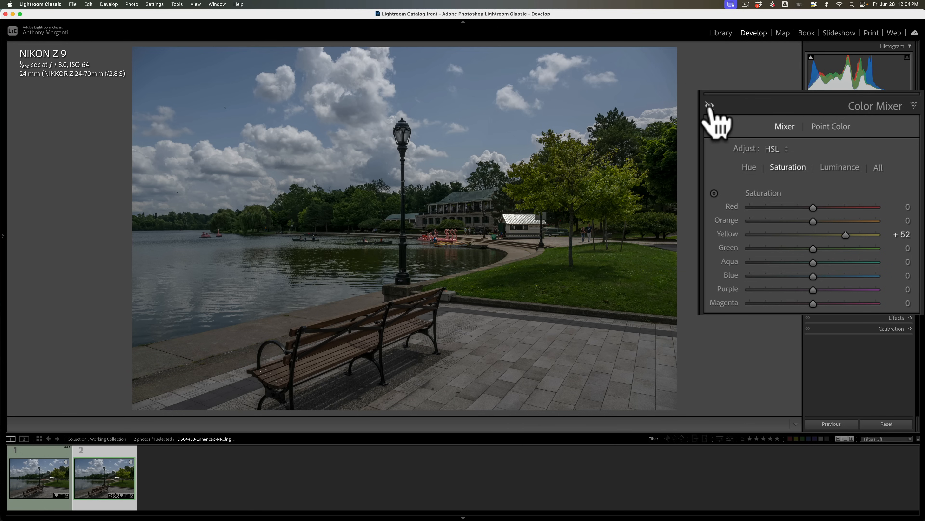
{"action": "left_click", "coordinate": [714, 105]}
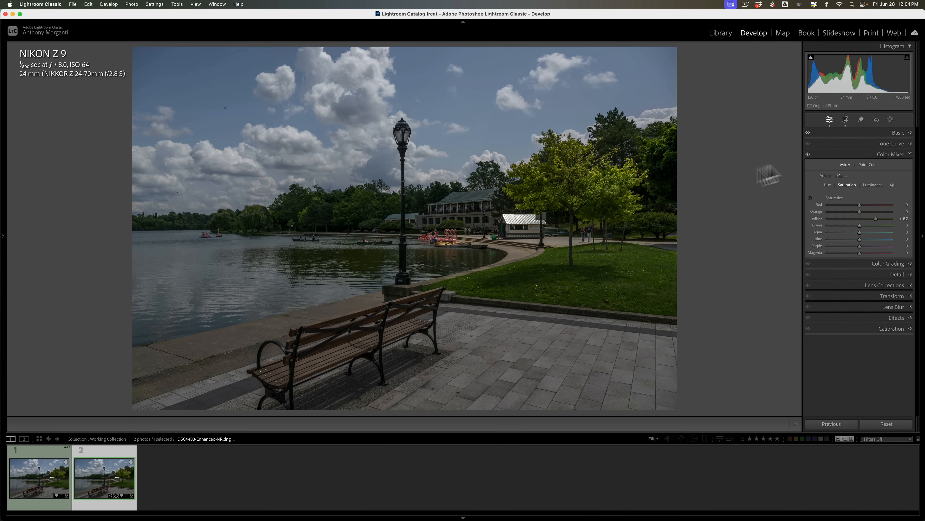
{"action": "mouse_move", "coordinate": [529, 179]}
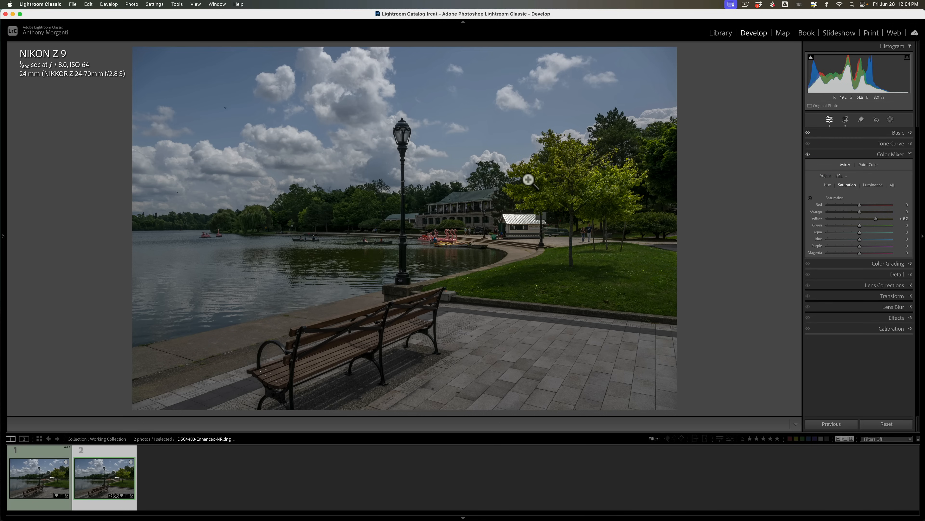
{"action": "mouse_move", "coordinate": [826, 164]}
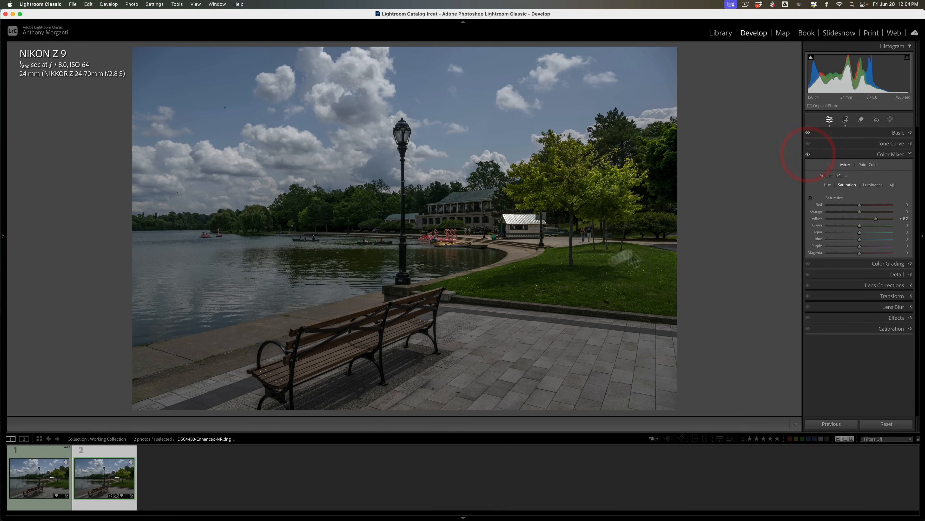
{"action": "mouse_move", "coordinate": [447, 284]}
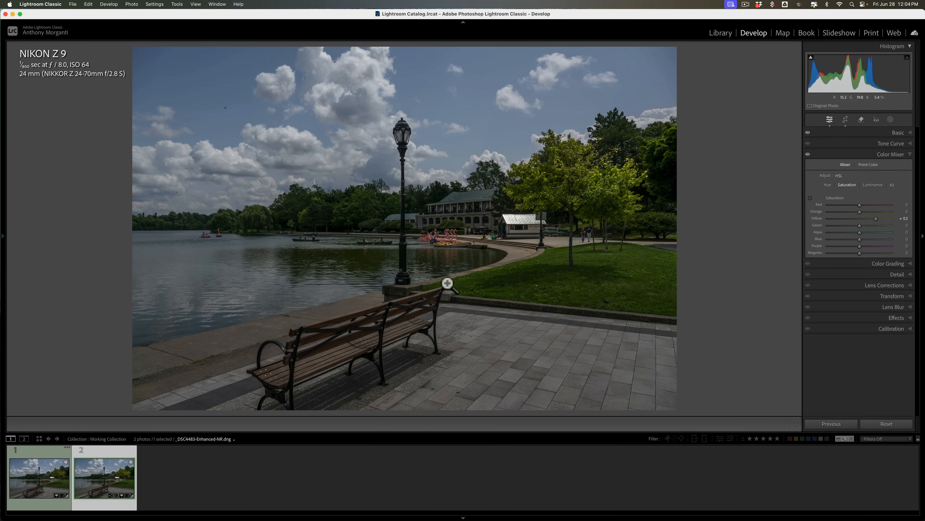
{"action": "mouse_move", "coordinate": [801, 166]}
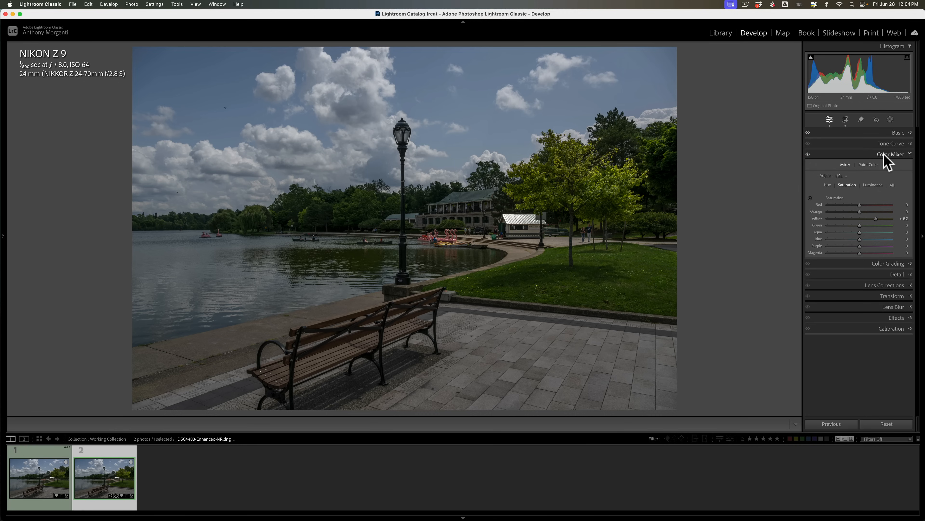
Collapse the Color Mixer, inspect the sky at 1:1, then fit the whole photo again.
{"action": "left_click", "coordinate": [891, 154]}
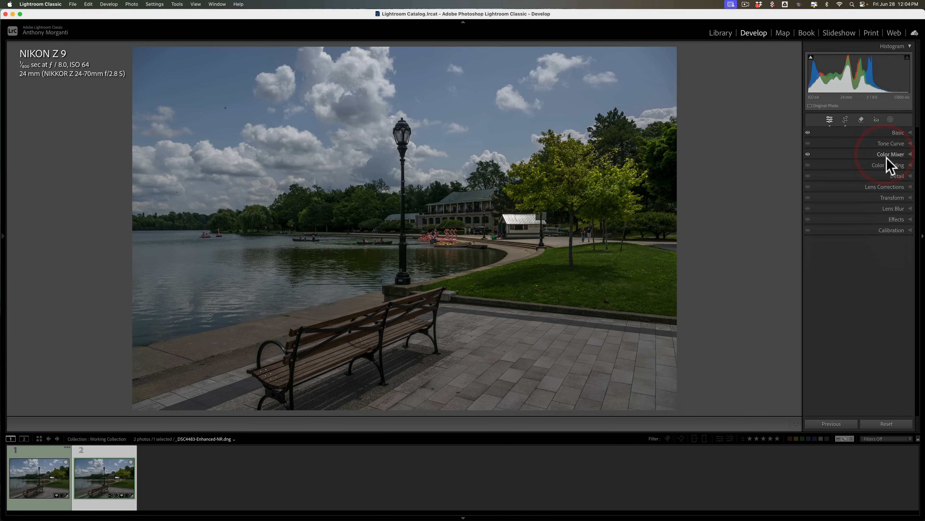
{"action": "mouse_move", "coordinate": [866, 173]}
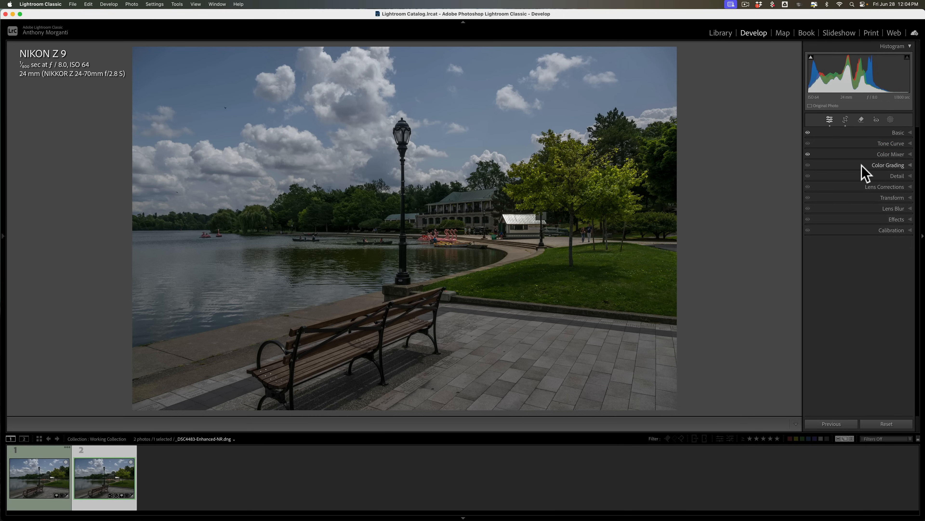
{"action": "mouse_move", "coordinate": [892, 174]}
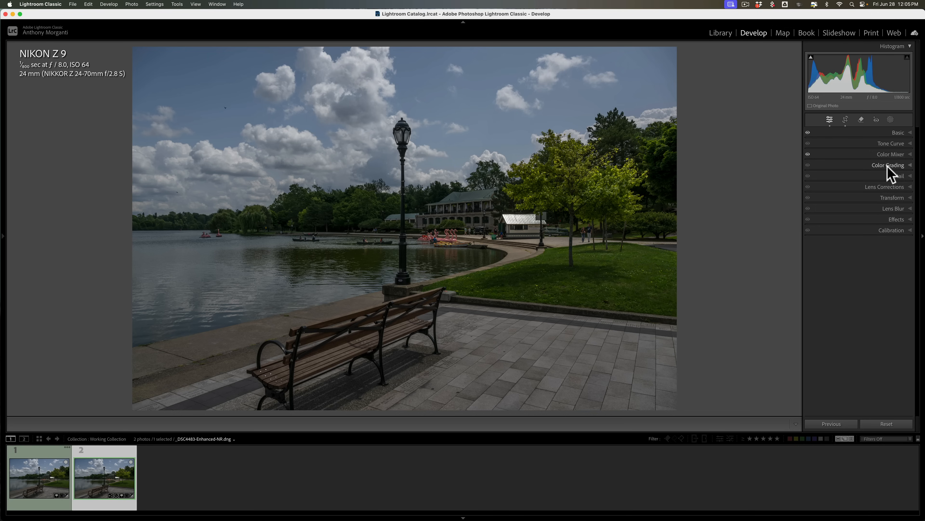
{"action": "mouse_move", "coordinate": [881, 171]}
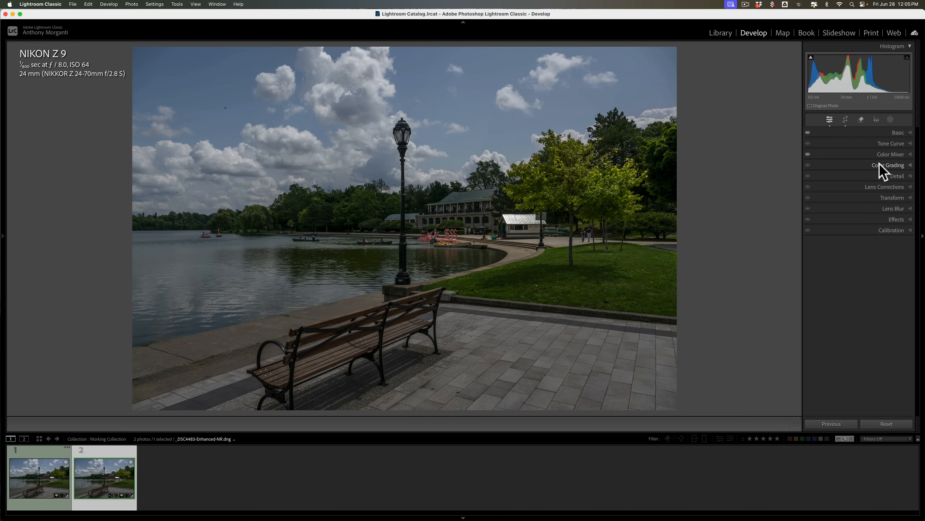
{"action": "mouse_move", "coordinate": [882, 156]}
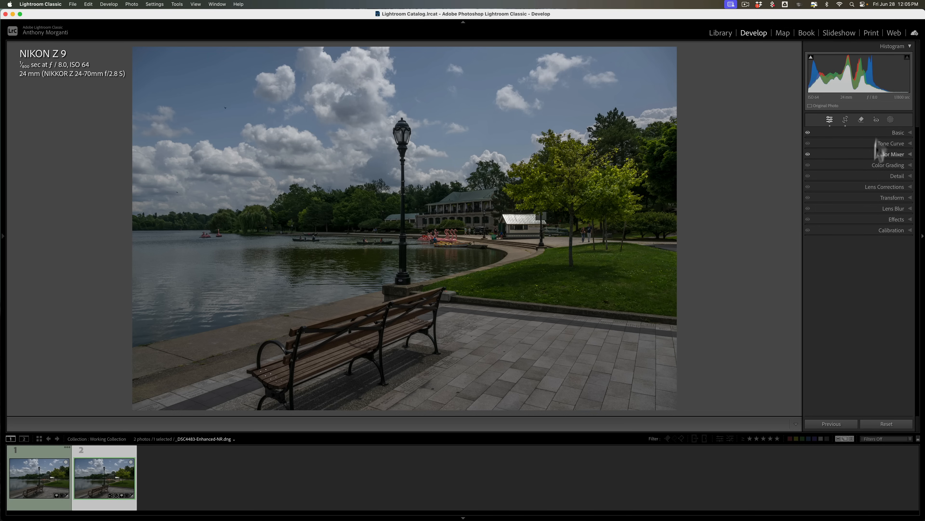
{"action": "mouse_move", "coordinate": [439, 112]}
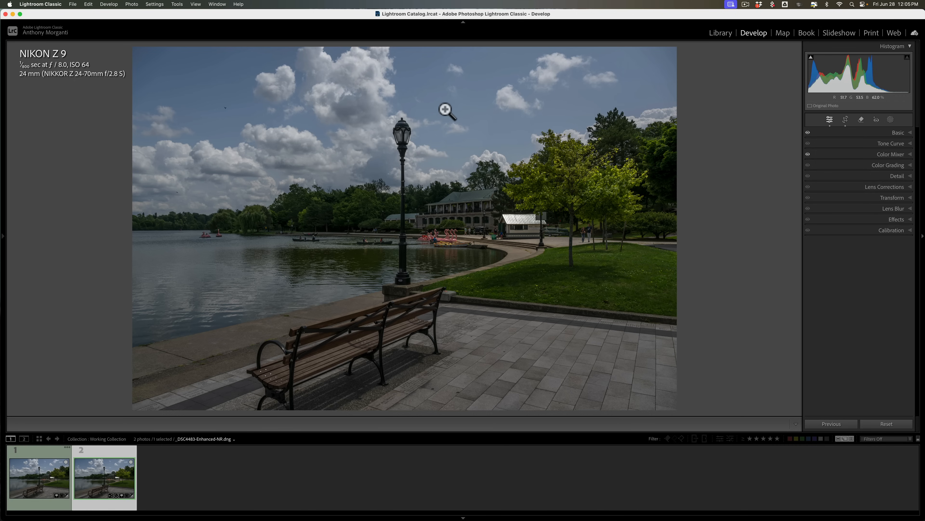
{"action": "left_click", "coordinate": [445, 110]}
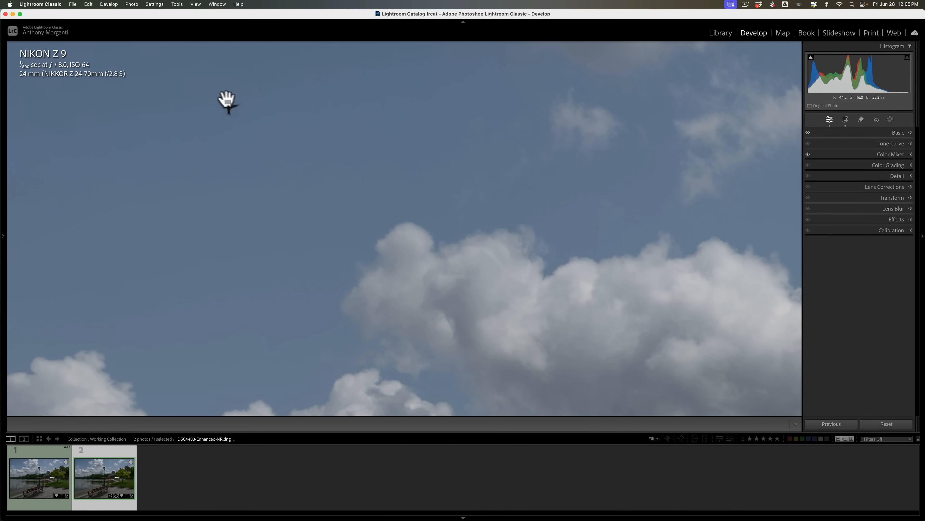
{"action": "left_click", "coordinate": [227, 106]}
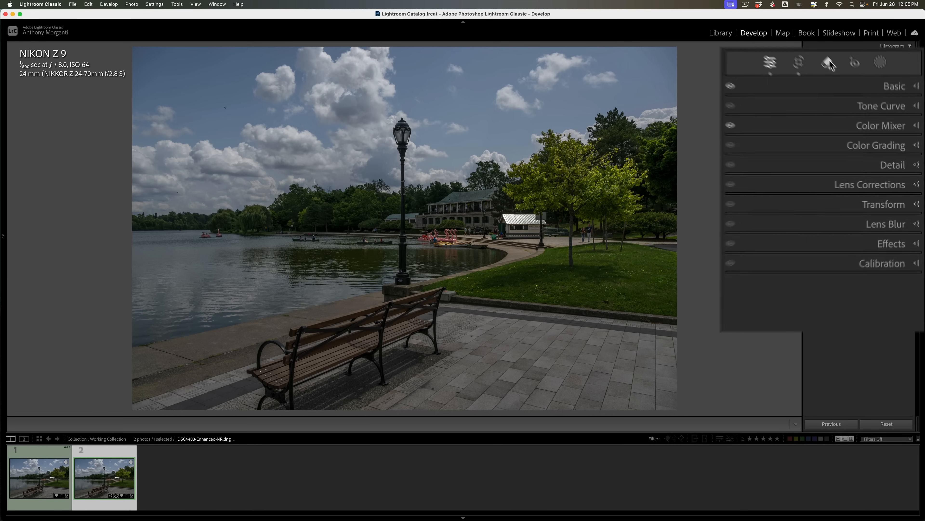
Set the Remove tool to plain Remove mode with Generative AI switched off, then close its options.
{"action": "left_click", "coordinate": [818, 49]}
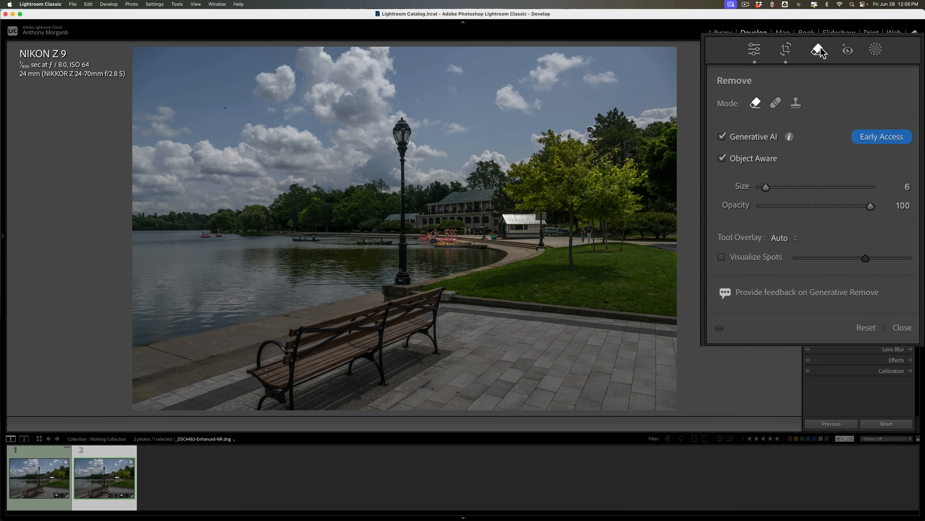
{"action": "mouse_move", "coordinate": [756, 105]}
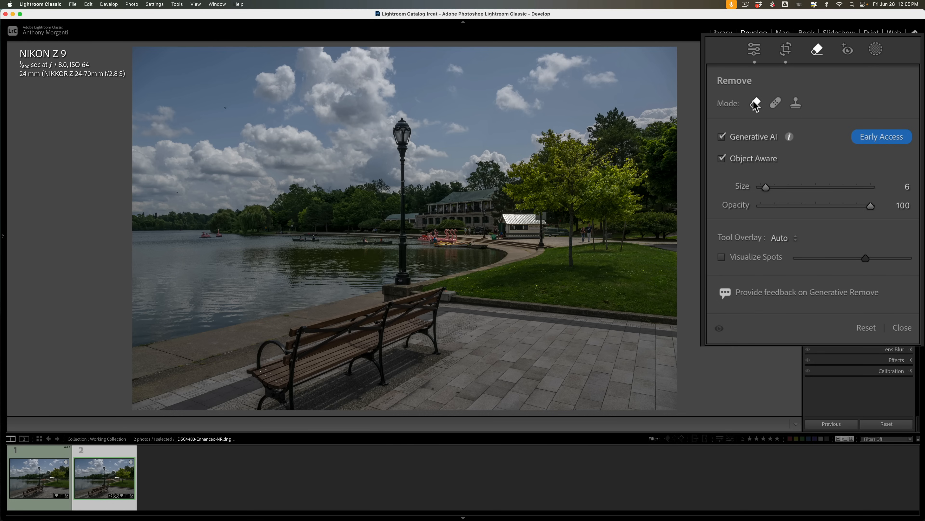
{"action": "mouse_move", "coordinate": [755, 103]}
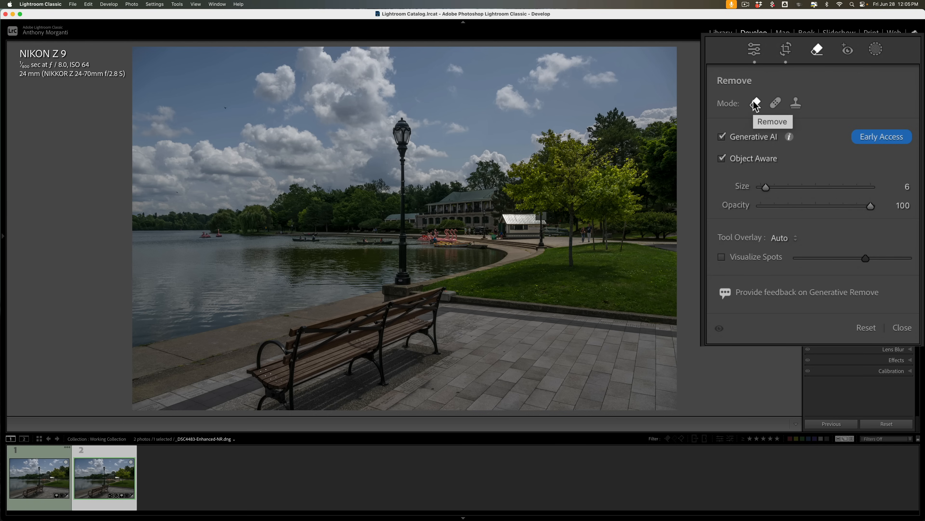
{"action": "left_click", "coordinate": [723, 137]}
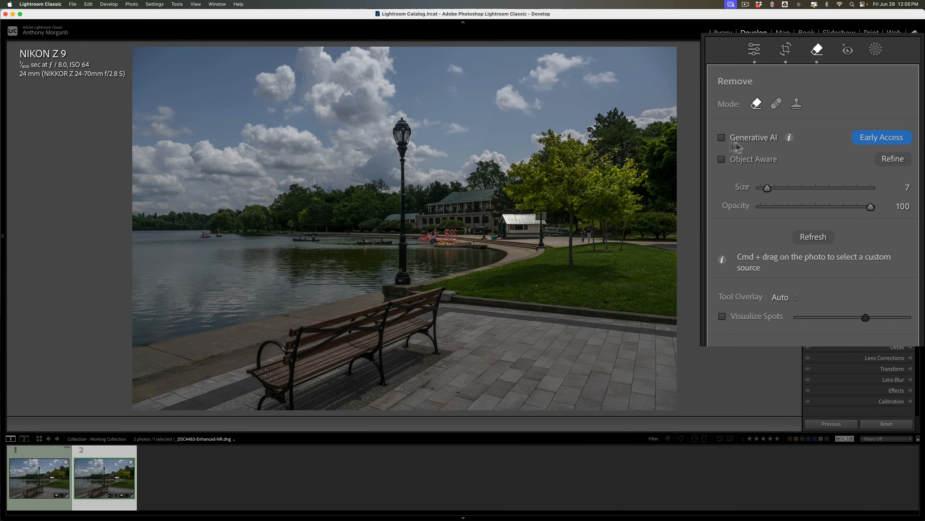
{"action": "left_click", "coordinate": [862, 120]}
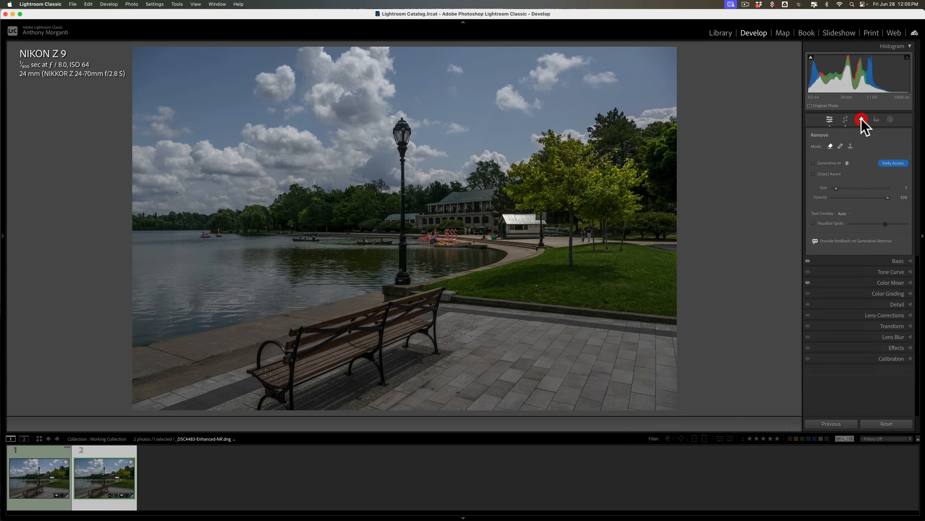
{"action": "left_click", "coordinate": [862, 119]}
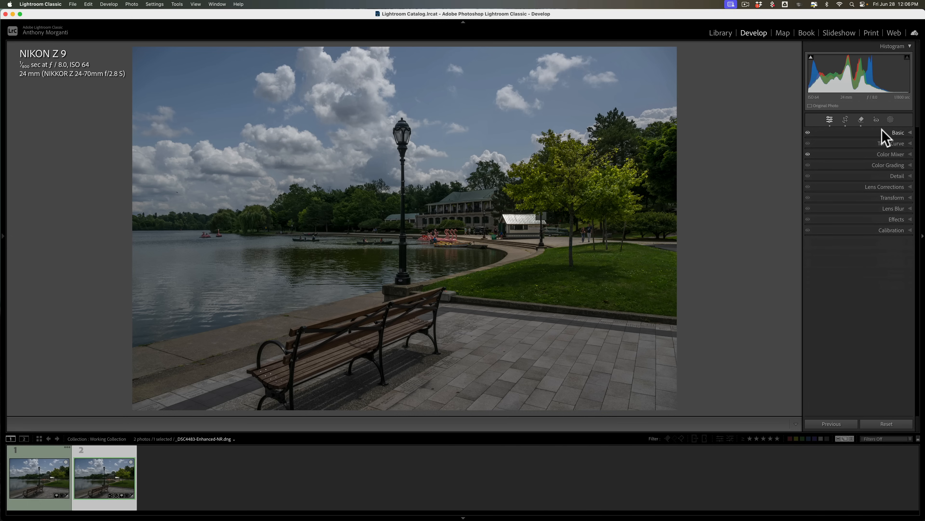
{"action": "mouse_move", "coordinate": [526, 220]}
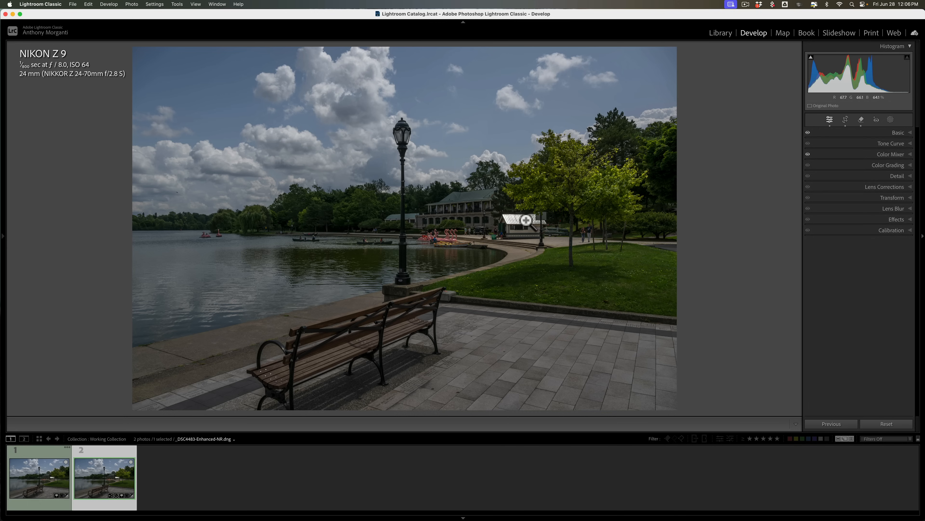
{"action": "mouse_move", "coordinate": [891, 124]}
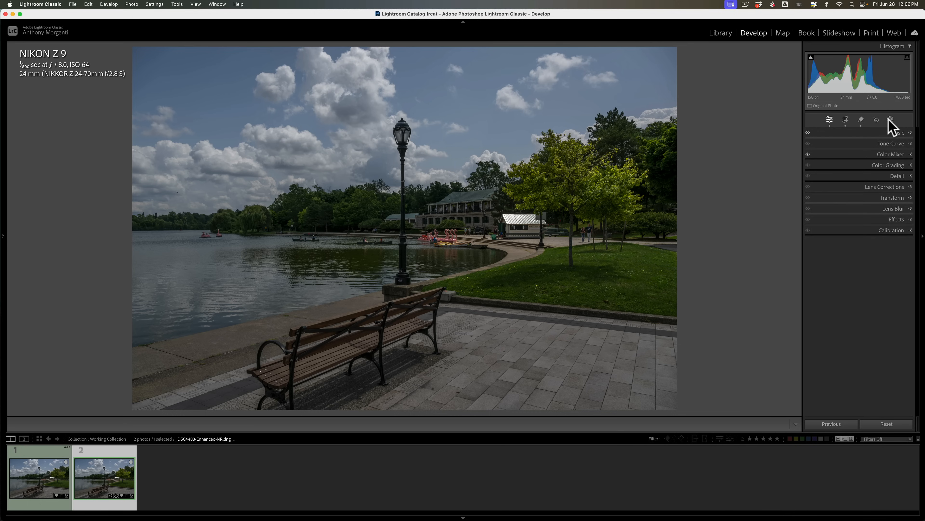
Create a new Sky mask over the park photo via the Masking tool.
{"action": "left_click", "coordinate": [875, 119]}
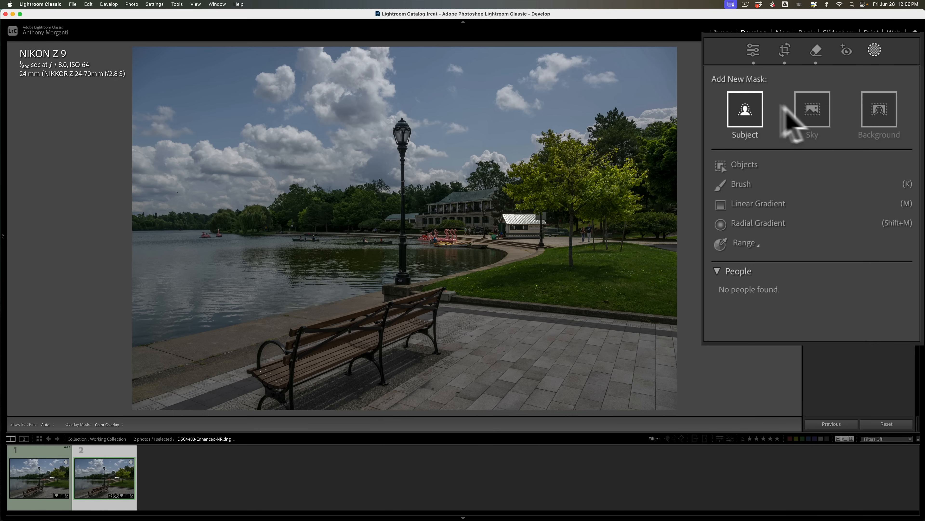
{"action": "left_click", "coordinate": [813, 112]}
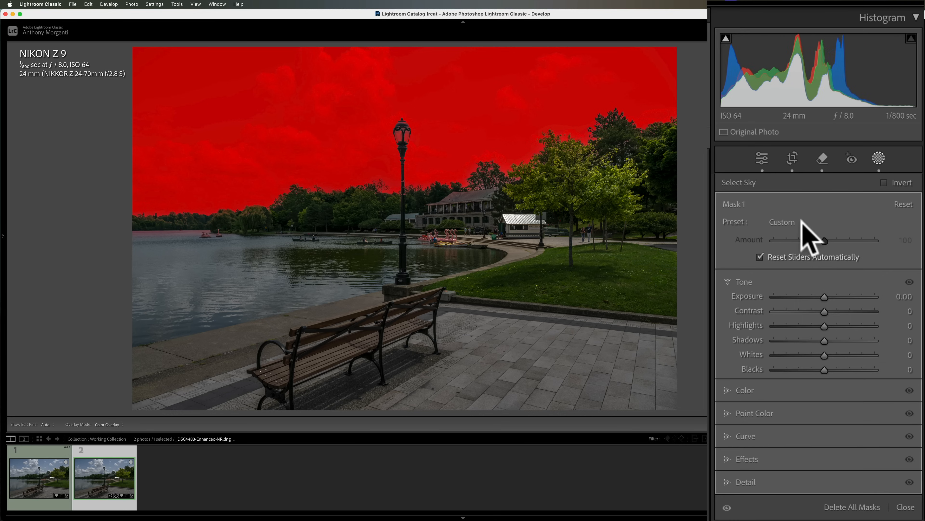
{"action": "mouse_move", "coordinate": [811, 248]}
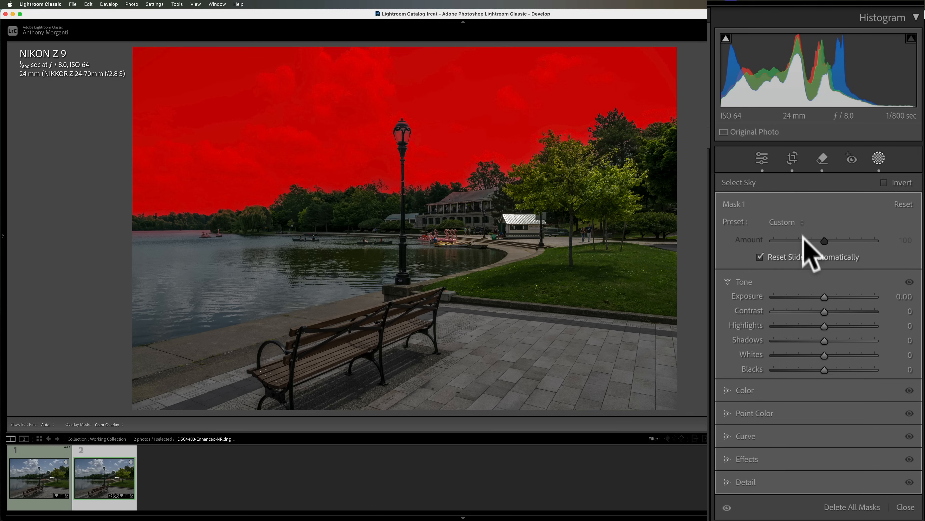
{"action": "mouse_move", "coordinate": [826, 304]}
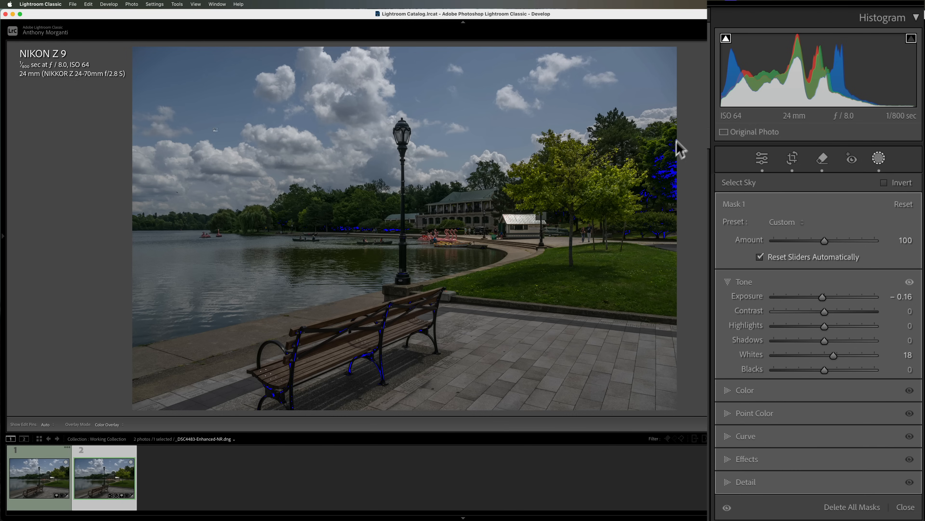
{"action": "mouse_move", "coordinate": [721, 124]}
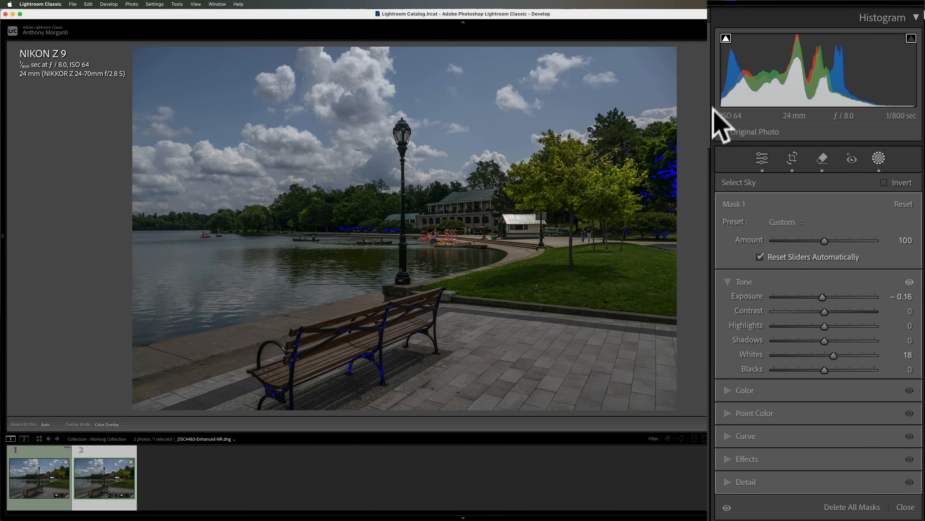
{"action": "mouse_move", "coordinate": [912, 53]}
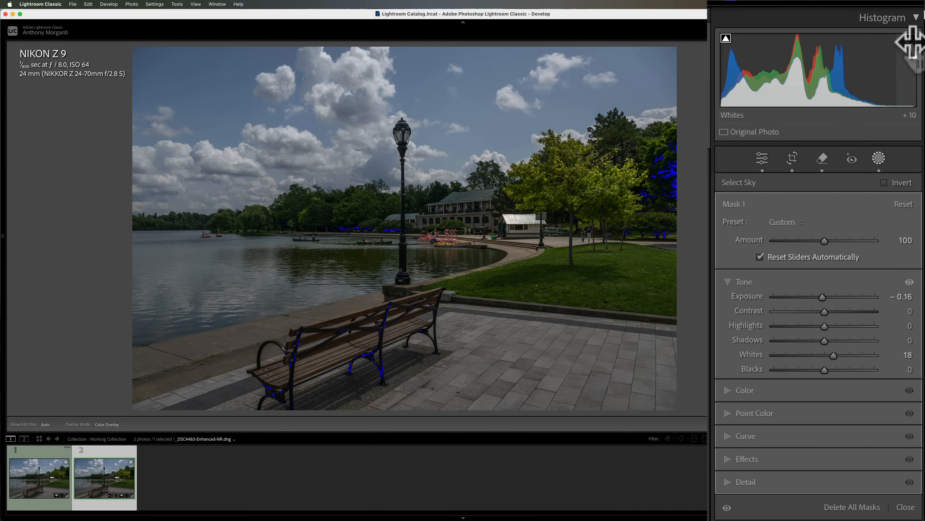
{"action": "mouse_move", "coordinate": [458, 126]}
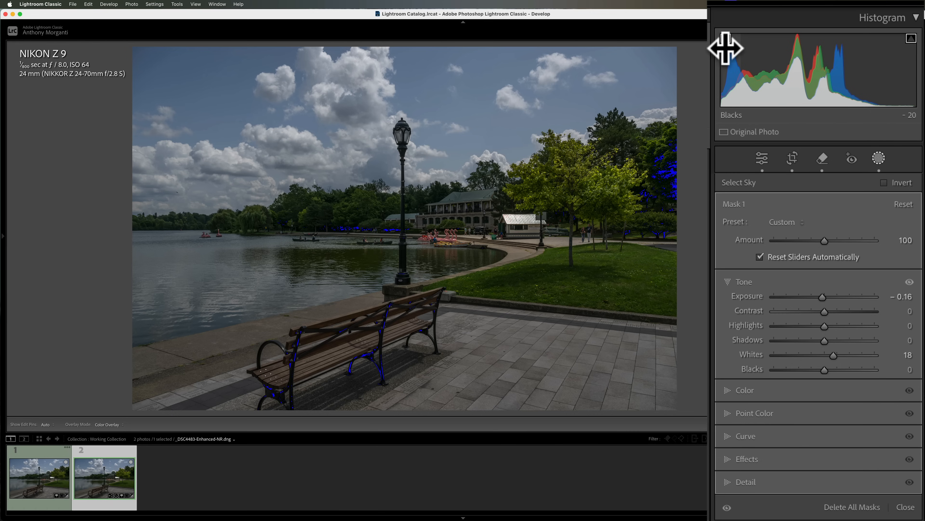
{"action": "mouse_move", "coordinate": [726, 47]}
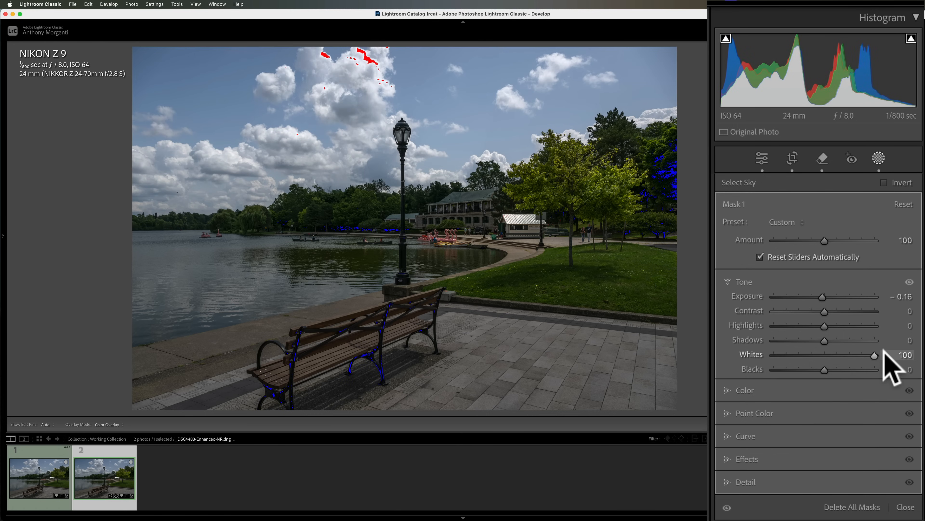
{"action": "mouse_move", "coordinate": [369, 66]}
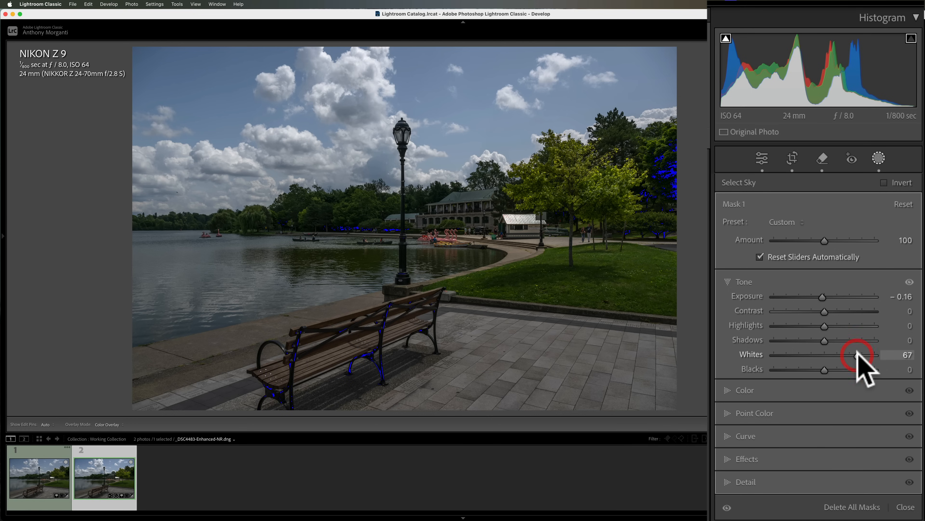
{"action": "mouse_move", "coordinate": [757, 304]}
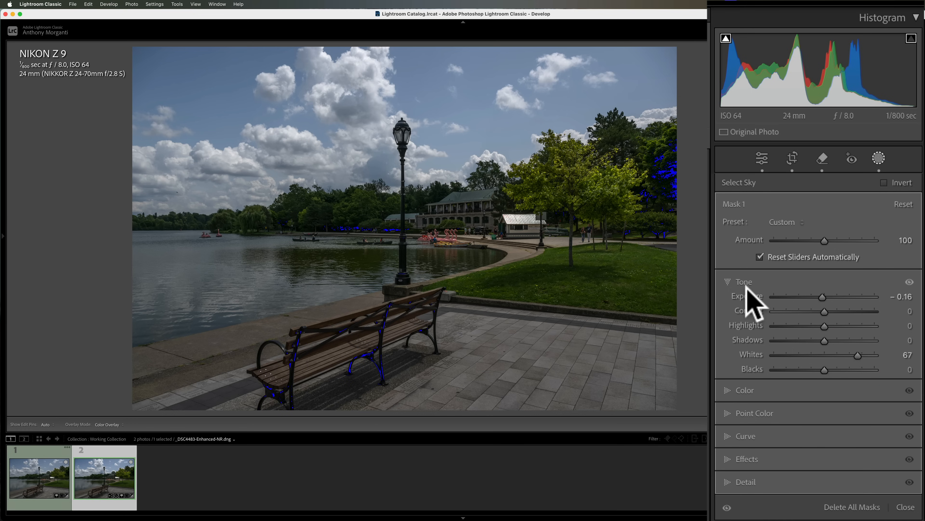
{"action": "mouse_move", "coordinate": [478, 102]}
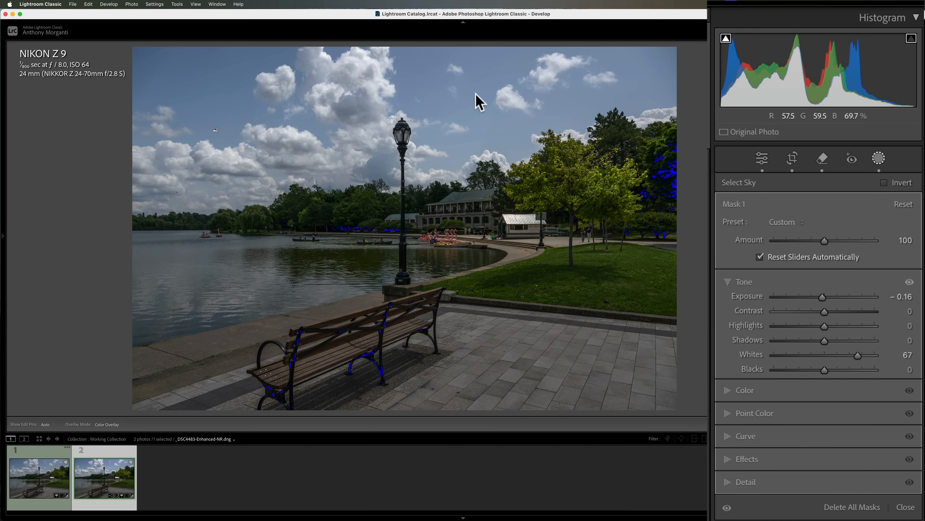
{"action": "mouse_move", "coordinate": [477, 116]}
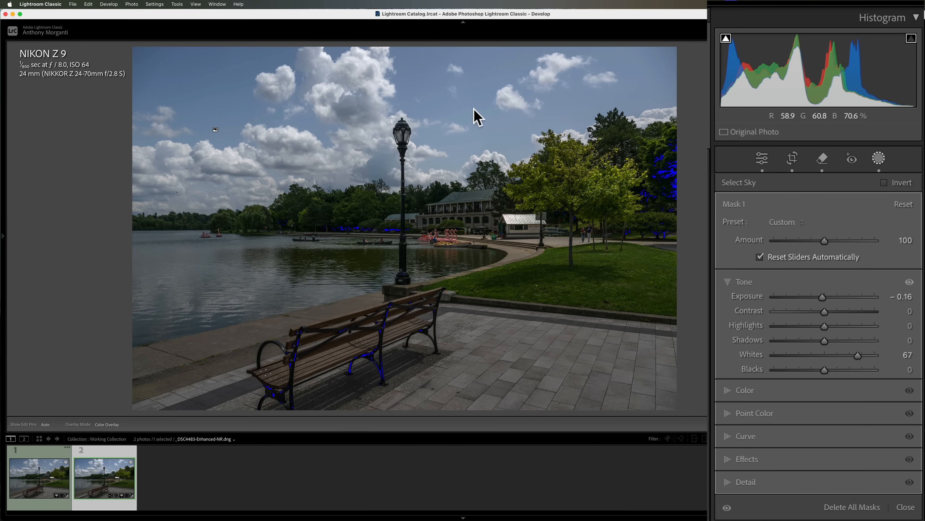
{"action": "mouse_move", "coordinate": [378, 179]}
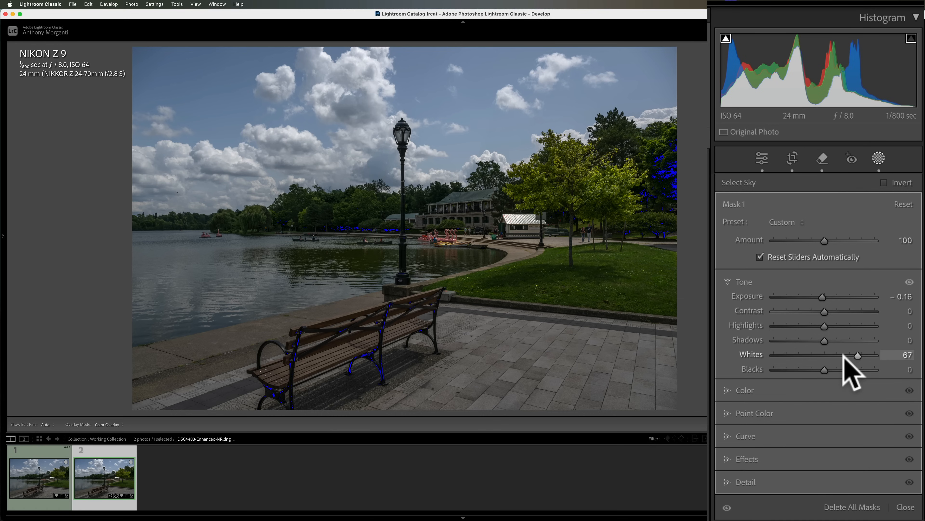
{"action": "mouse_move", "coordinate": [859, 369]}
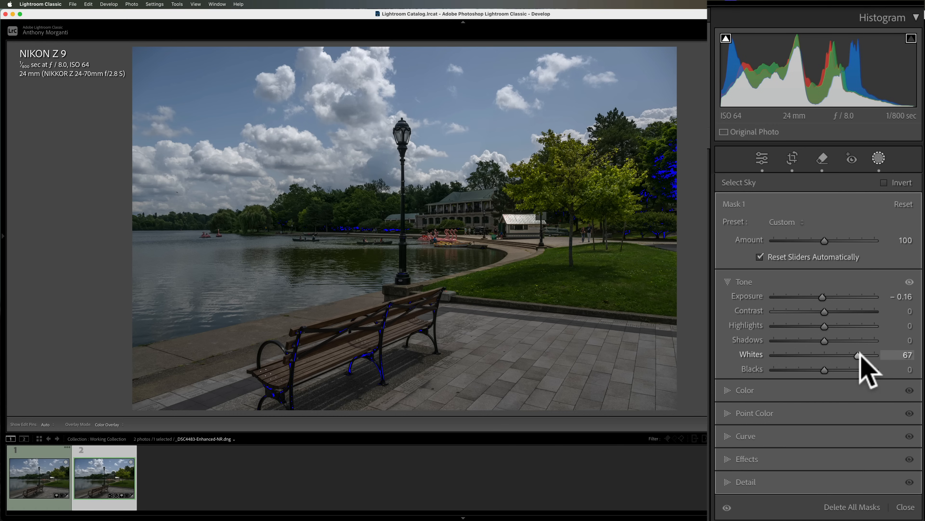
{"action": "mouse_move", "coordinate": [868, 369]}
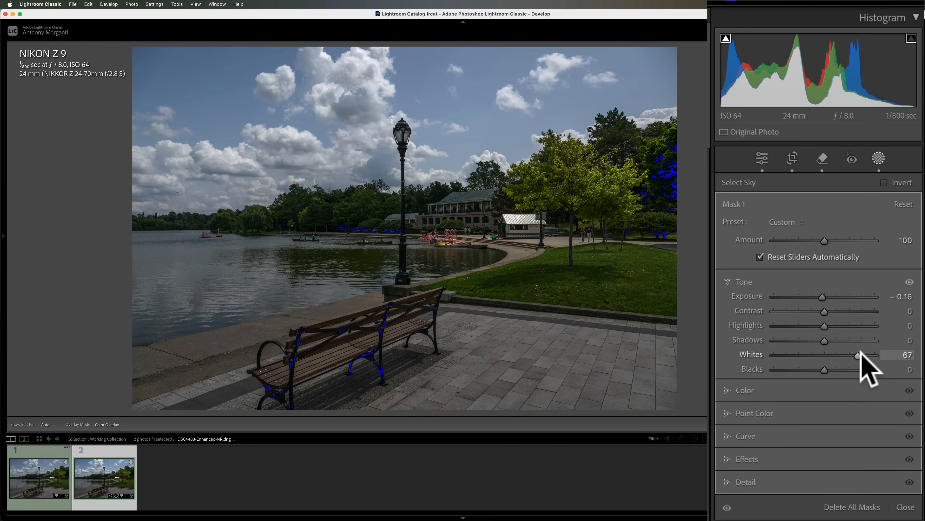
{"action": "mouse_move", "coordinate": [832, 387]}
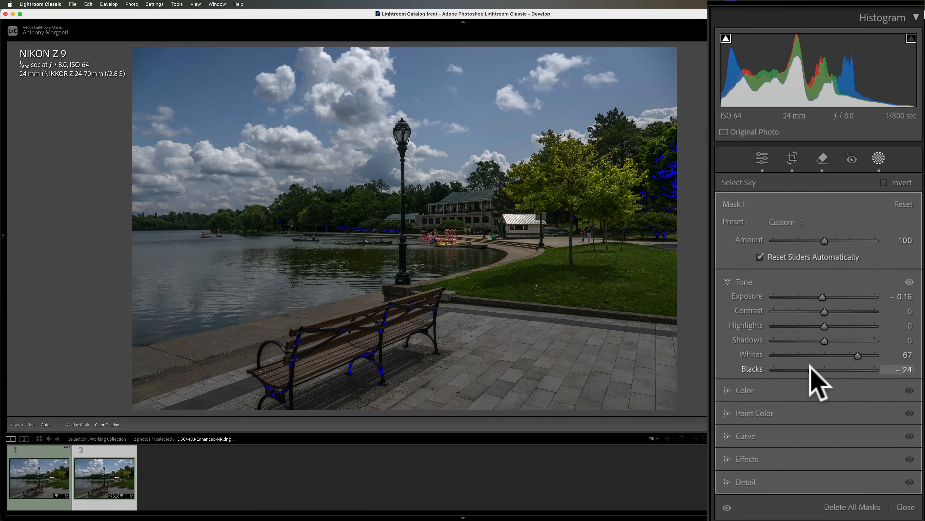
{"action": "mouse_move", "coordinate": [885, 189]}
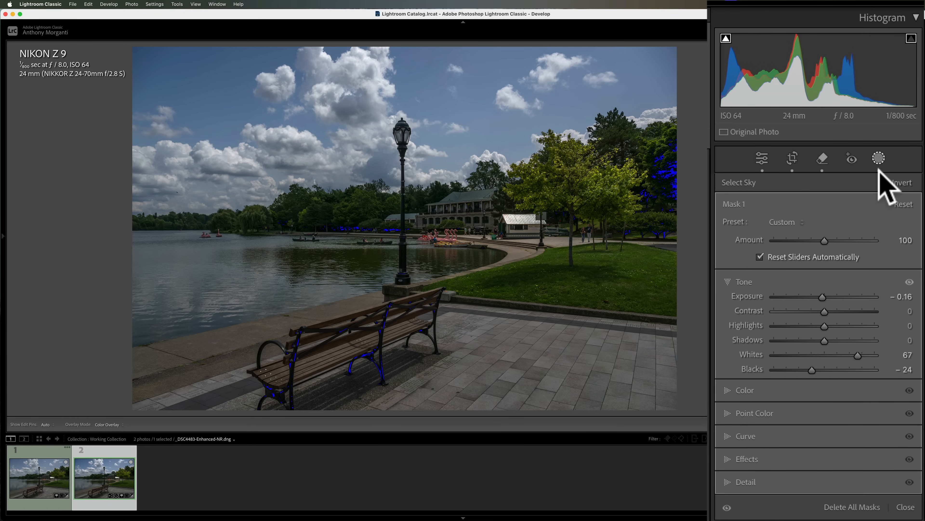
{"action": "mouse_move", "coordinate": [736, 455]}
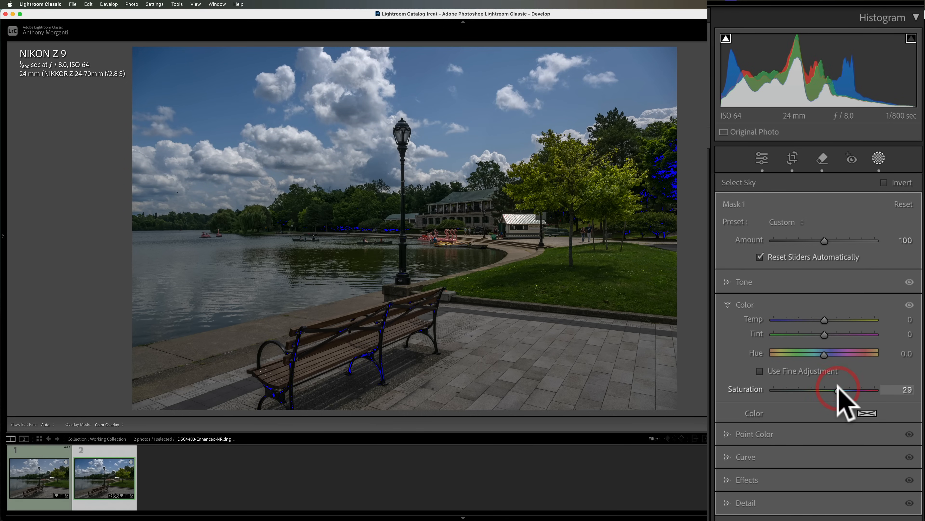
{"action": "mouse_move", "coordinate": [841, 395]}
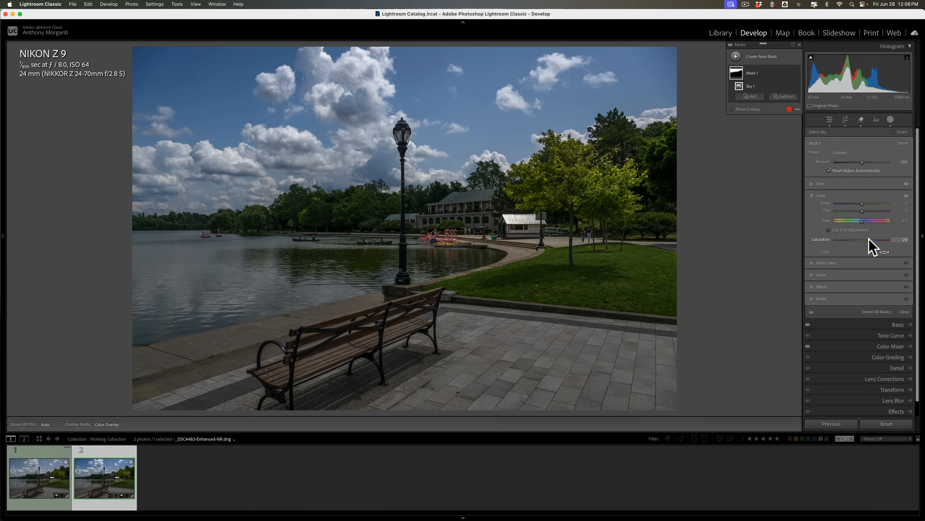
{"action": "mouse_move", "coordinate": [868, 148]}
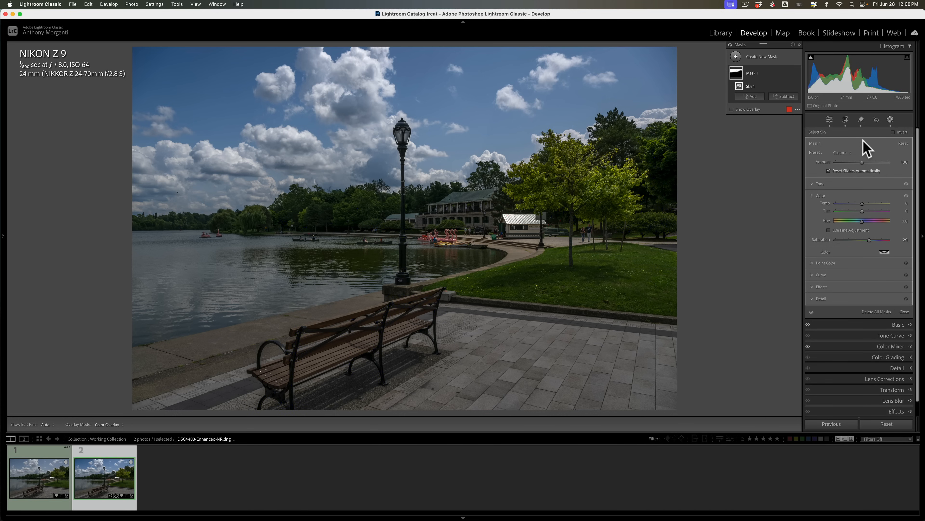
{"action": "mouse_move", "coordinate": [854, 275]}
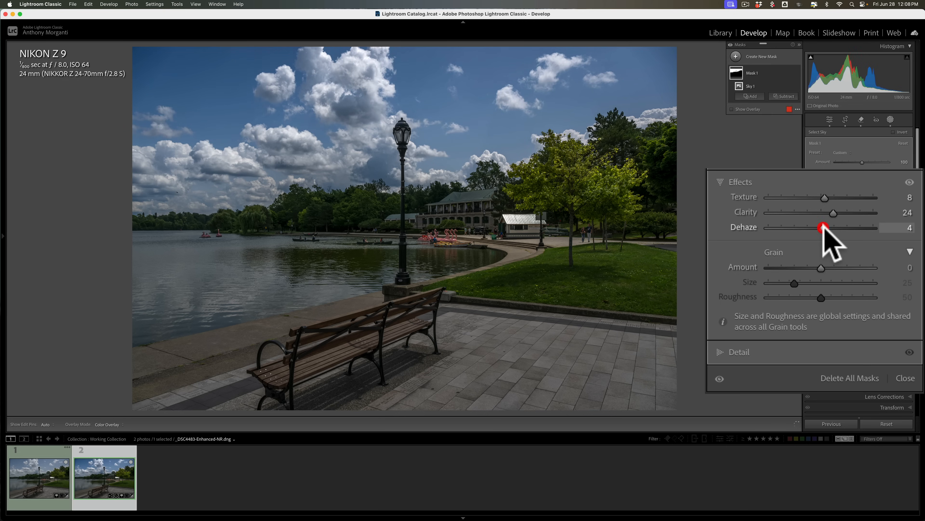
Reset the sky mask's Dehaze to zero, keeping Texture +8 and Clarity +24.
{"action": "double_click", "coordinate": [824, 229]}
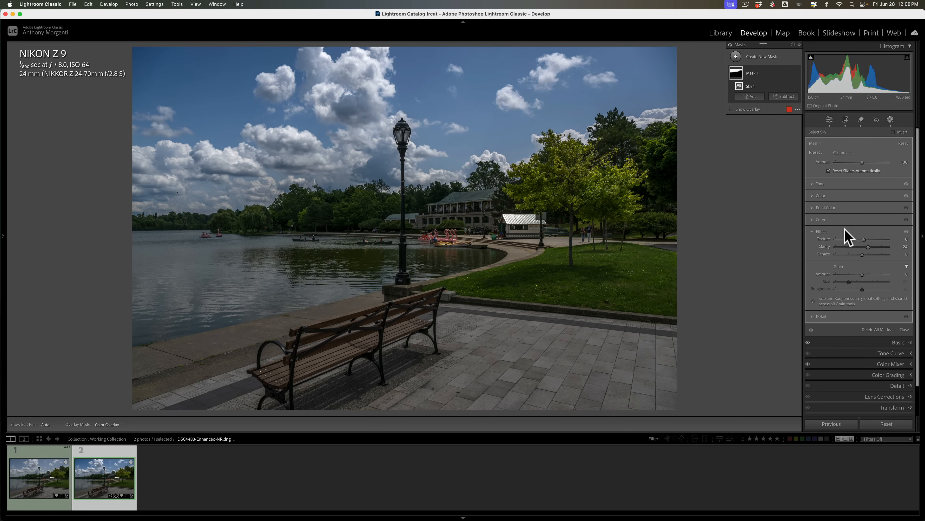
{"action": "mouse_move", "coordinate": [501, 227]}
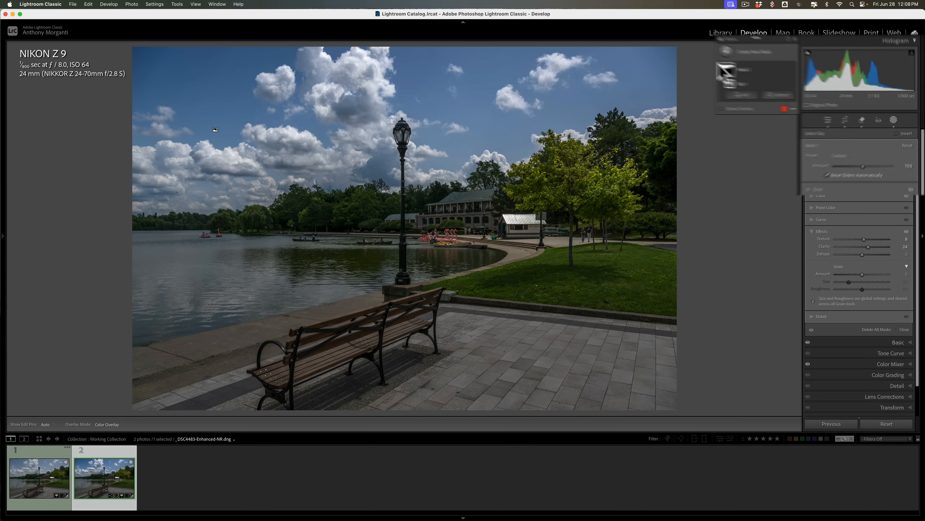
Create a second Objects mask selecting the boat-rental roof and expand its Tone adjustments.
{"action": "left_click", "coordinate": [558, 32]}
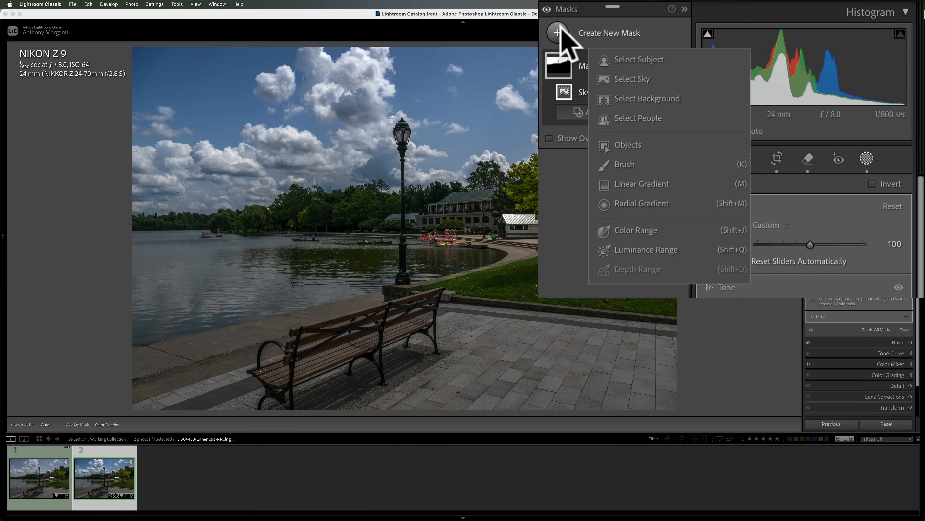
{"action": "mouse_move", "coordinate": [632, 171]}
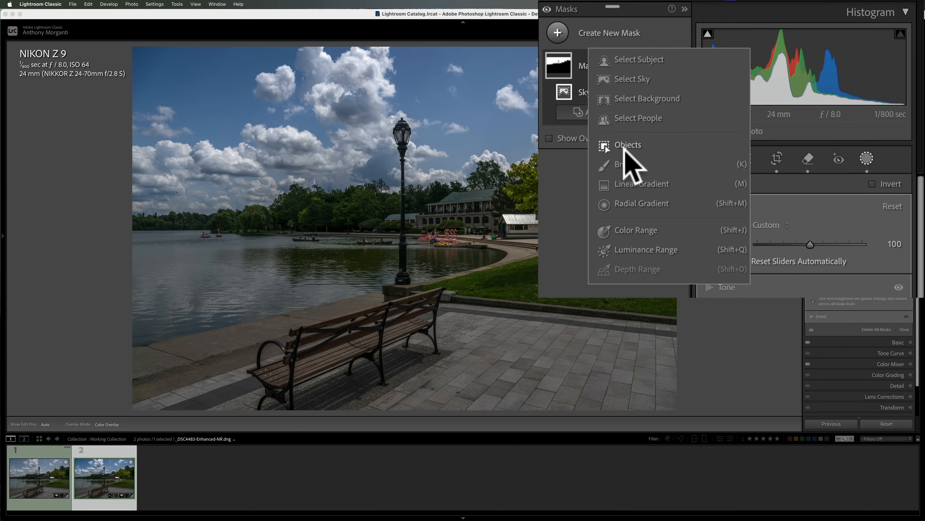
{"action": "left_click", "coordinate": [633, 79]}
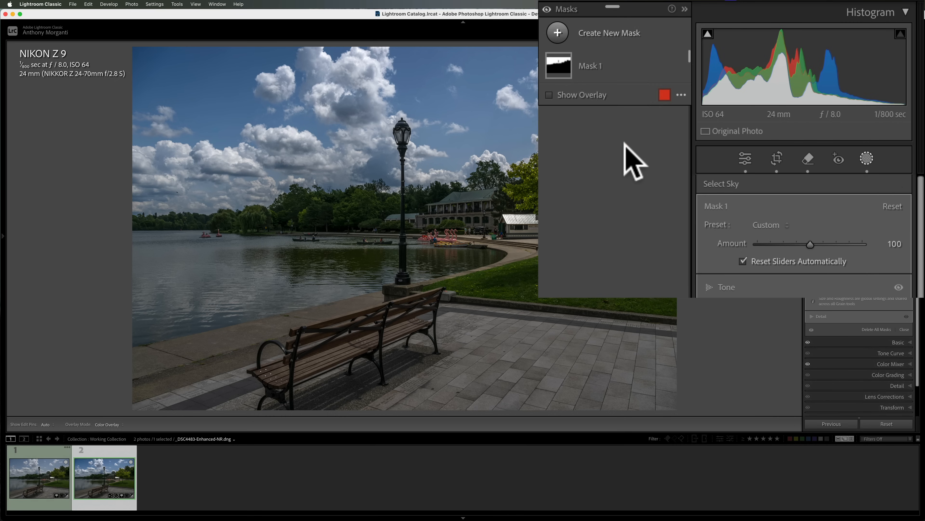
{"action": "left_click", "coordinate": [557, 33]}
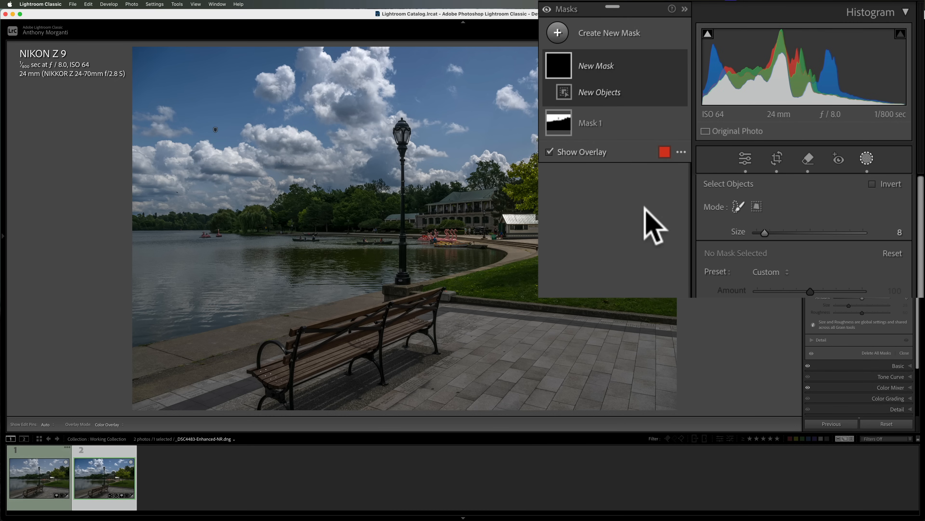
{"action": "mouse_move", "coordinate": [747, 224]}
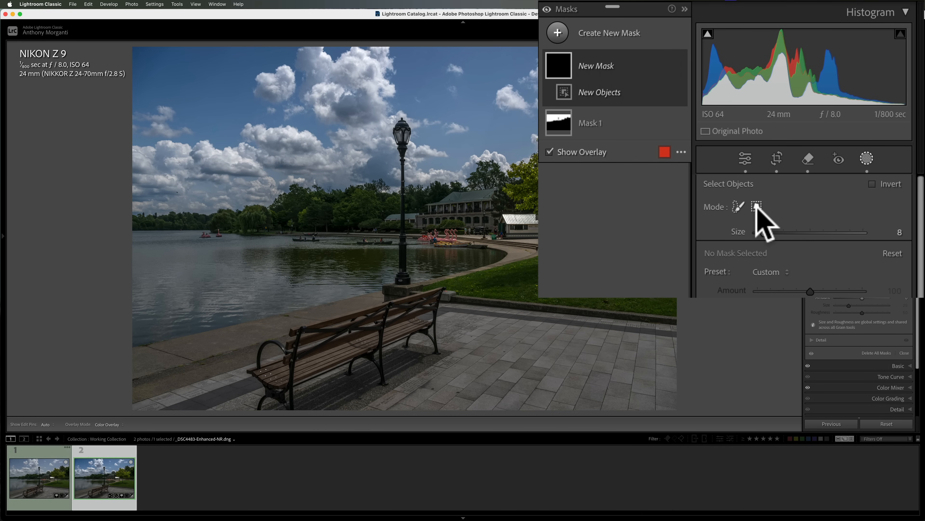
{"action": "mouse_move", "coordinate": [493, 203]}
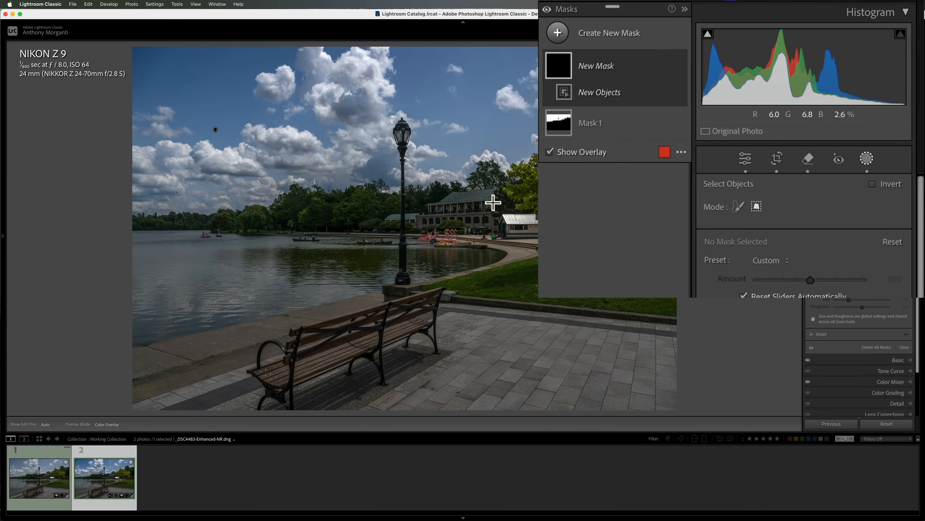
{"action": "mouse_move", "coordinate": [548, 224]}
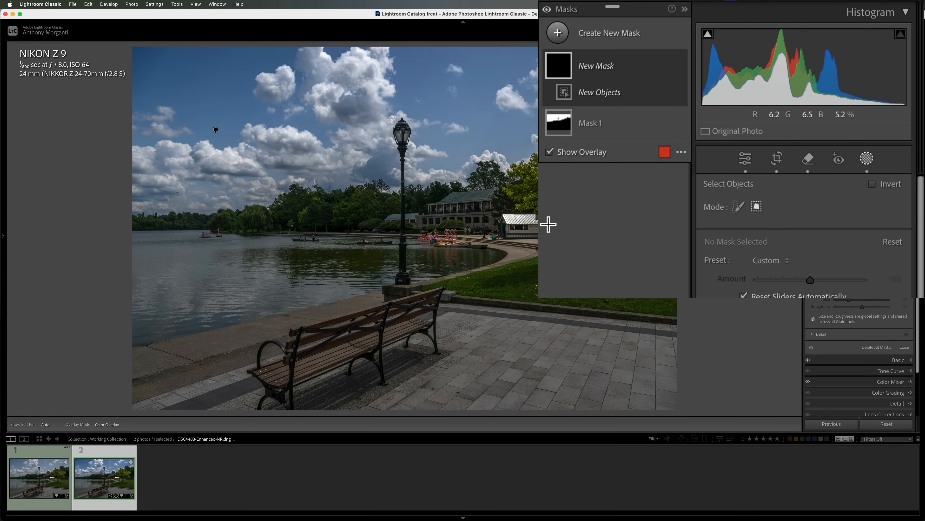
{"action": "mouse_move", "coordinate": [533, 220]}
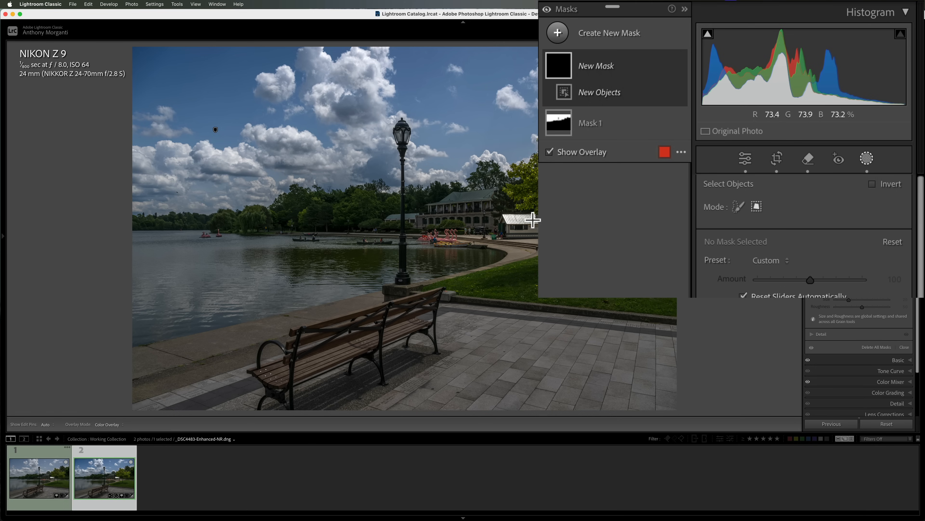
{"action": "mouse_move", "coordinate": [522, 233]}
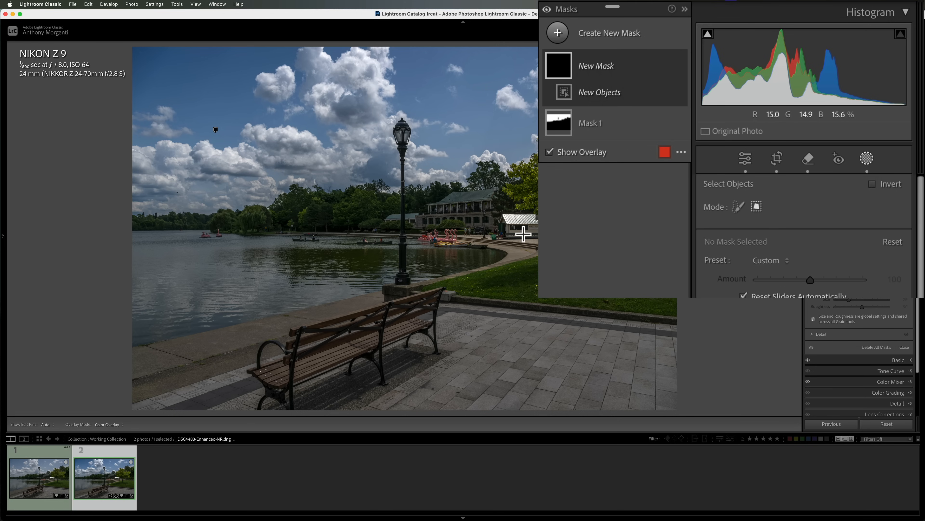
{"action": "left_click", "coordinate": [737, 205]}
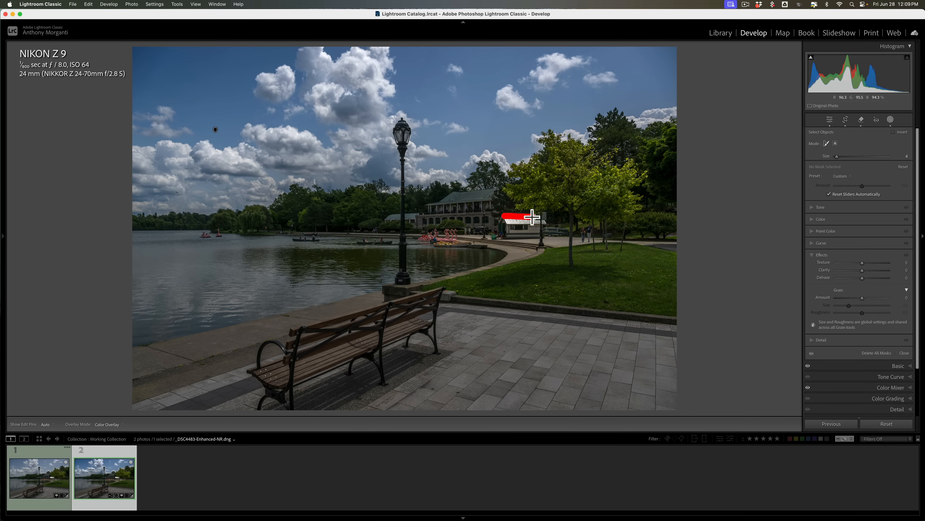
{"action": "mouse_move", "coordinate": [539, 221]}
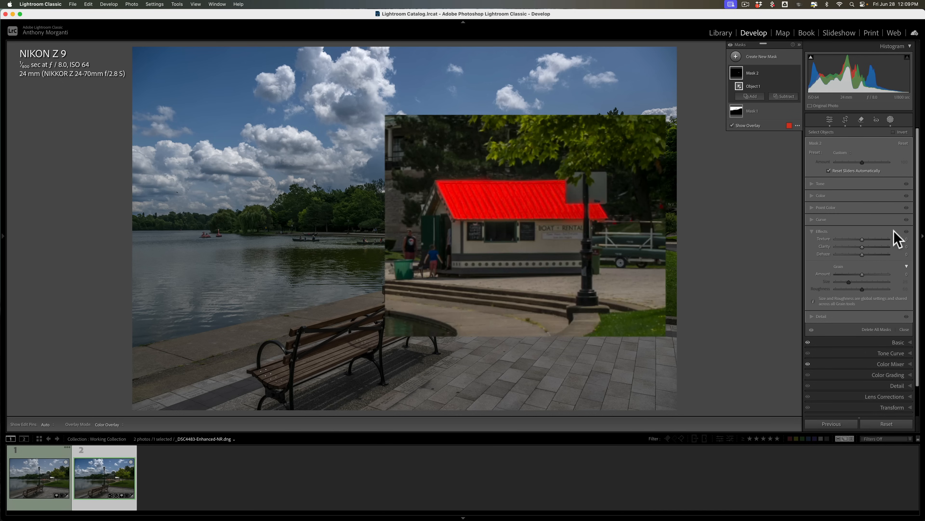
{"action": "left_click", "coordinate": [812, 231]}
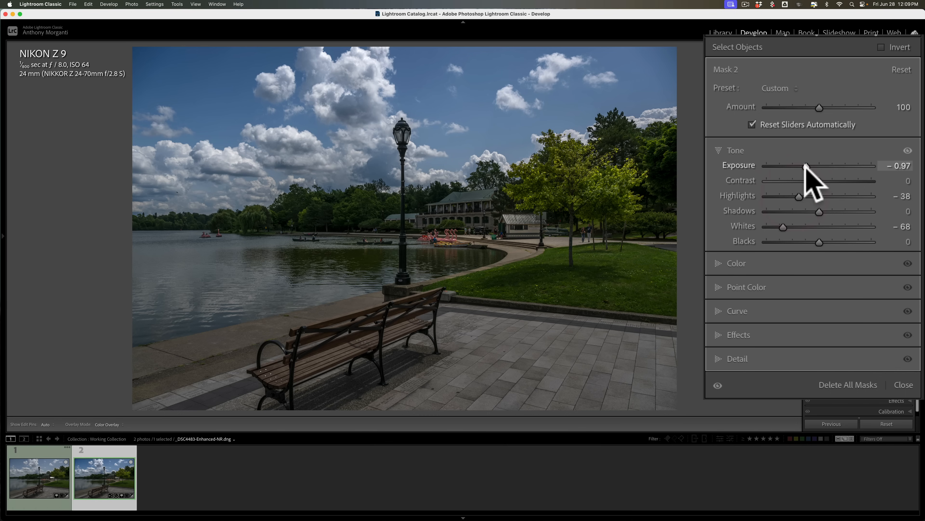
Toggle the clipping warnings (J) on and off to check the darkened roof's exposure.
{"action": "key", "text": "j"}
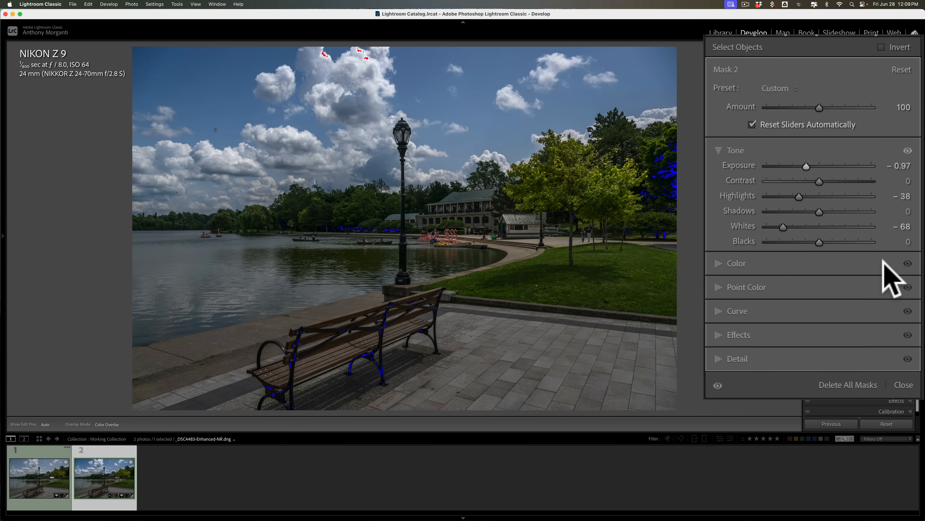
{"action": "key", "text": "j"}
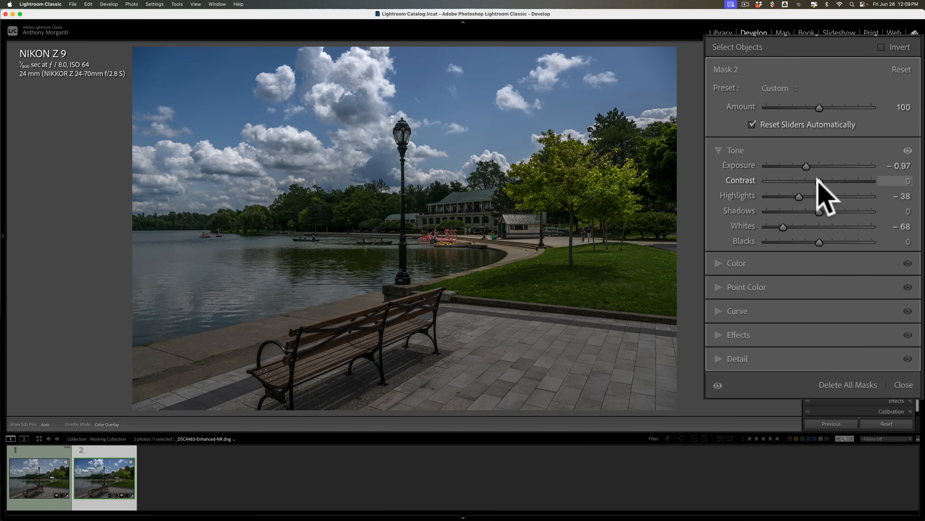
{"action": "mouse_move", "coordinate": [826, 245]}
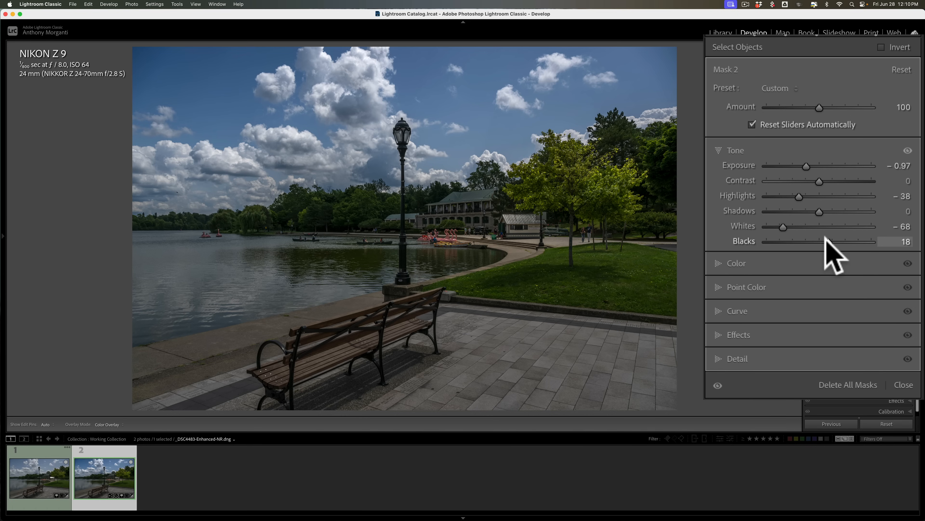
{"action": "mouse_move", "coordinate": [829, 216]}
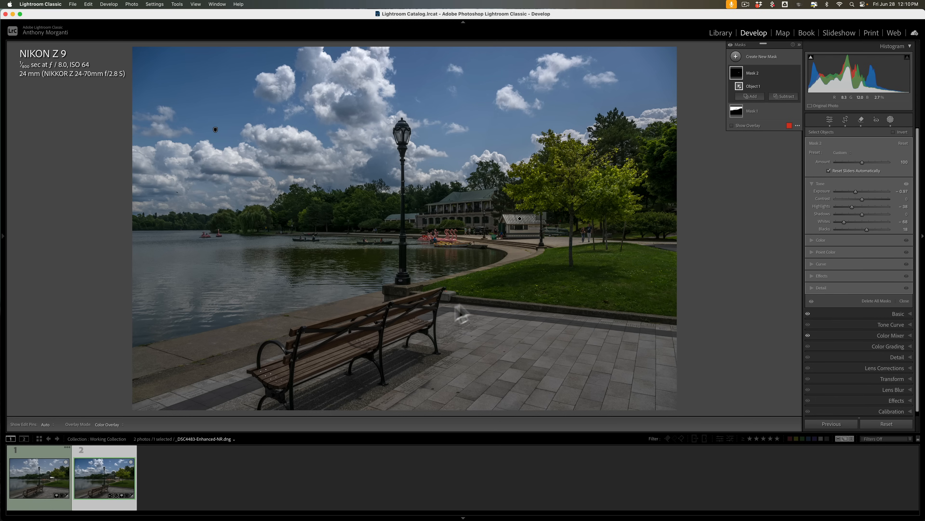
{"action": "mouse_move", "coordinate": [365, 312]}
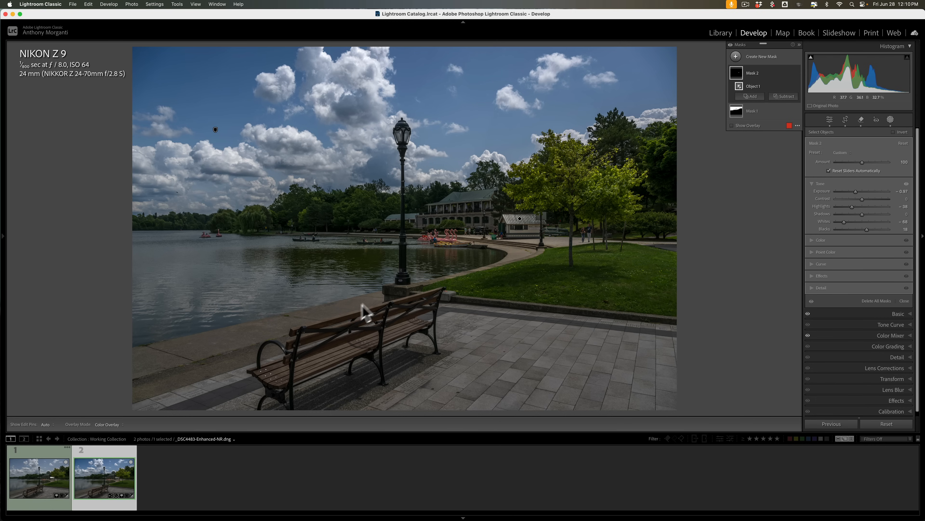
{"action": "mouse_move", "coordinate": [502, 266]}
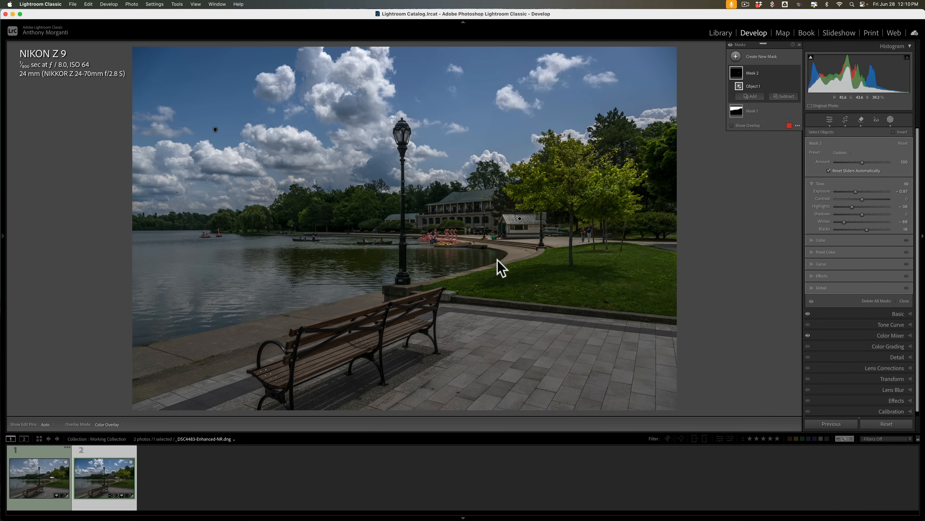
{"action": "mouse_move", "coordinate": [313, 324]}
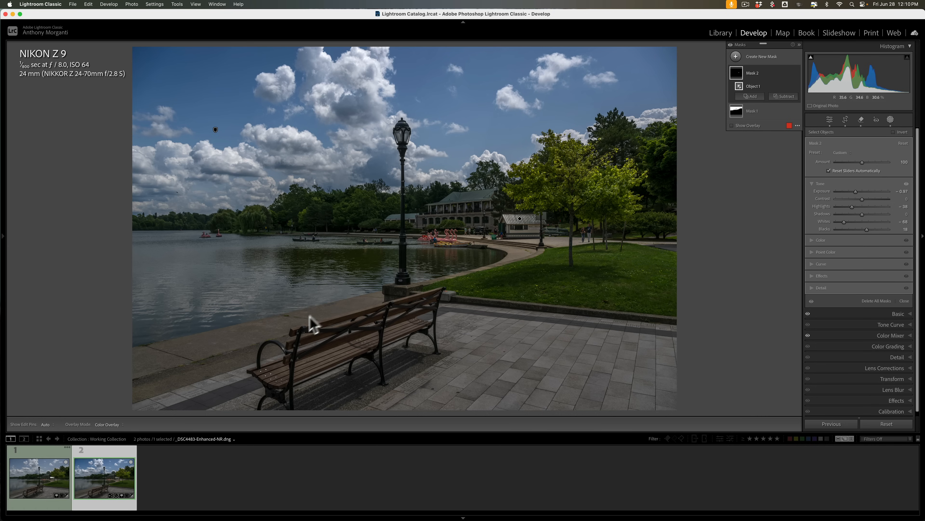
{"action": "mouse_move", "coordinate": [528, 402]}
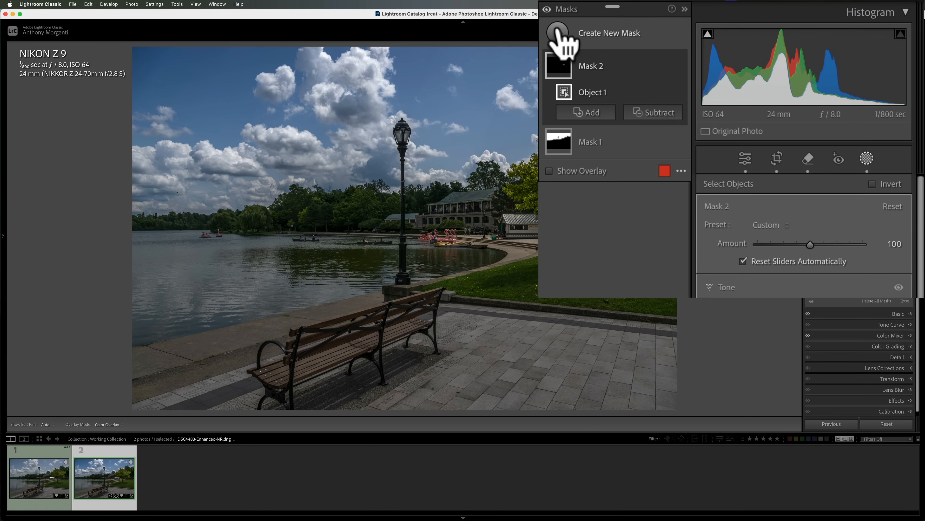
Start Mask 3 using Objects selection for the foreground sidewalk.
{"action": "left_click", "coordinate": [557, 32]}
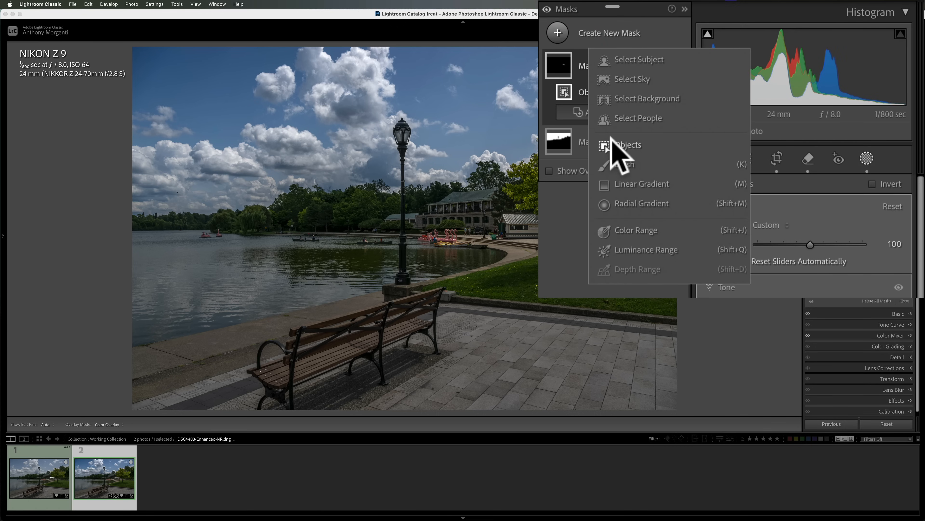
{"action": "left_click", "coordinate": [628, 145]}
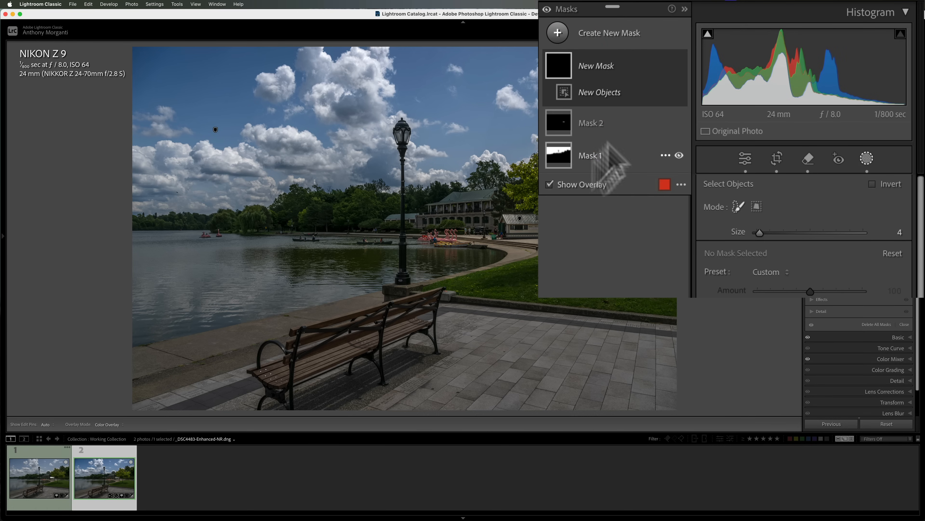
{"action": "mouse_move", "coordinate": [476, 377]}
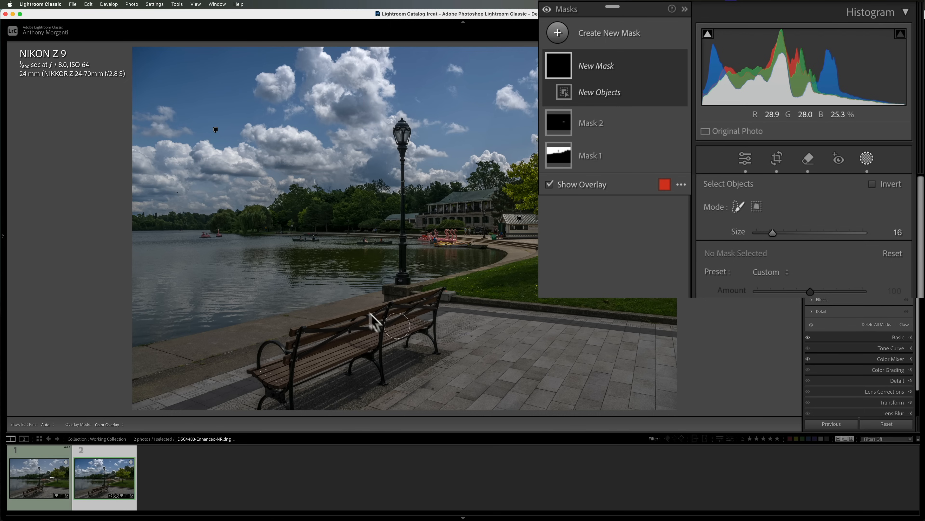
{"action": "mouse_move", "coordinate": [381, 335]}
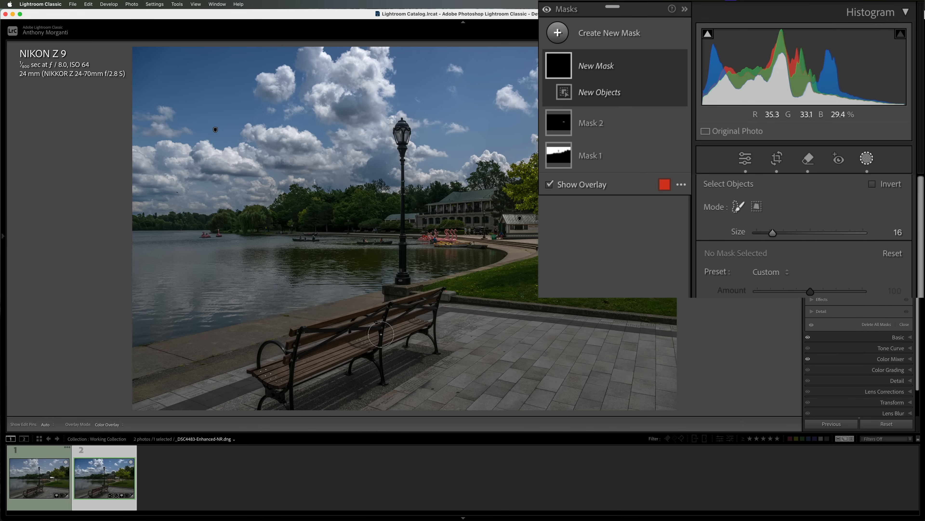
{"action": "mouse_move", "coordinate": [389, 310]}
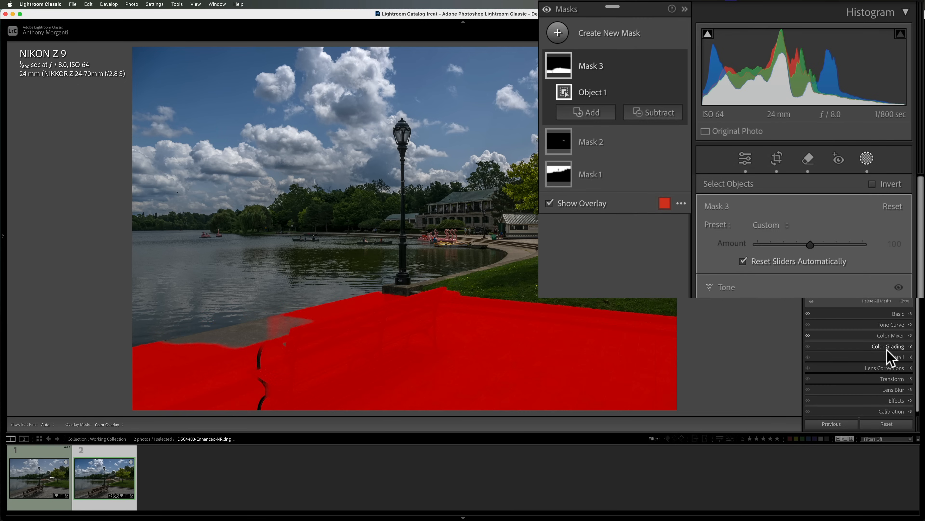
{"action": "mouse_move", "coordinate": [809, 34]}
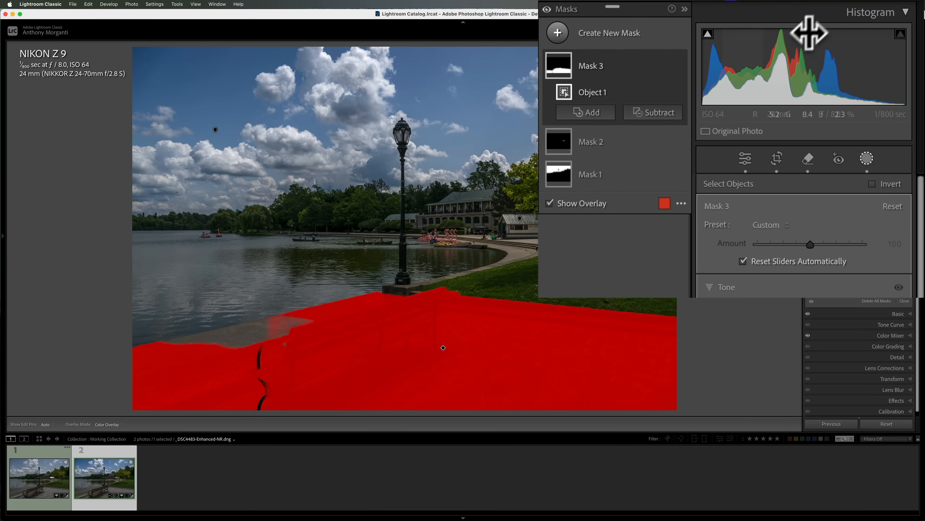
Add a Brush component to Mask 3 to paint in missing sidewalk areas.
{"action": "left_click", "coordinate": [591, 112]}
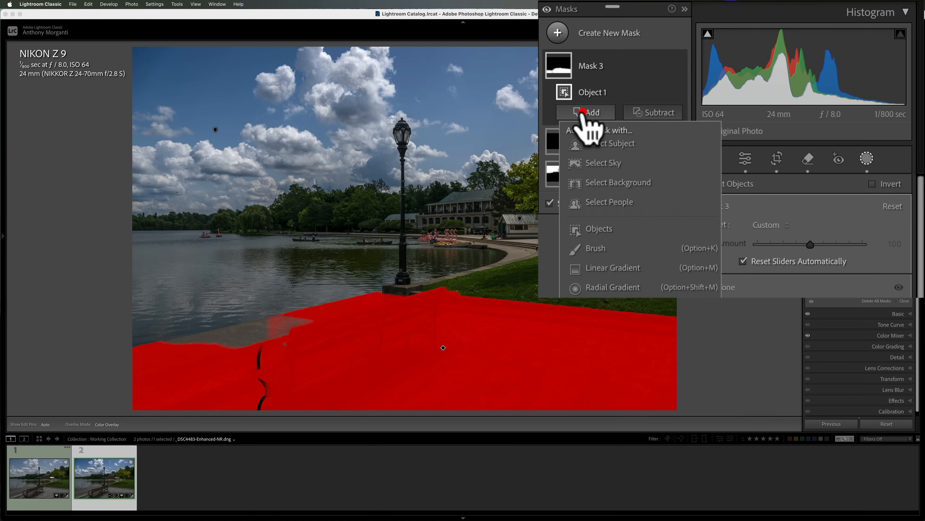
{"action": "left_click", "coordinate": [596, 247]}
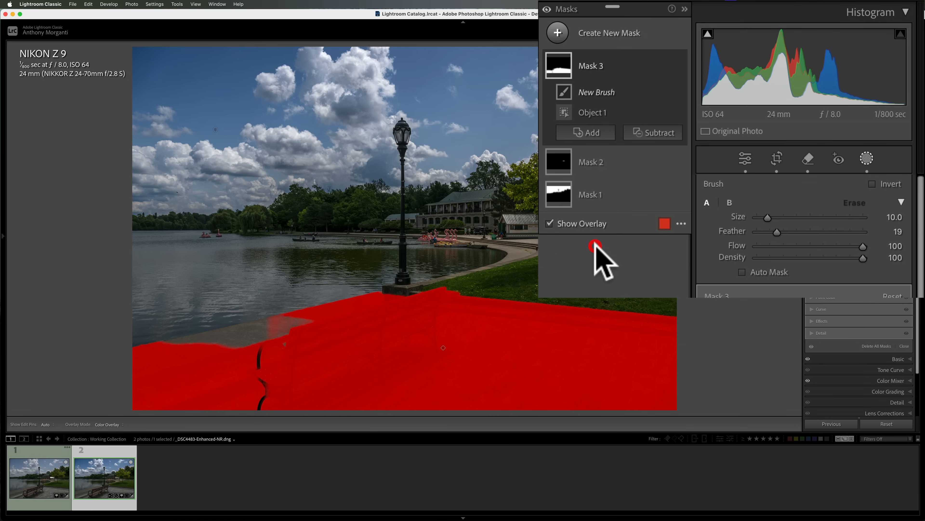
{"action": "mouse_move", "coordinate": [782, 266]}
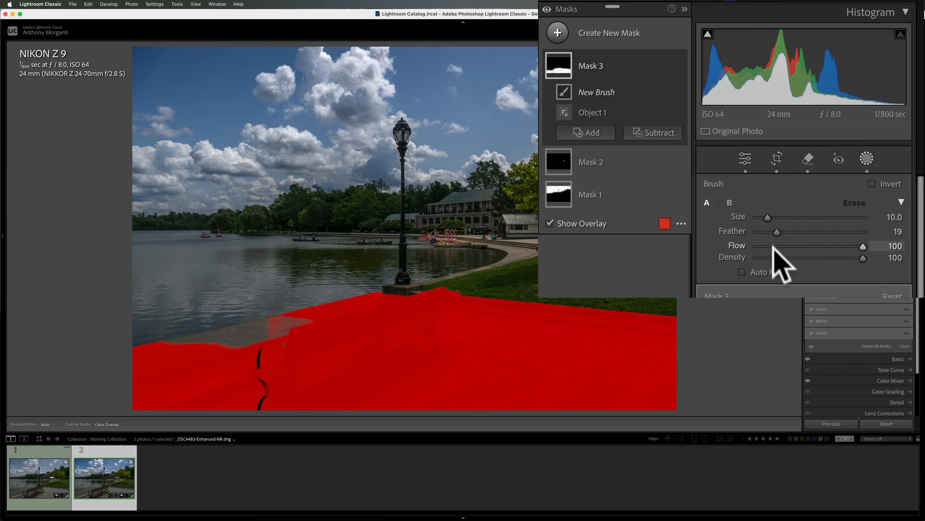
{"action": "mouse_move", "coordinate": [223, 411]}
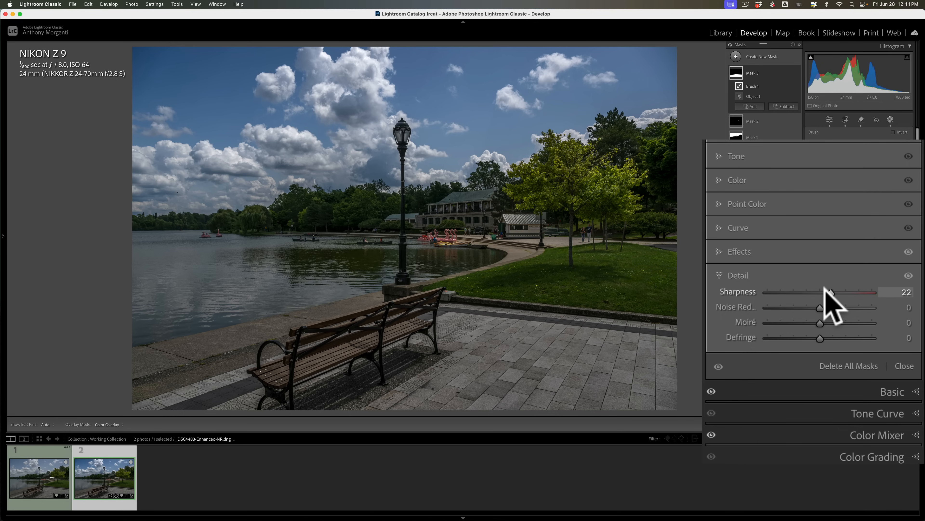
{"action": "mouse_move", "coordinate": [755, 189]}
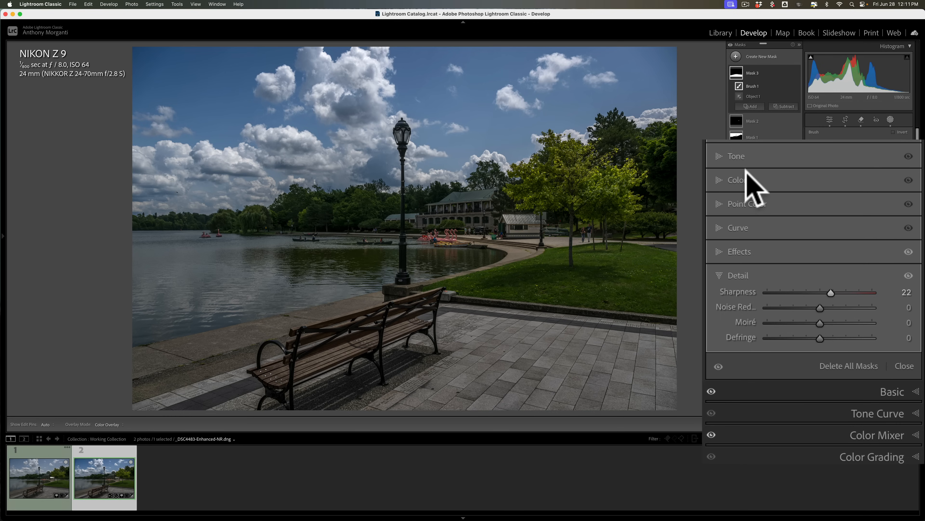
Expand the sidewalk mask's Color section for Saturation +24 and close masking with all three masks applied.
{"action": "left_click", "coordinate": [736, 179]}
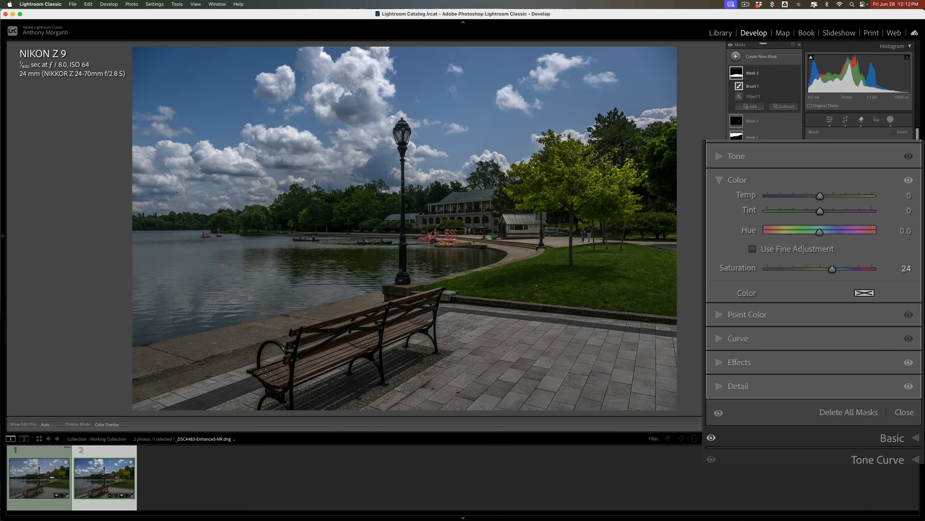
{"action": "left_click", "coordinate": [891, 120]}
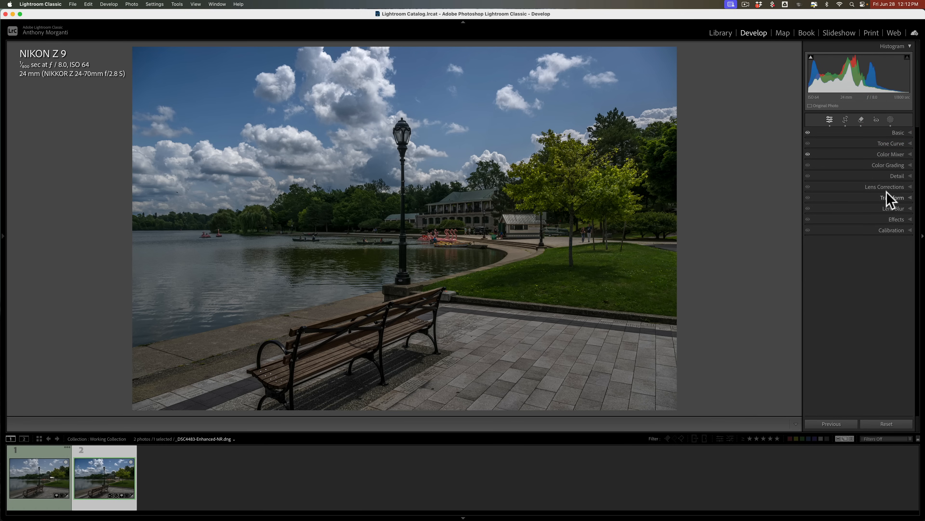
{"action": "mouse_move", "coordinate": [900, 223]}
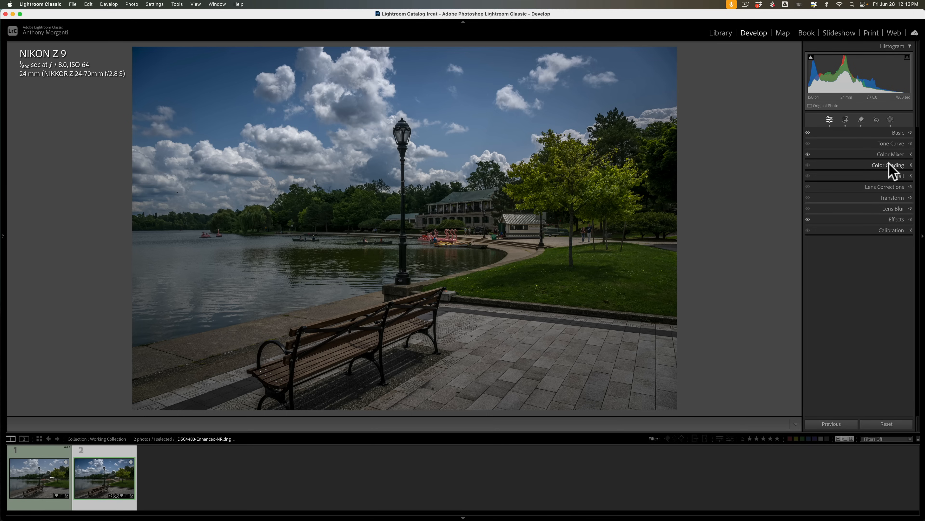
Review the Color Mixer's Luminance (Green −54) and Saturation tabs, then collapse the panel.
{"action": "left_click", "coordinate": [890, 154]}
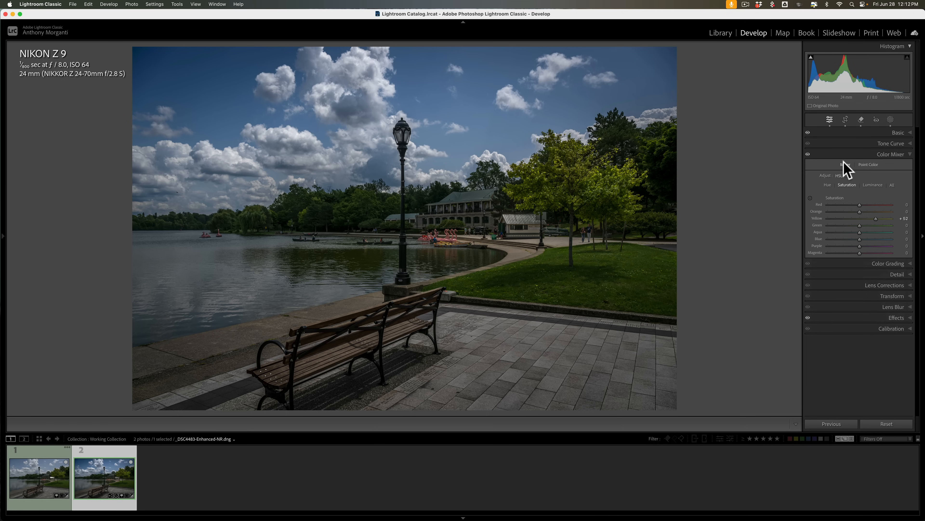
{"action": "left_click", "coordinate": [873, 185]}
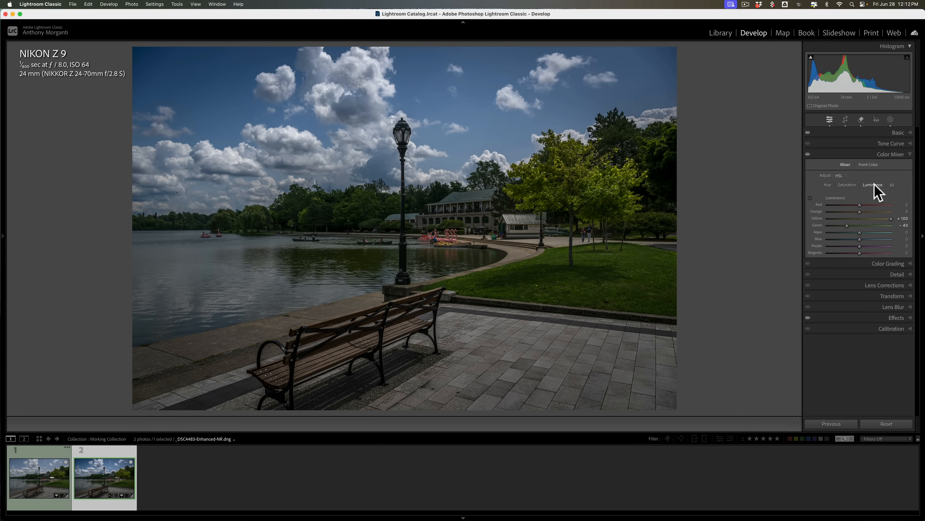
{"action": "mouse_move", "coordinate": [872, 232]}
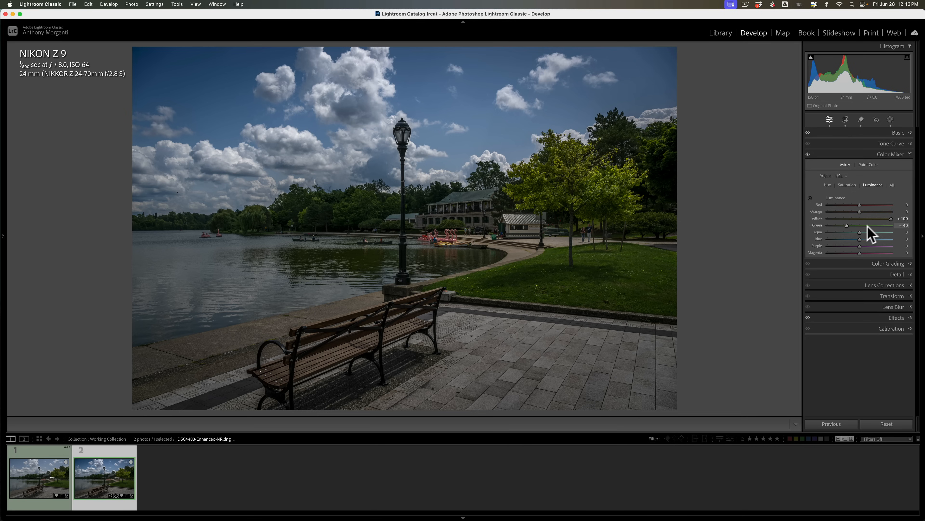
{"action": "mouse_move", "coordinate": [846, 231]}
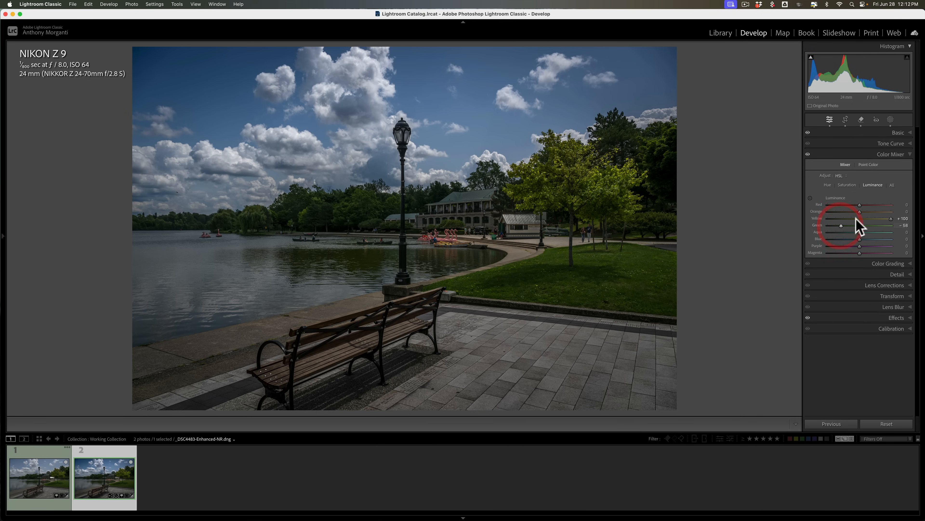
{"action": "left_click", "coordinate": [847, 185]}
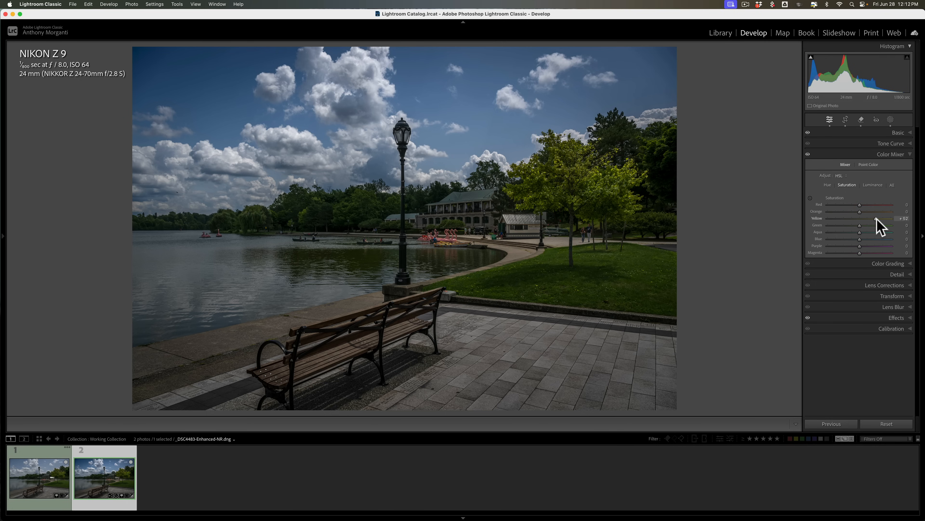
{"action": "mouse_move", "coordinate": [894, 168]}
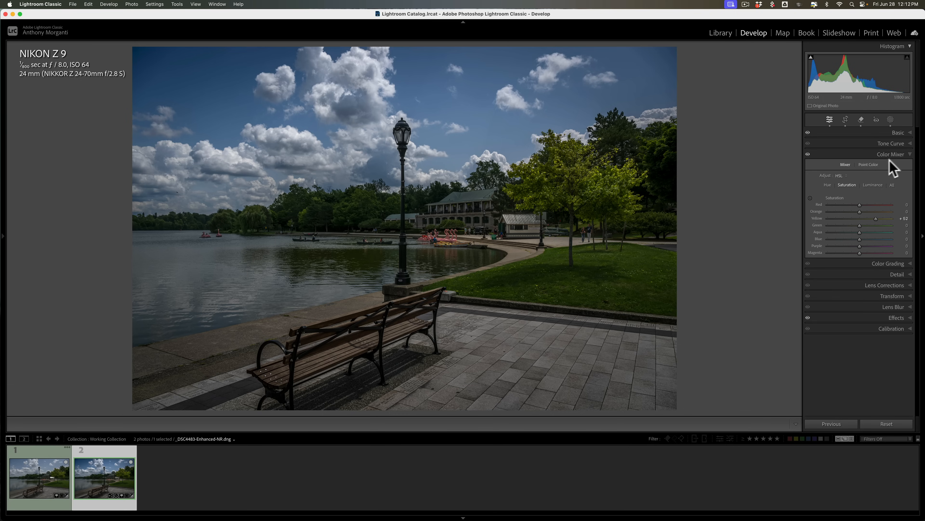
{"action": "left_click", "coordinate": [891, 154]}
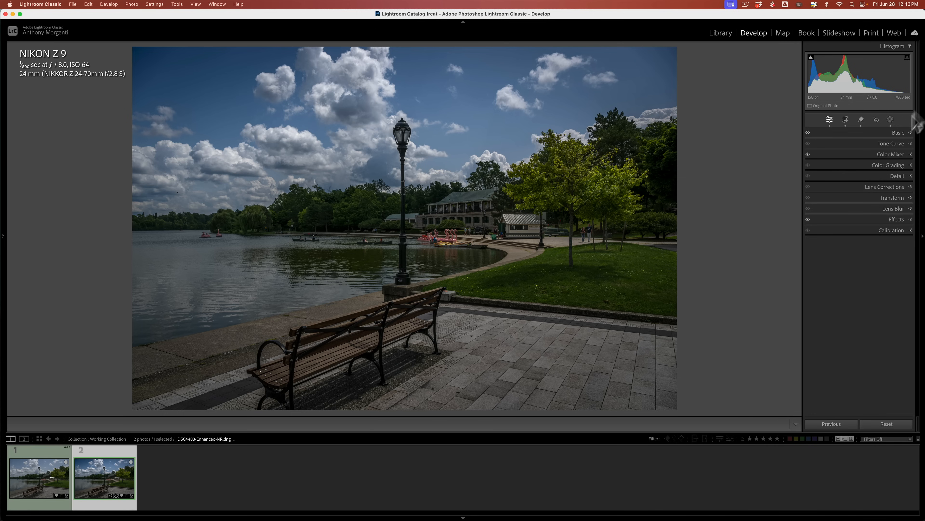
{"action": "left_click", "coordinate": [898, 132]}
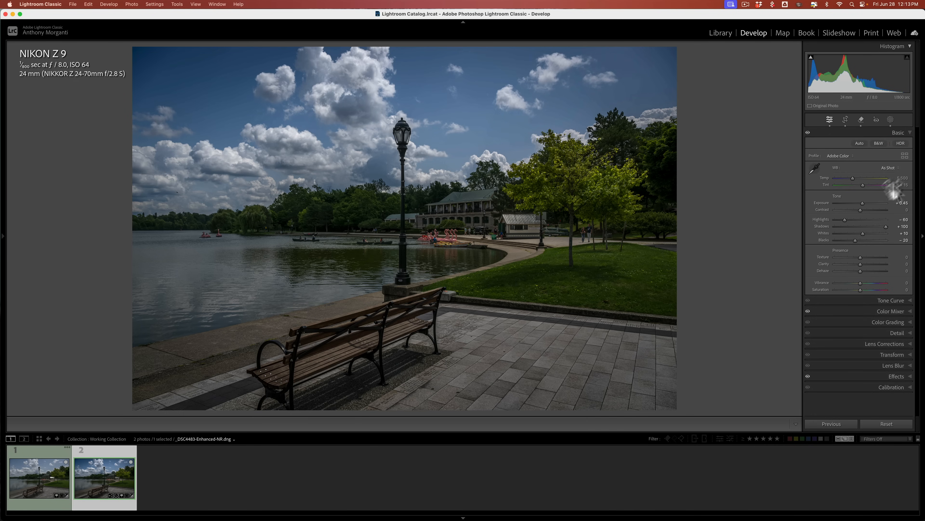
{"action": "mouse_move", "coordinate": [862, 215]}
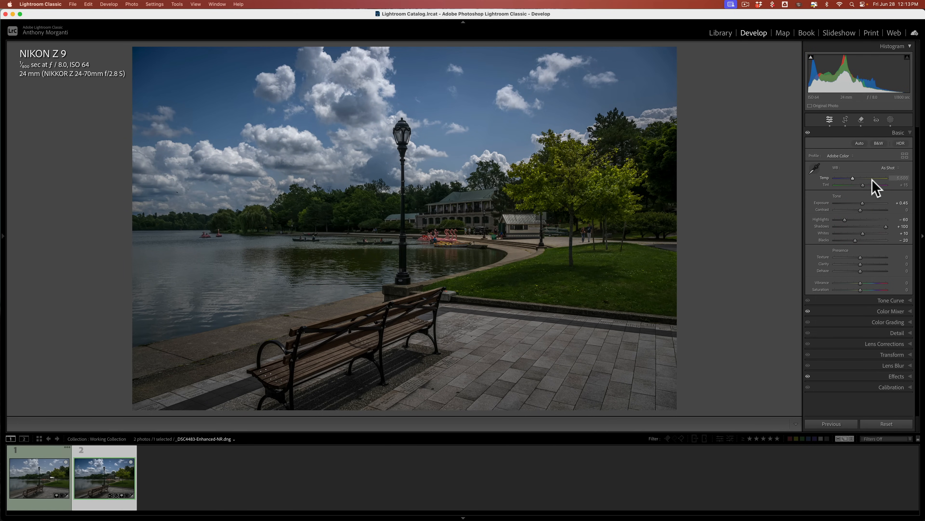
{"action": "mouse_move", "coordinate": [897, 121]}
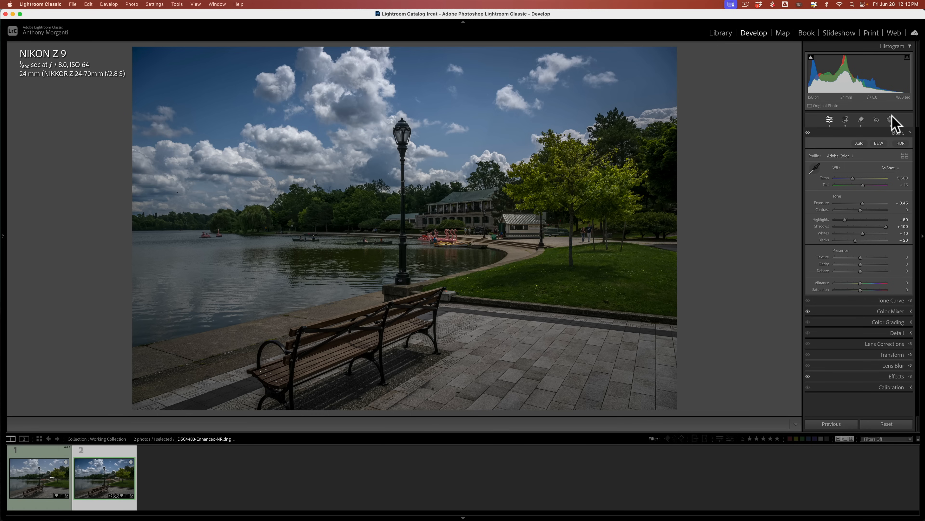
{"action": "mouse_move", "coordinate": [892, 119]}
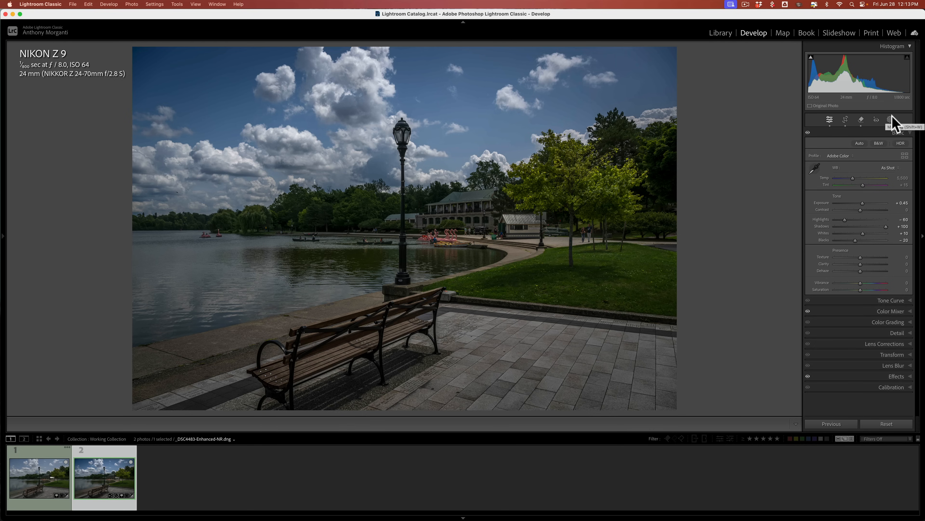
{"action": "left_click", "coordinate": [891, 120]}
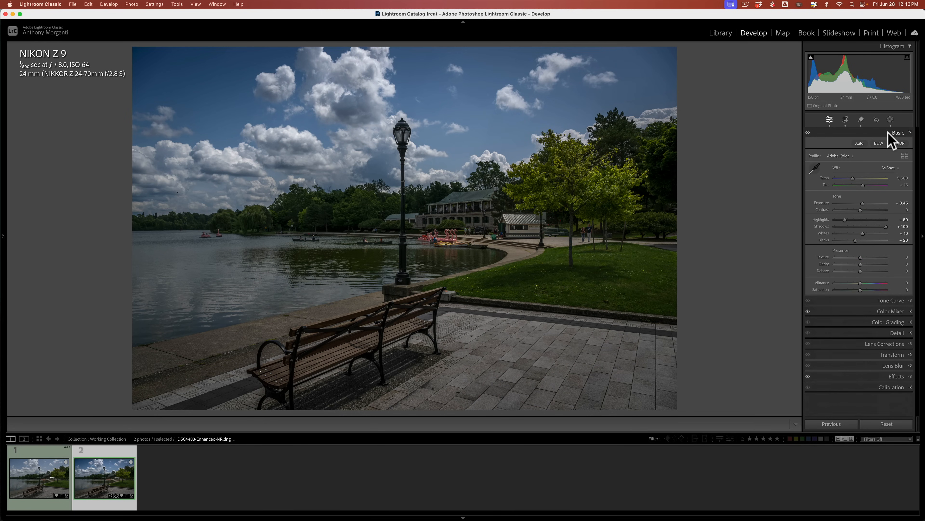
{"action": "left_click", "coordinate": [897, 132]}
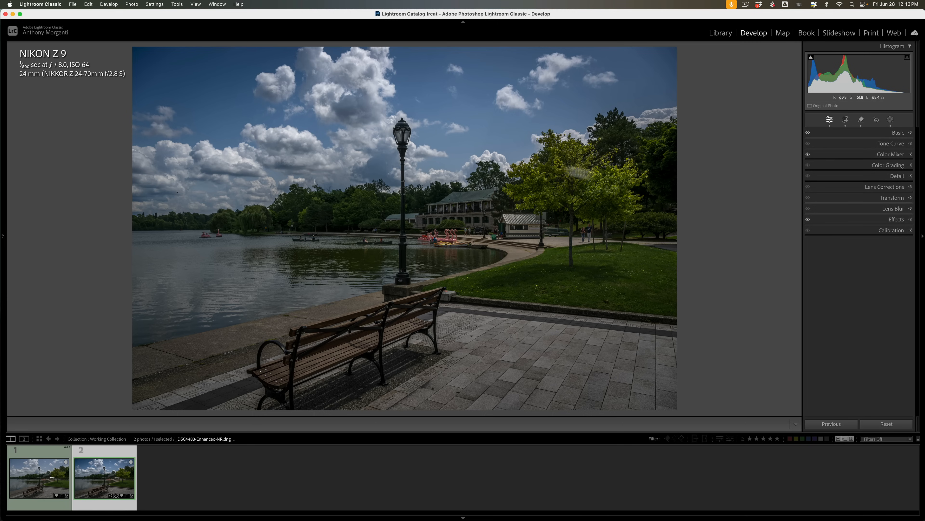
{"action": "mouse_move", "coordinate": [599, 254]}
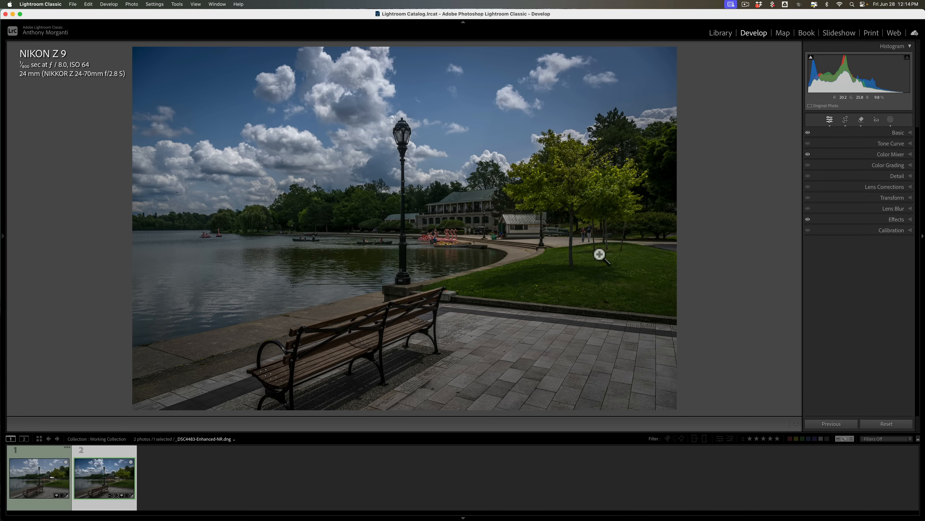
{"action": "mouse_move", "coordinate": [237, 376]}
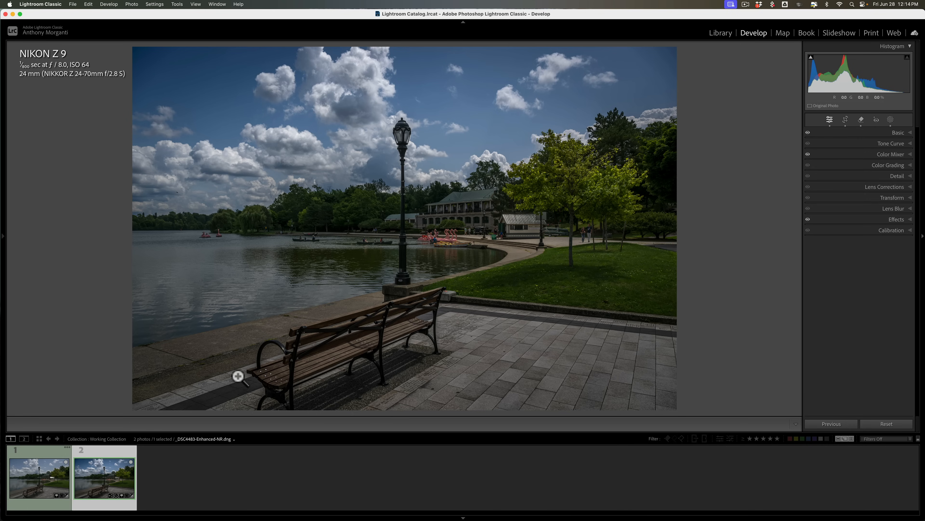
{"action": "mouse_move", "coordinate": [254, 345]}
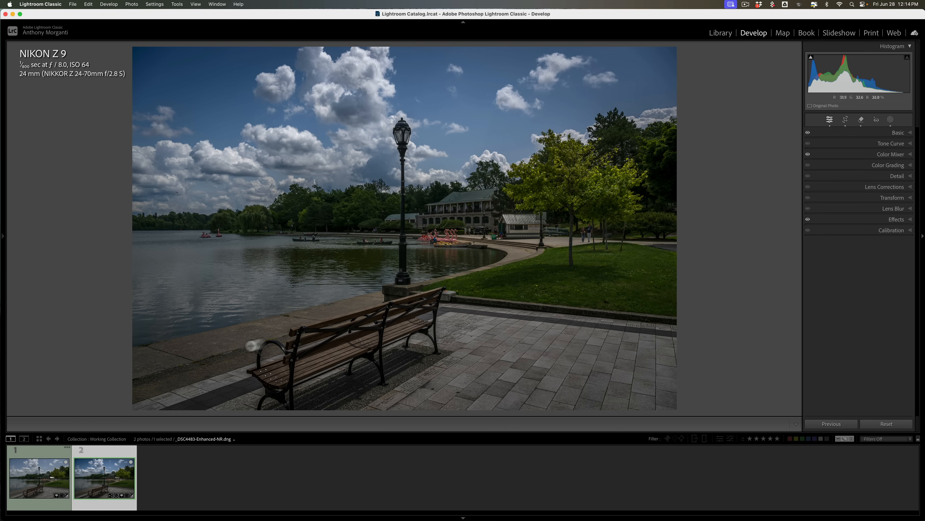
{"action": "mouse_move", "coordinate": [504, 256]}
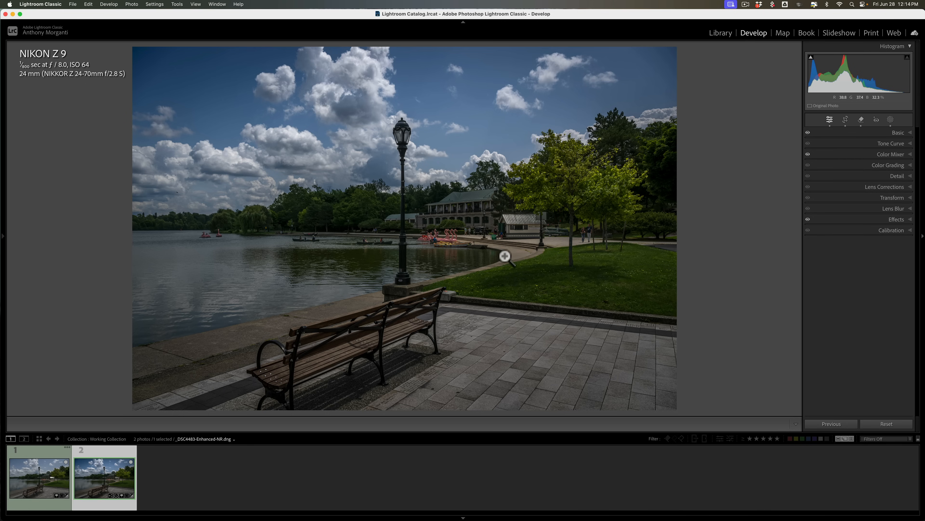
{"action": "mouse_move", "coordinate": [421, 302]}
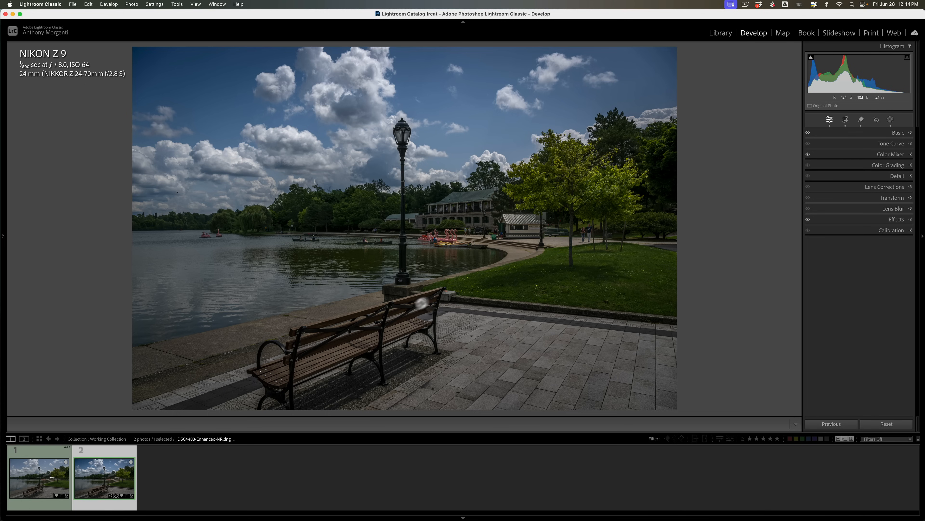
{"action": "mouse_move", "coordinate": [507, 232]}
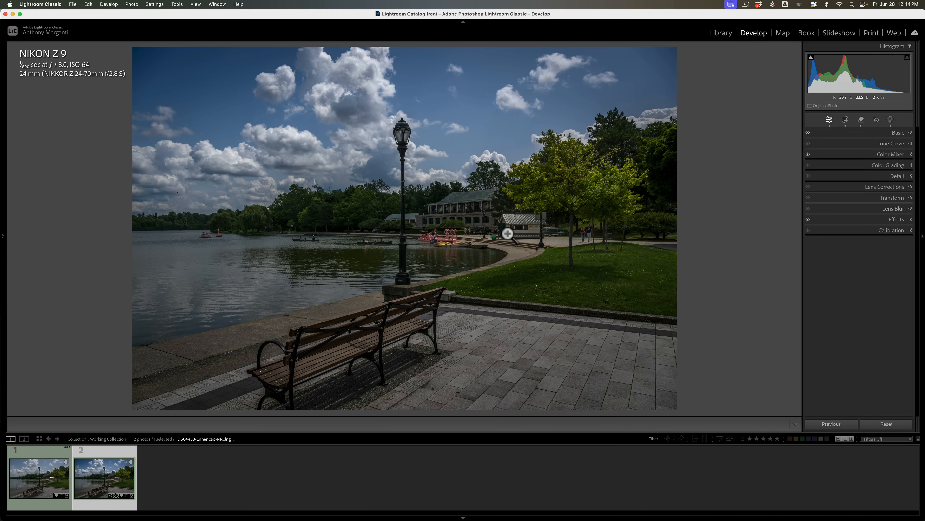
{"action": "mouse_move", "coordinate": [363, 334]}
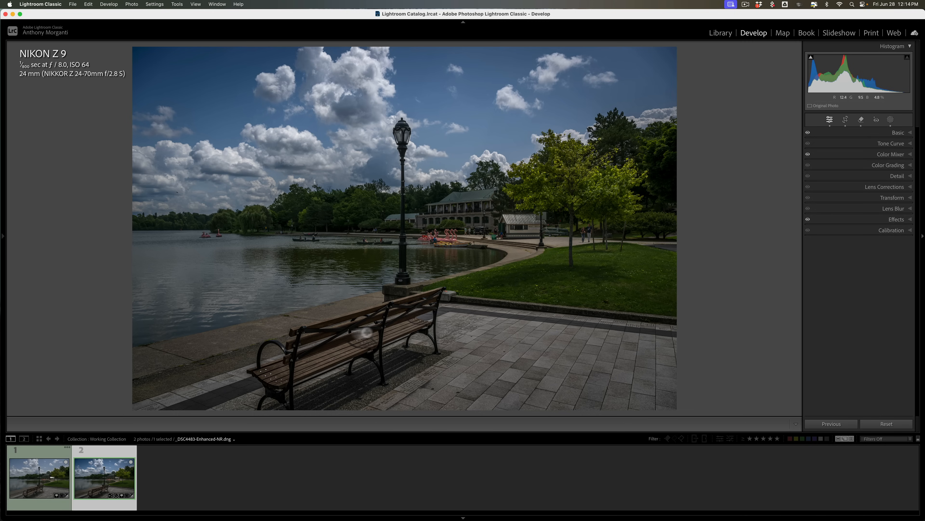
{"action": "mouse_move", "coordinate": [482, 213]}
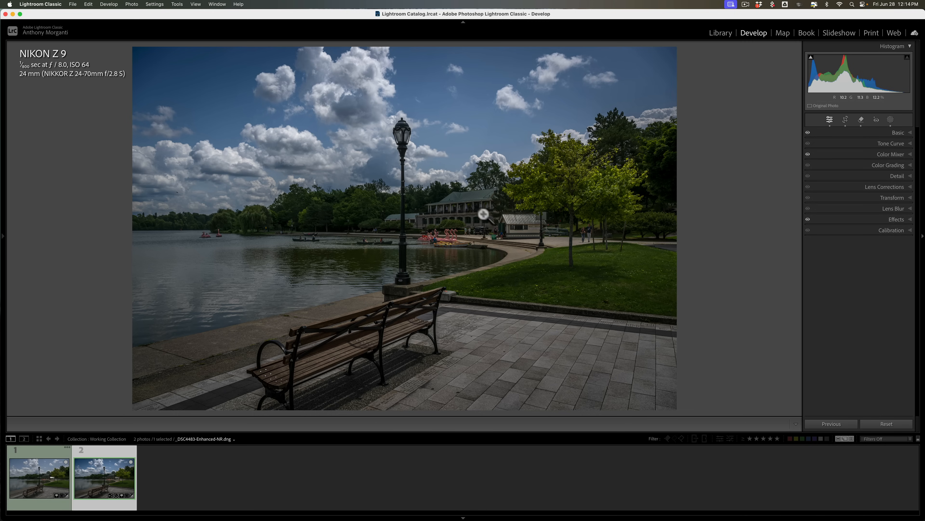
{"action": "mouse_move", "coordinate": [431, 240]}
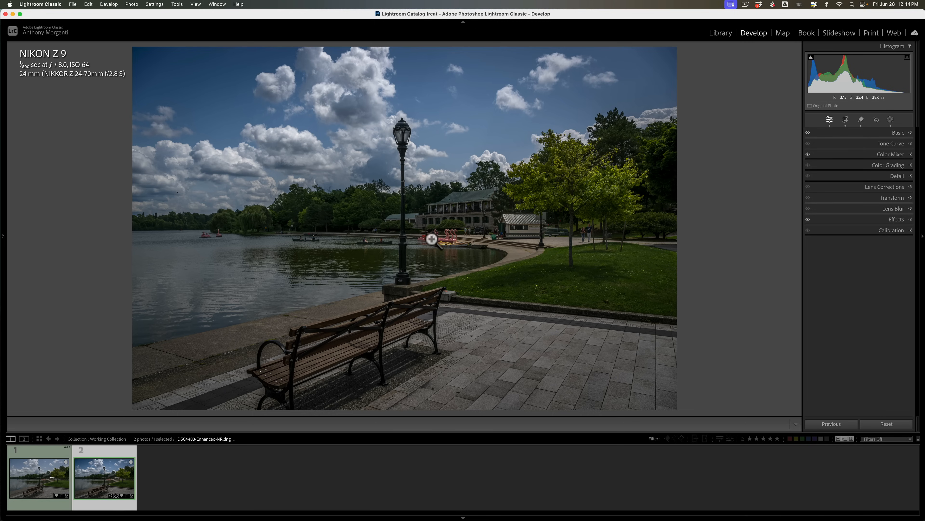
{"action": "mouse_move", "coordinate": [375, 244]}
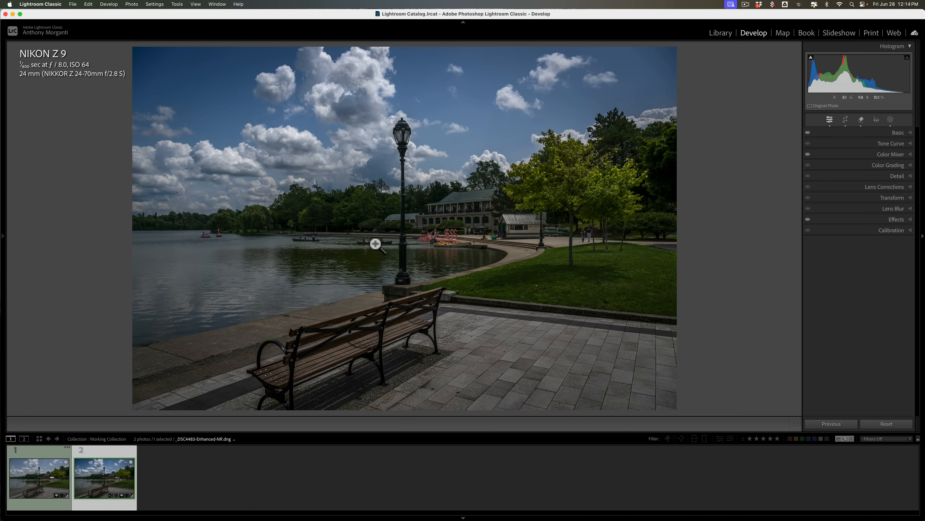
{"action": "mouse_move", "coordinate": [449, 236]}
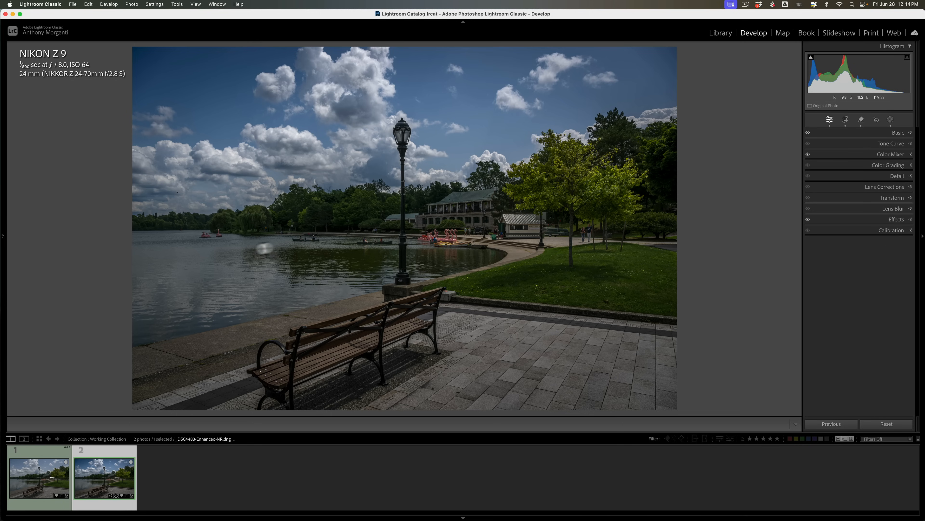
{"action": "mouse_move", "coordinate": [437, 239]}
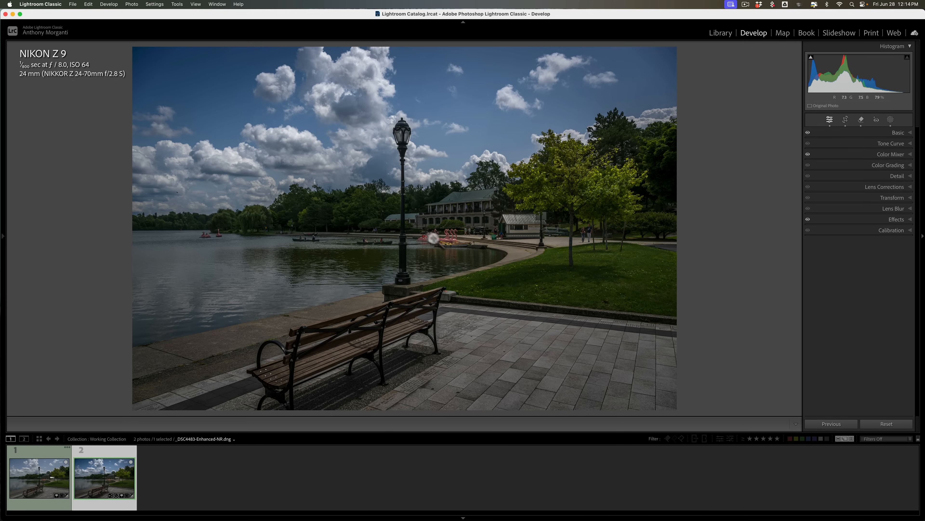
{"action": "mouse_move", "coordinate": [454, 253]}
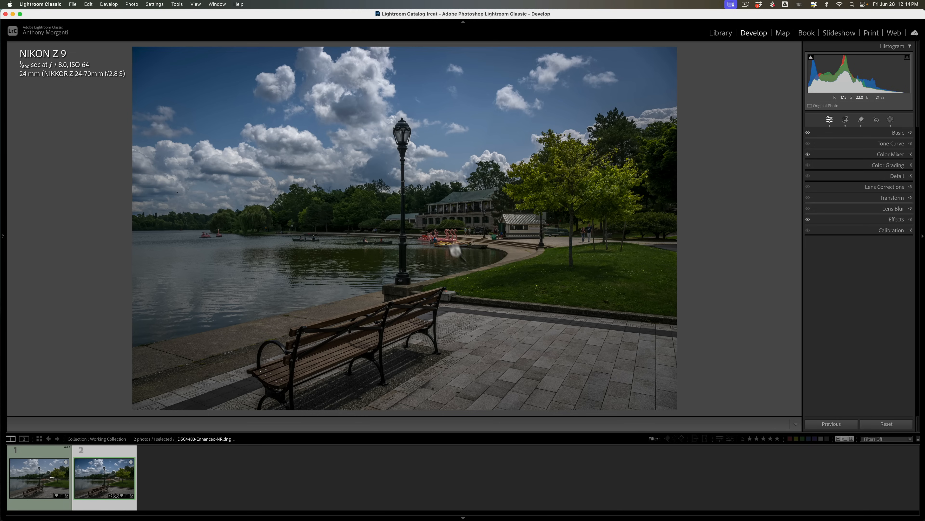
{"action": "mouse_move", "coordinate": [516, 286]}
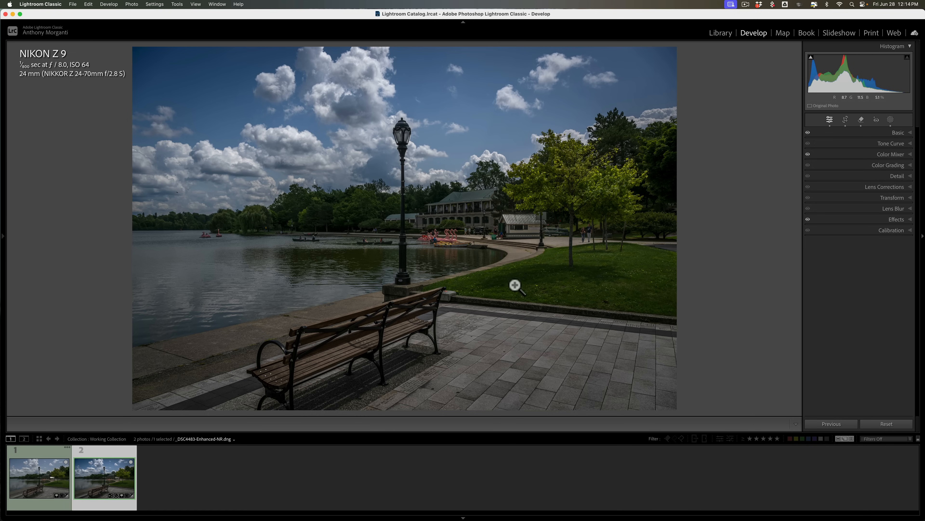